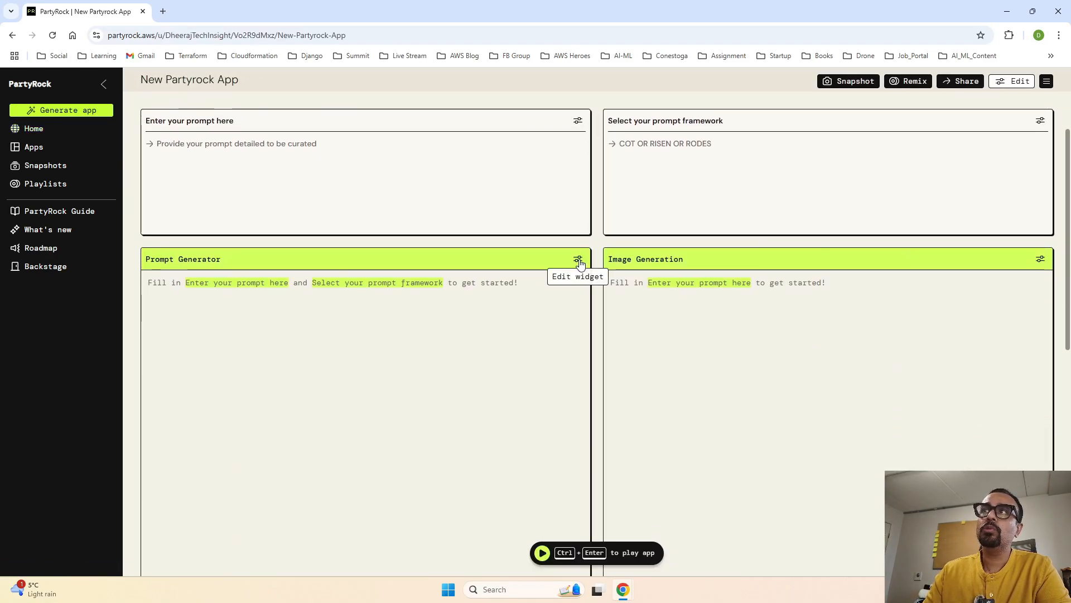
- Open the Prompt Generator widget's Model settings, showing Claude 3.5 Sonnet
left_click(578, 261)
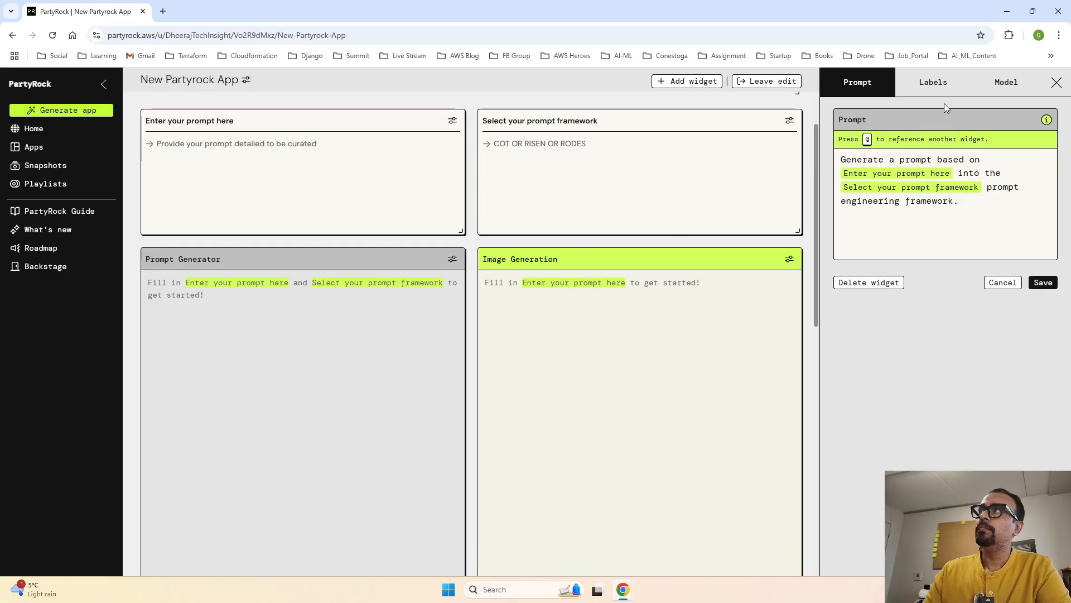
left_click(1006, 82)
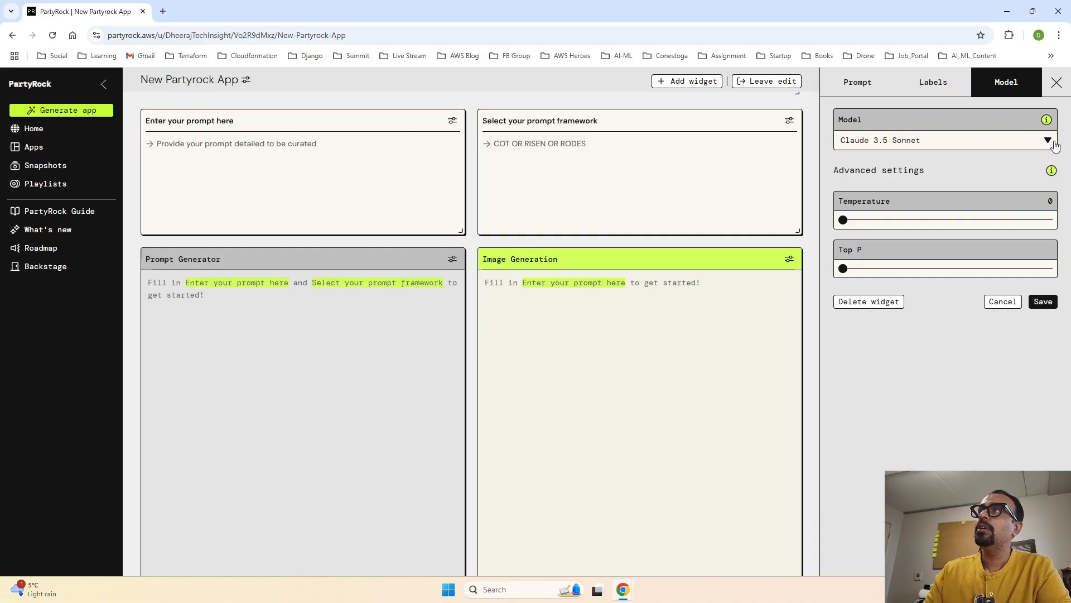
mouse_move(915, 267)
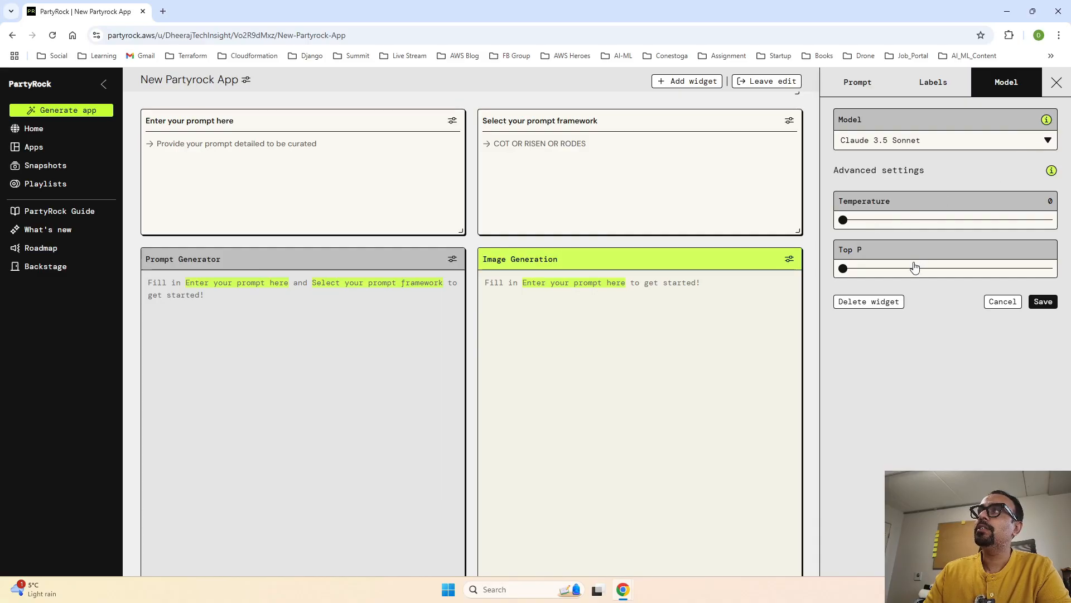
mouse_move(1029, 216)
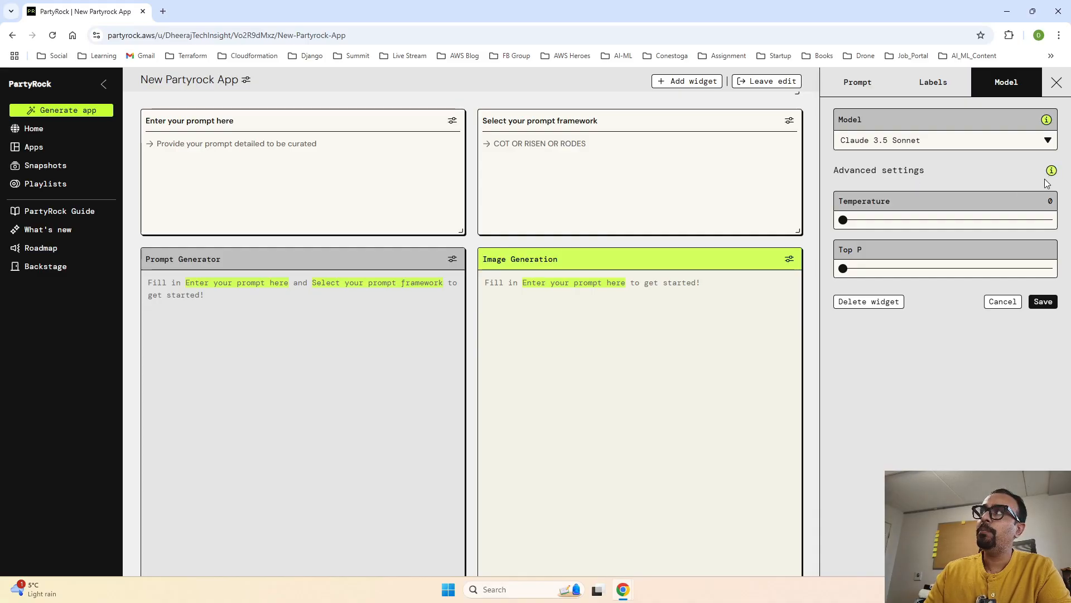
mouse_move(1051, 170)
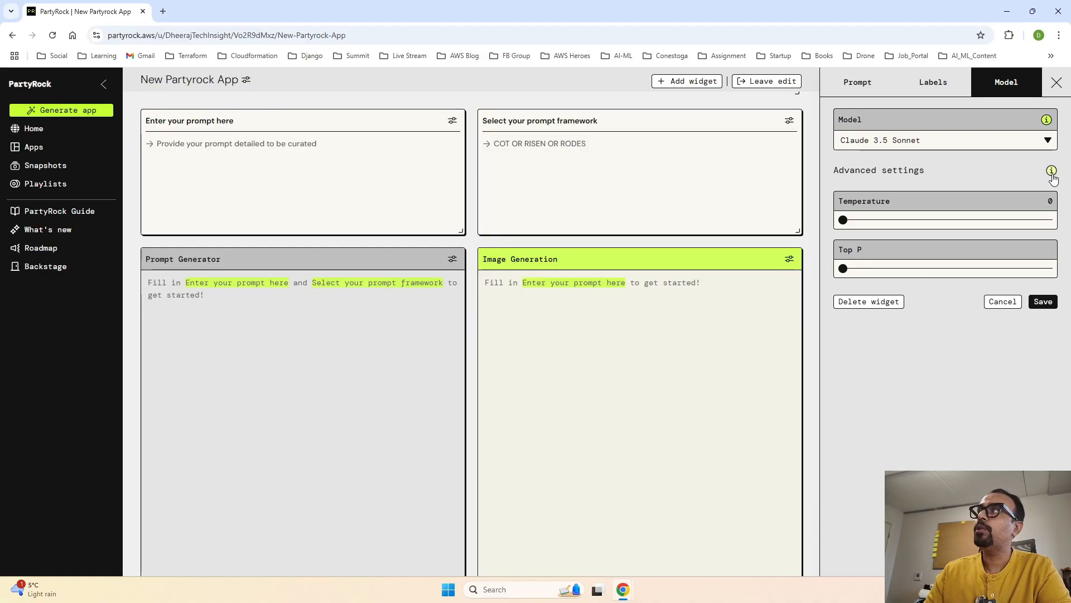
left_click(1051, 171)
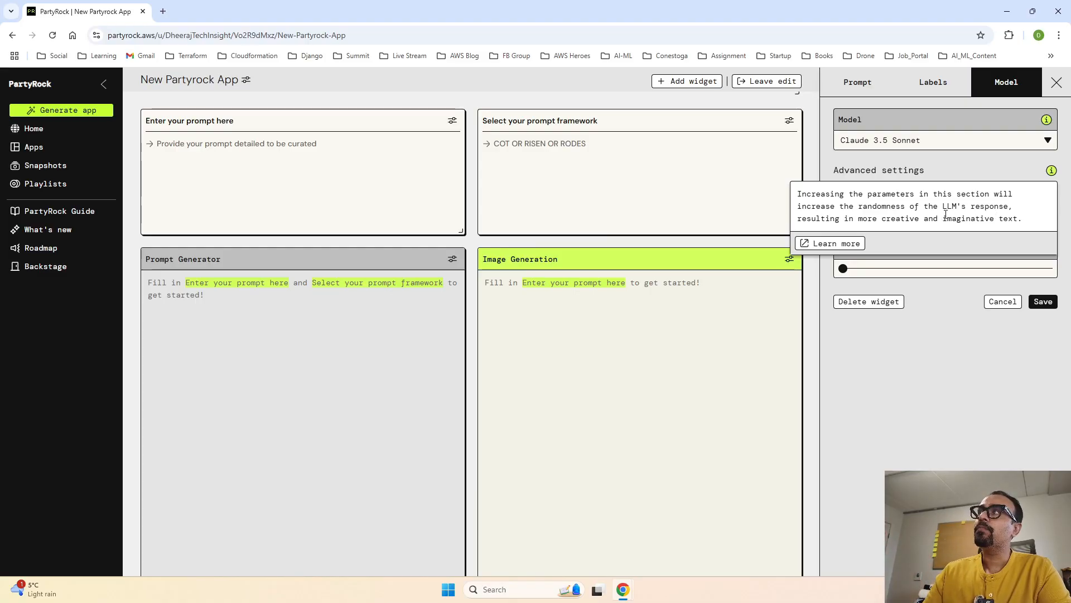
mouse_move(997, 229)
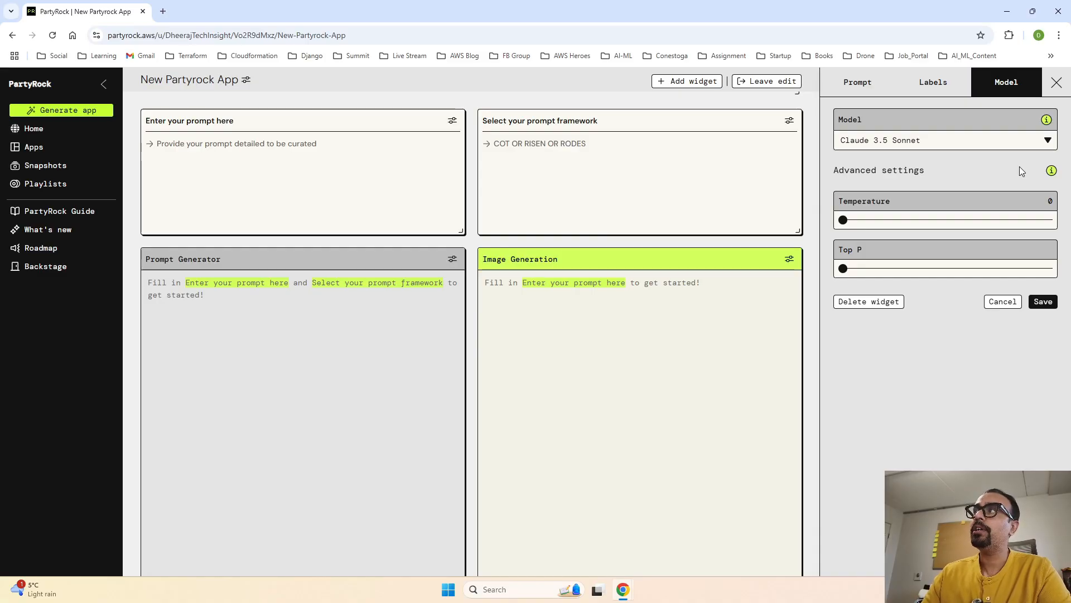
mouse_move(888, 200)
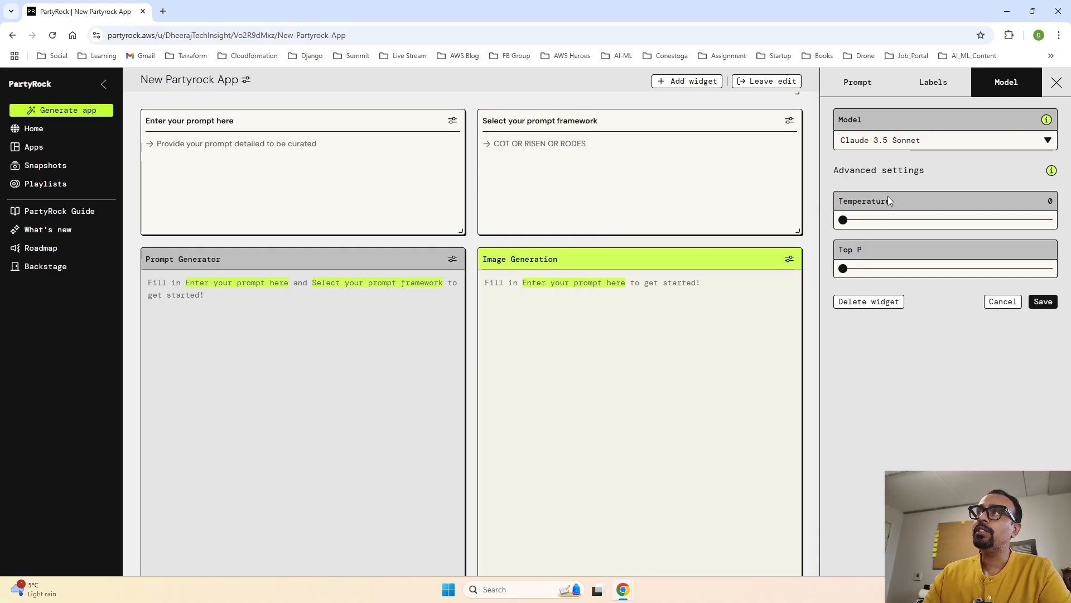
mouse_move(885, 265)
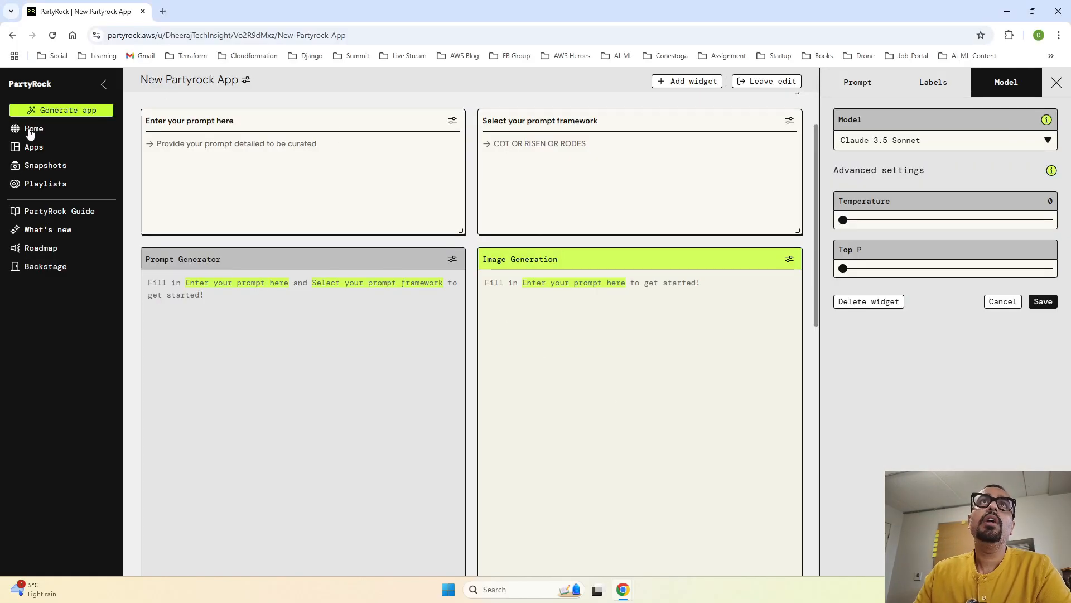
- Go from Home to the Playlists page and open the personal My Playlist card
left_click(32, 128)
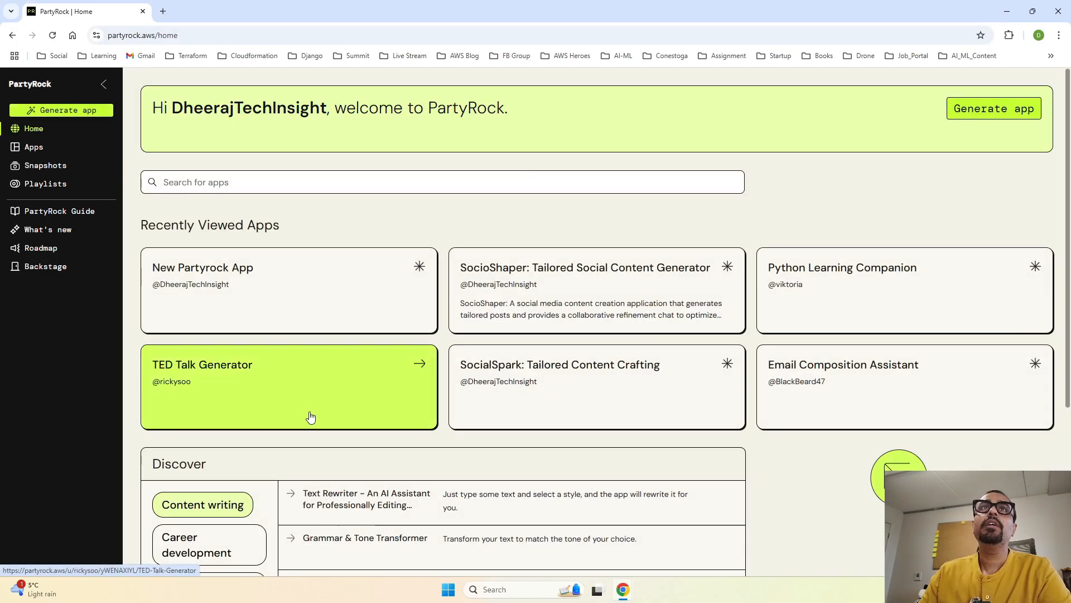
mouse_move(45, 183)
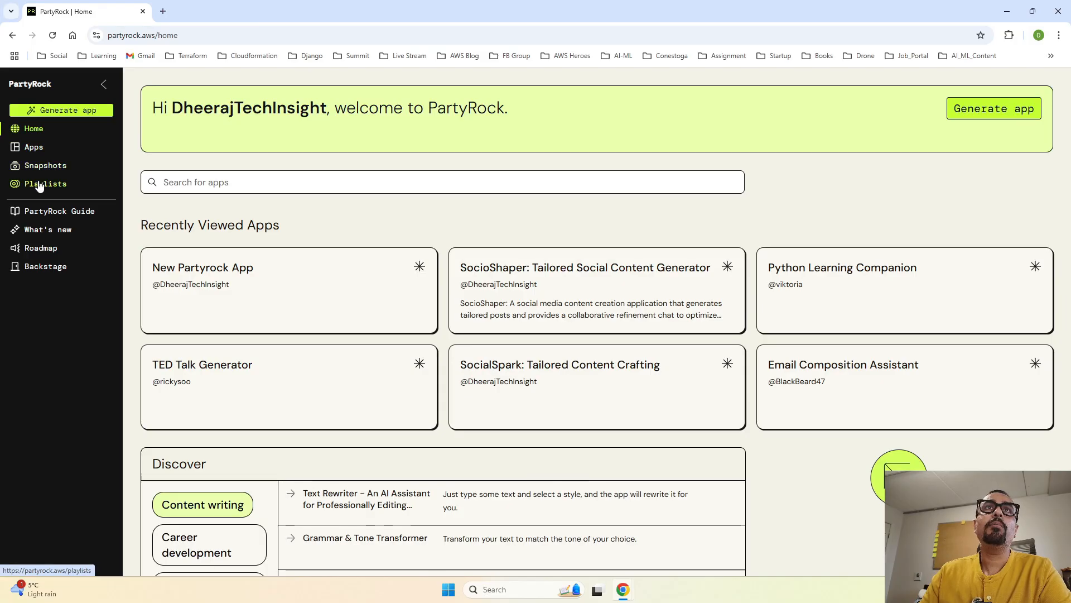
left_click(45, 183)
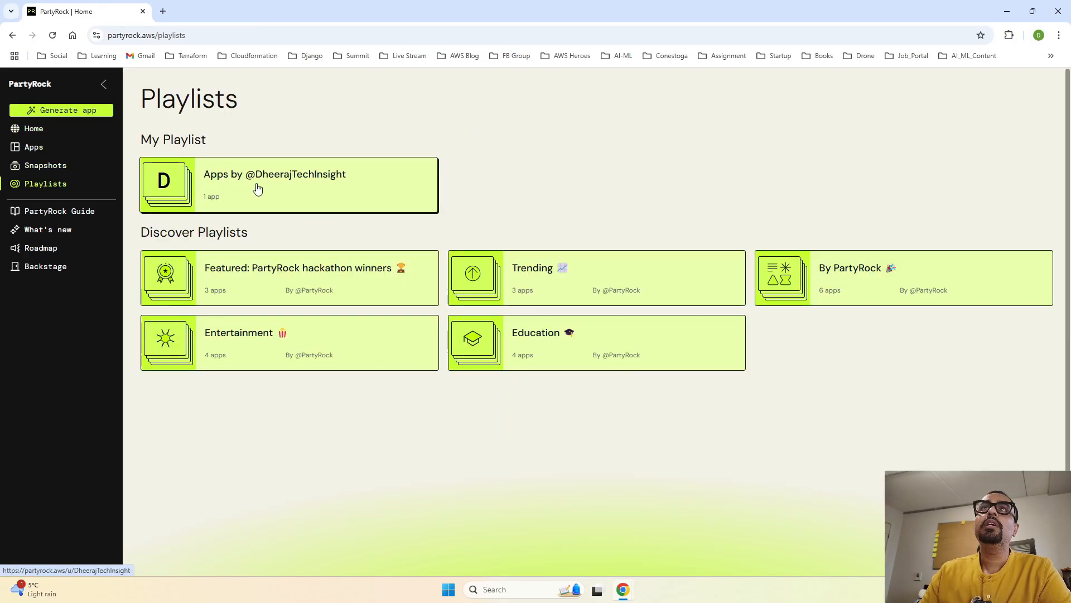
mouse_move(308, 214)
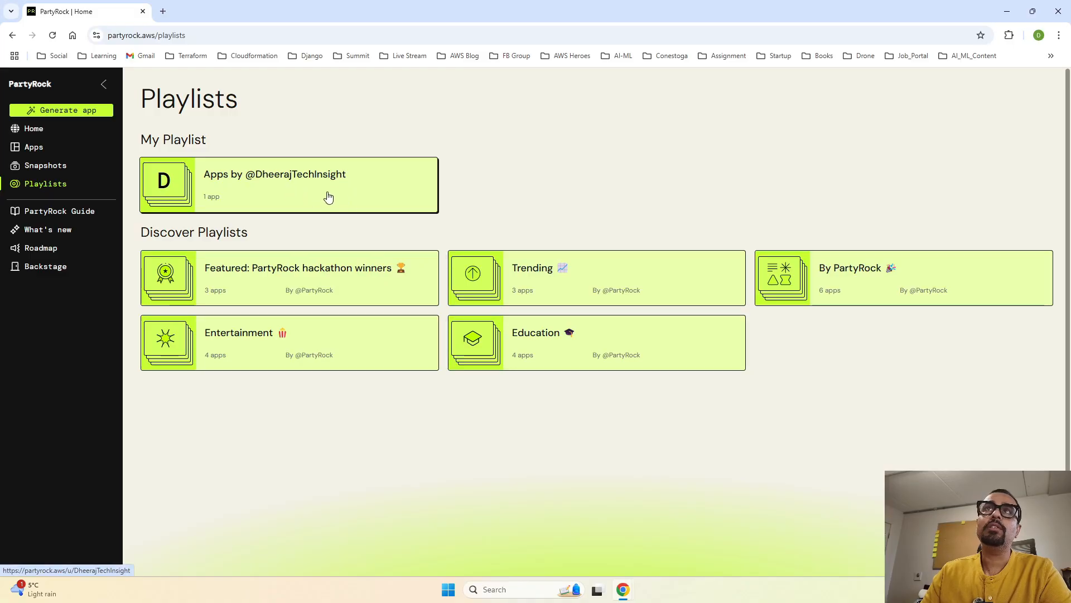
mouse_move(217, 202)
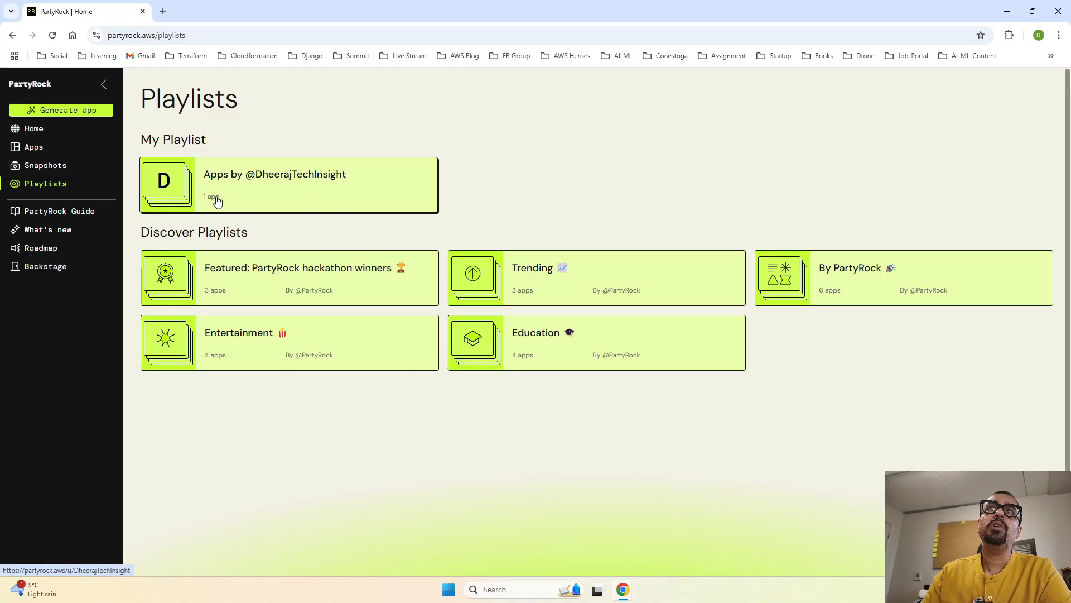
mouse_move(247, 198)
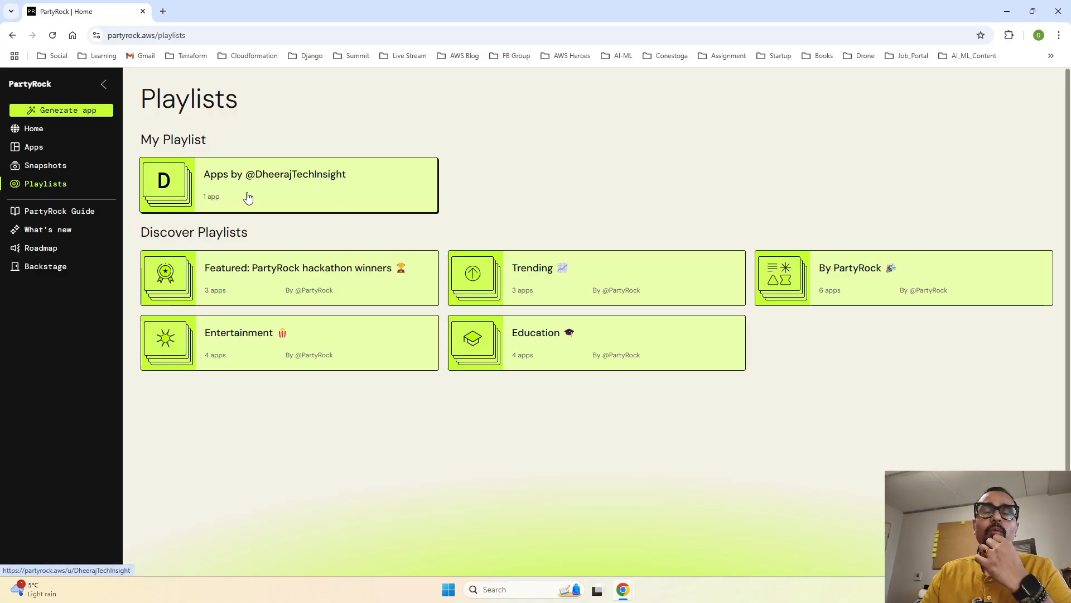
left_click(275, 174)
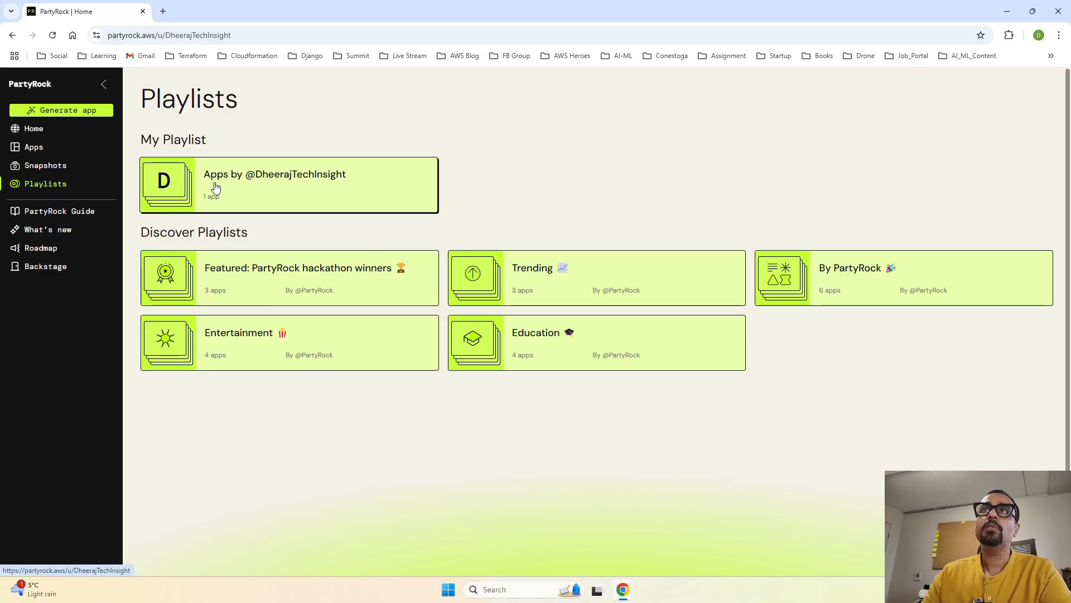
- Open the SocioShaper app from the playlist, then collapse and re-expand the sidebar
left_click(287, 185)
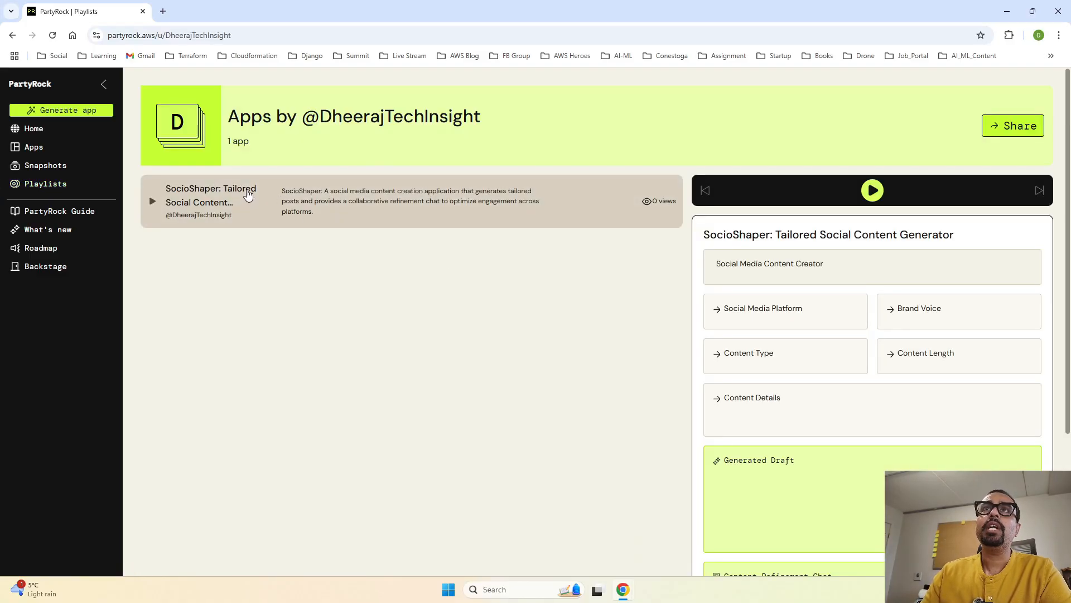
mouse_move(215, 210)
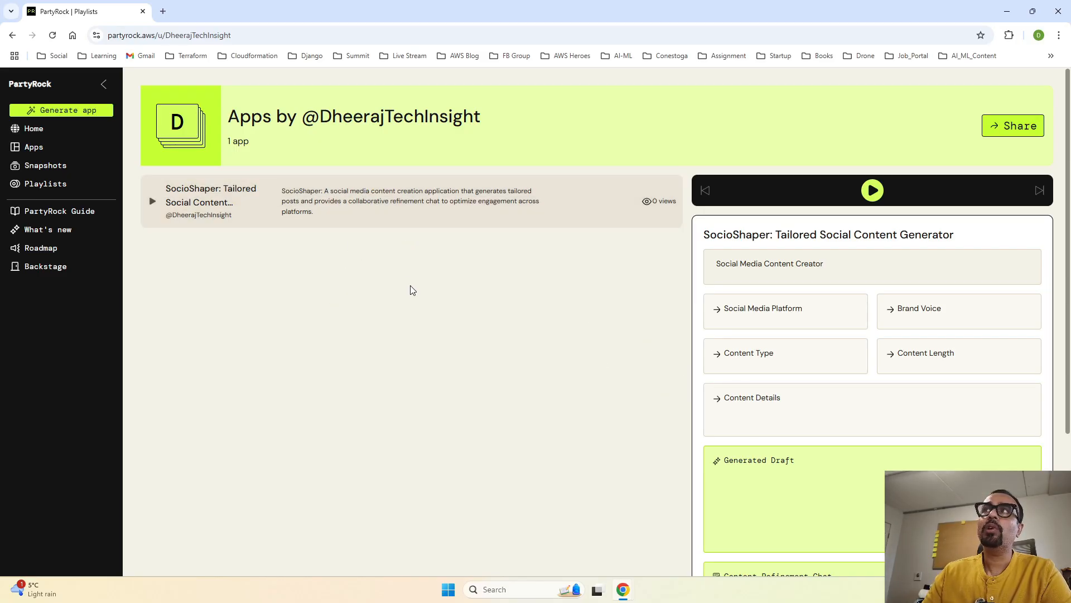
scroll("down", 3)
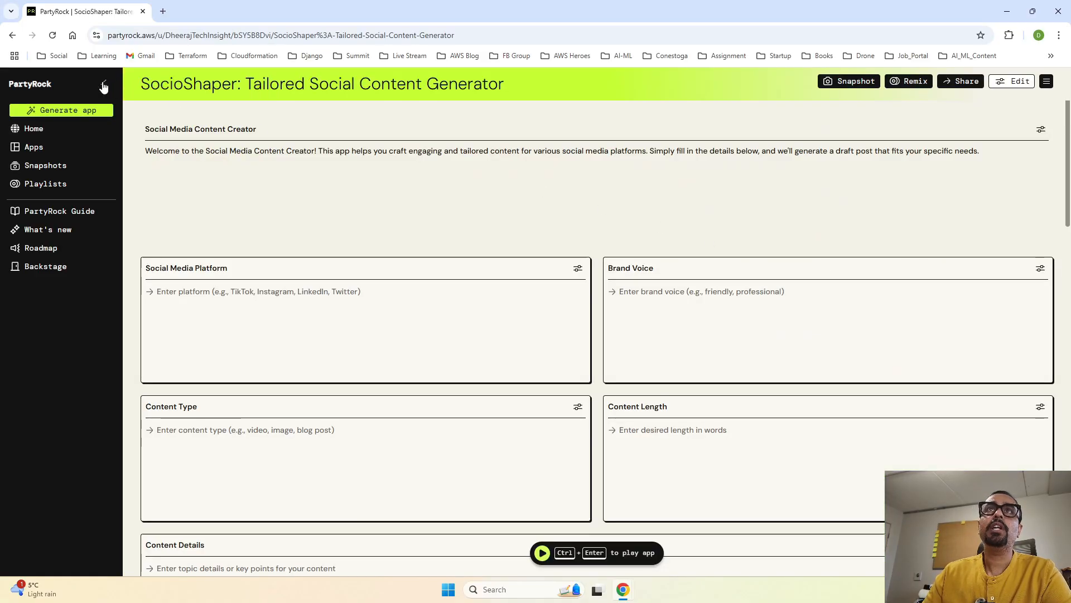
left_click(14, 84)
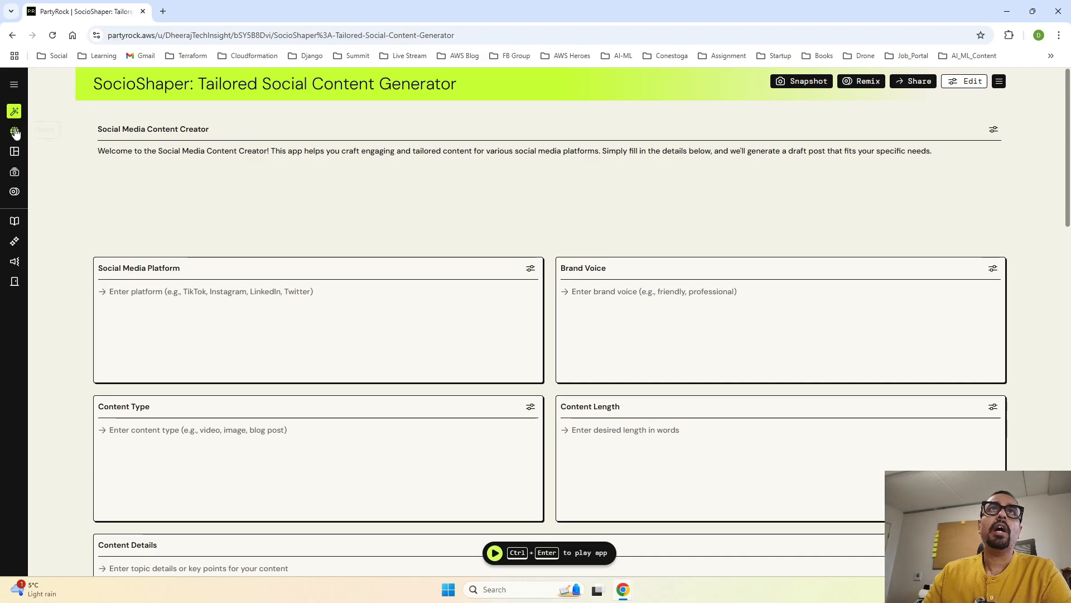
left_click(15, 84)
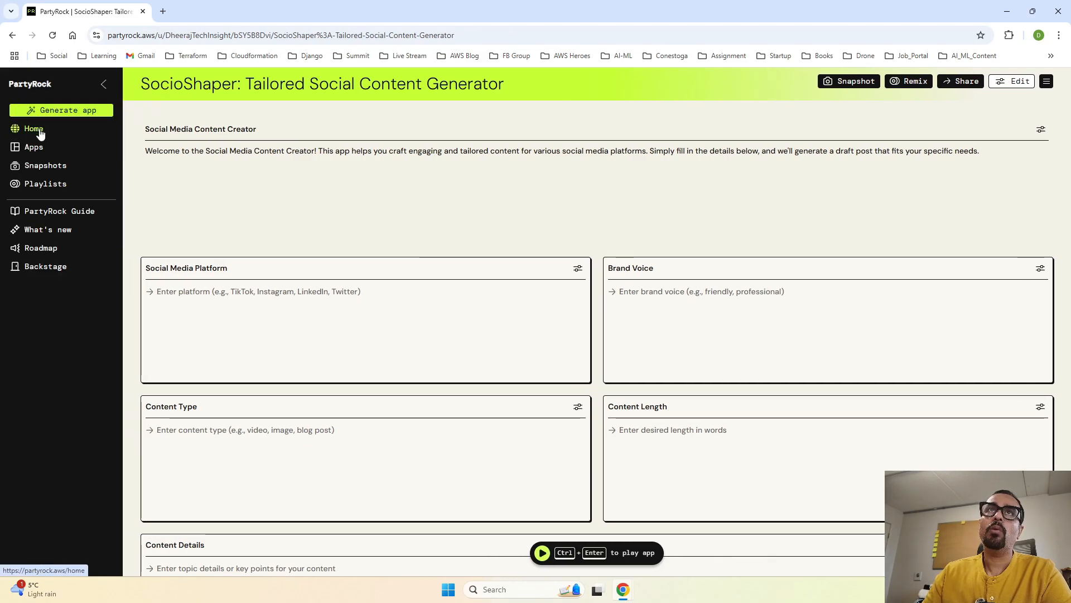
- Navigate via Home to the Apps page and review the four personal app cards
left_click(45, 183)
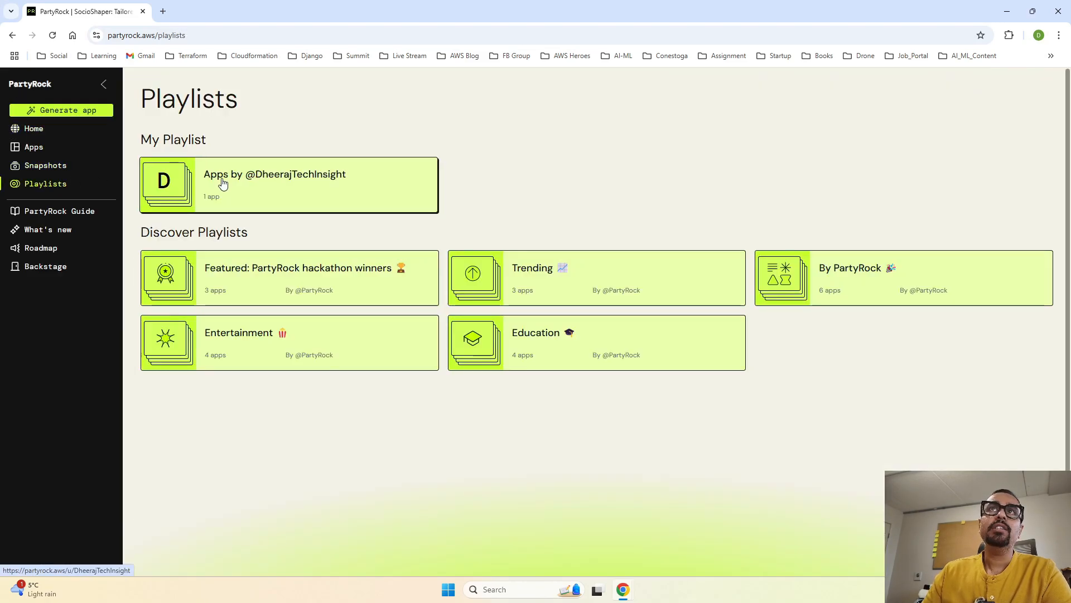
left_click(33, 128)
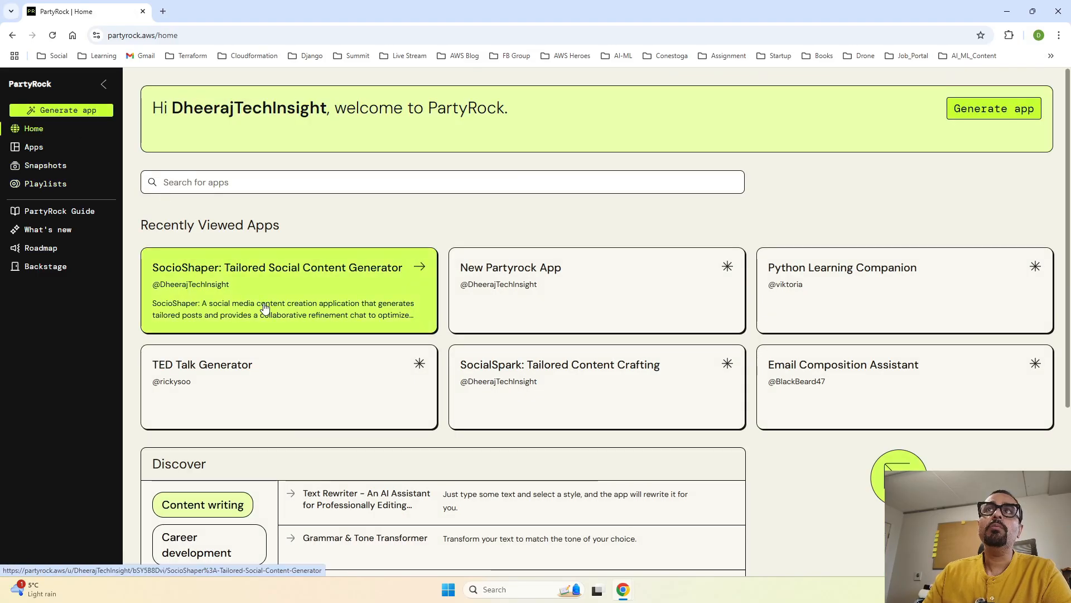
mouse_move(370, 297)
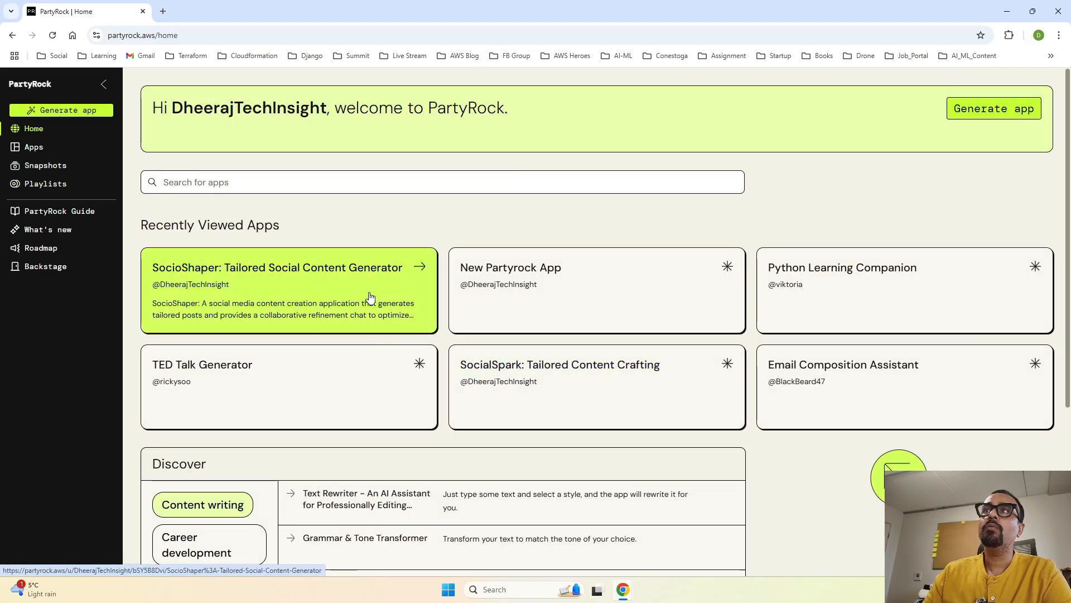
mouse_move(740, 386)
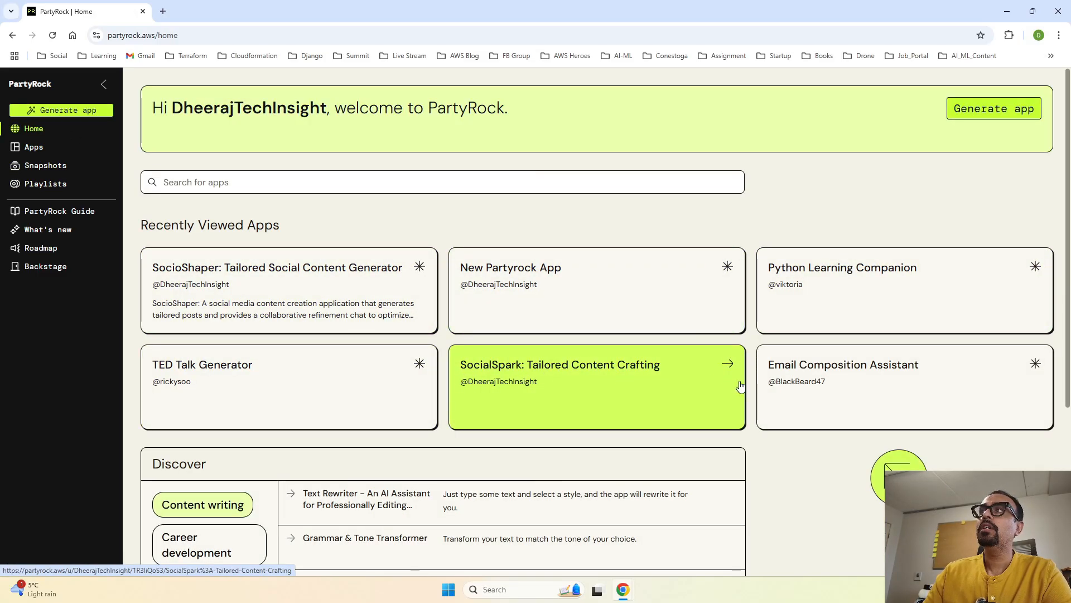
mouse_move(797, 395)
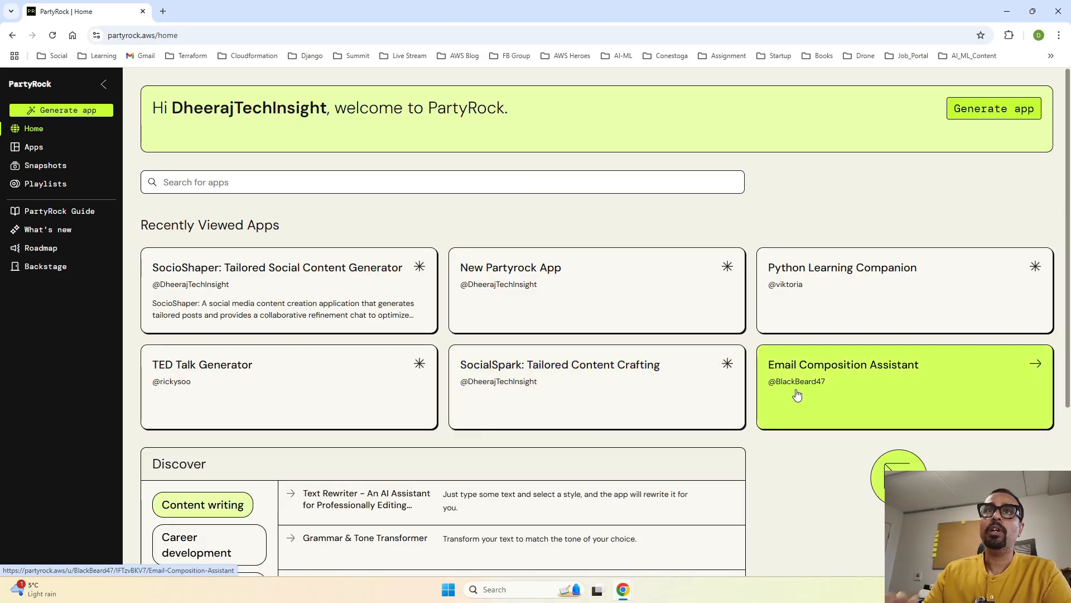
scroll("down", 3)
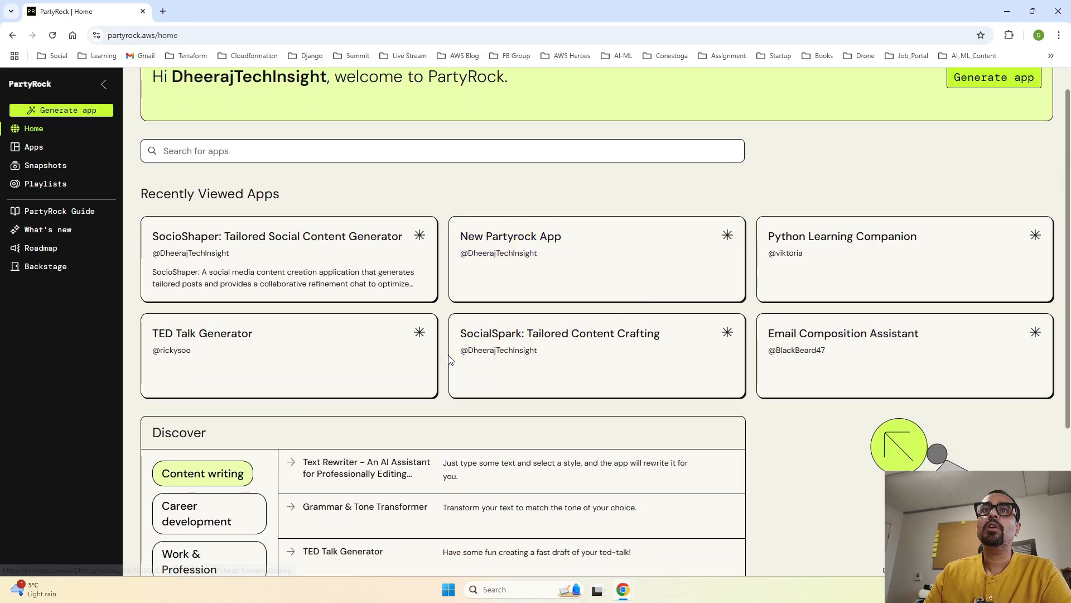
left_click(33, 146)
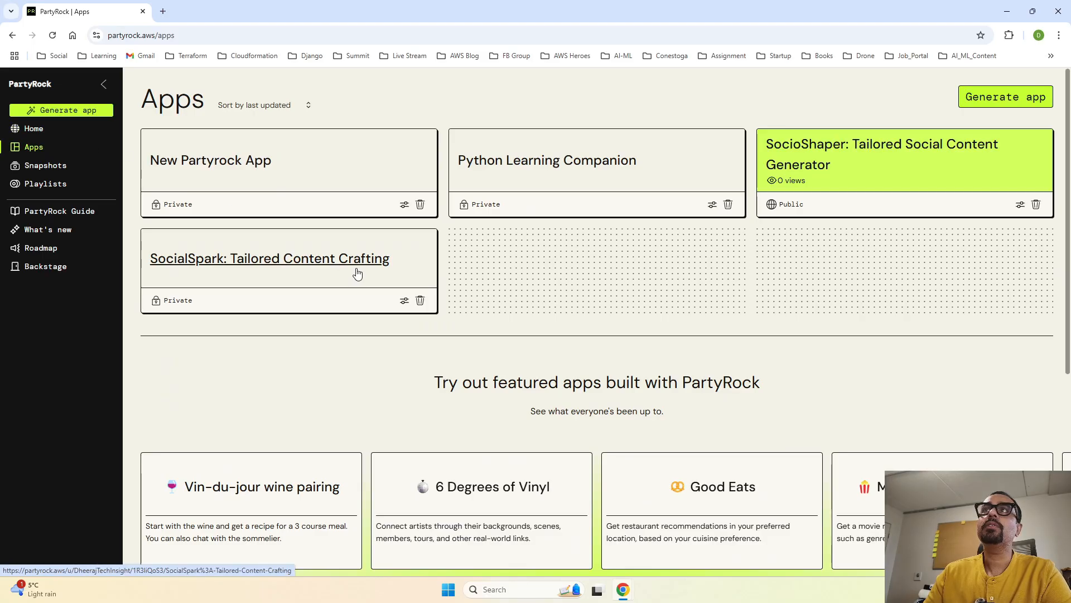
mouse_move(445, 201)
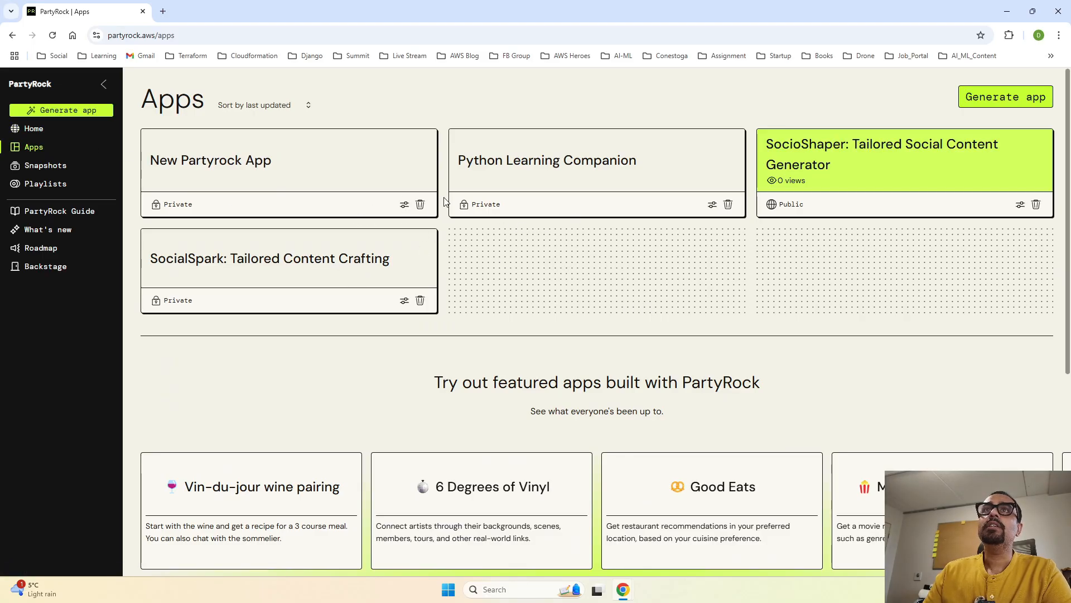
mouse_move(748, 208)
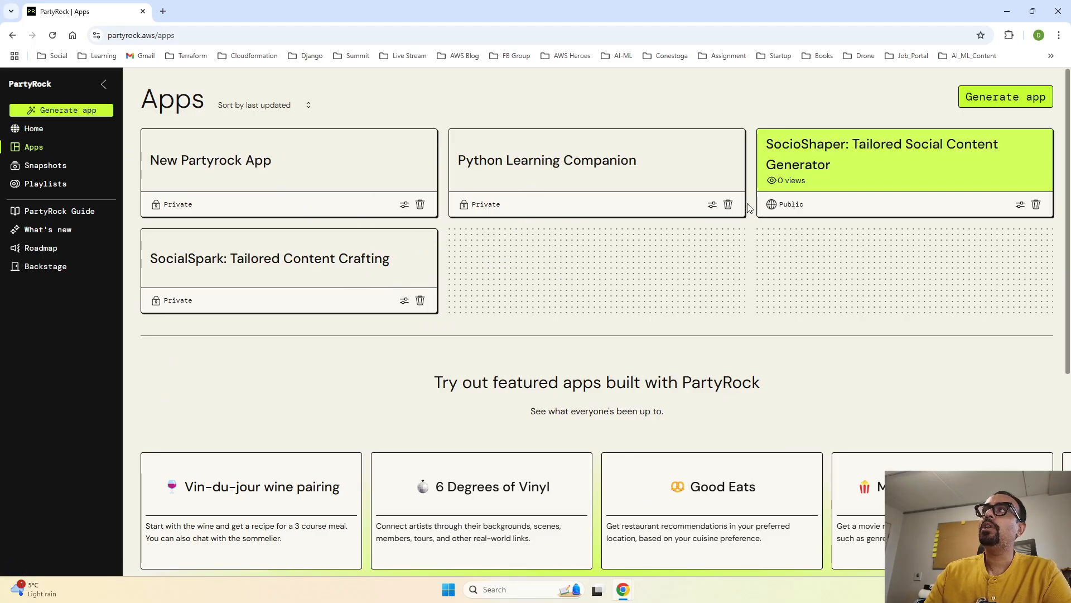
mouse_move(790, 206)
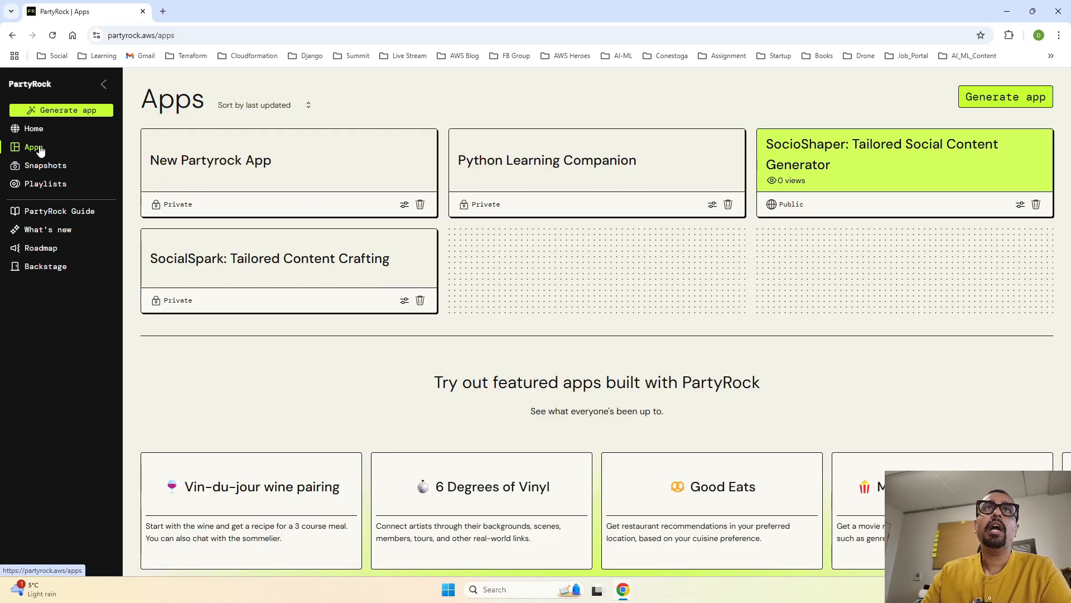
- Return to the Playlists page by way of Home
left_click(33, 128)
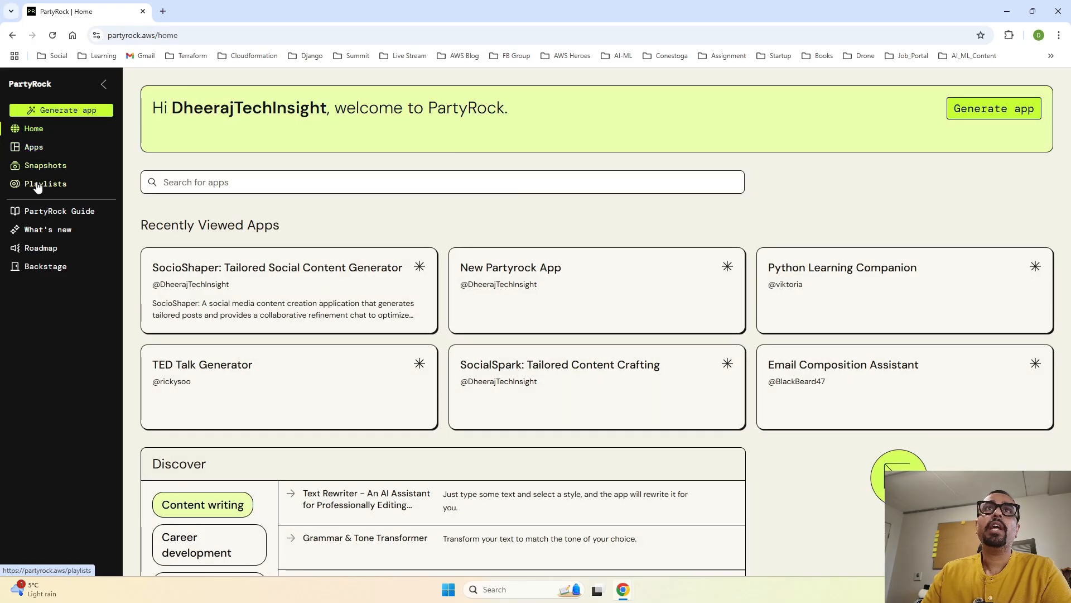
left_click(45, 183)
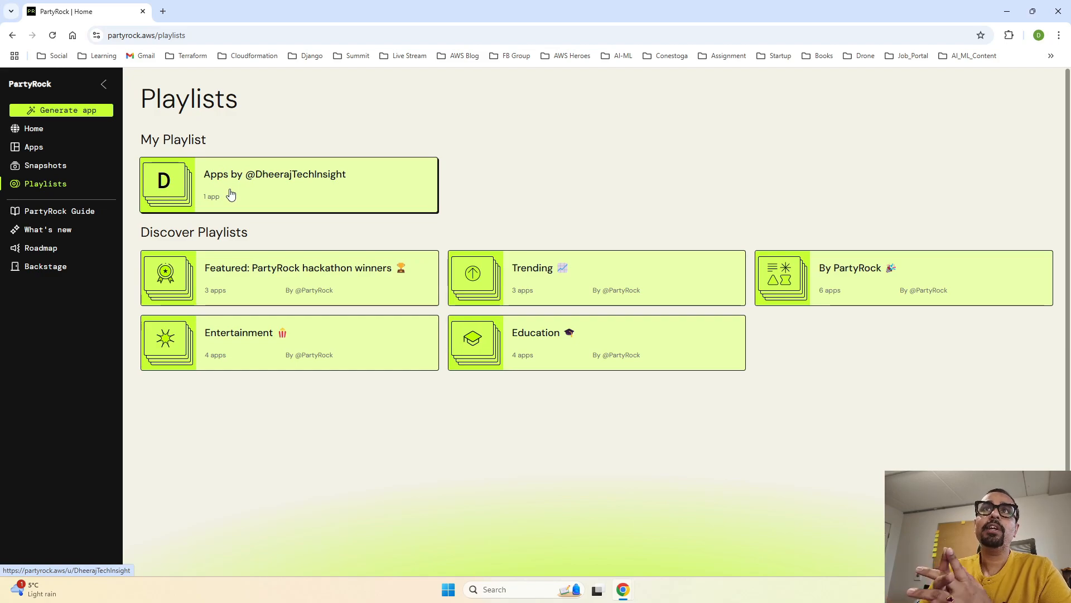
mouse_move(335, 310)
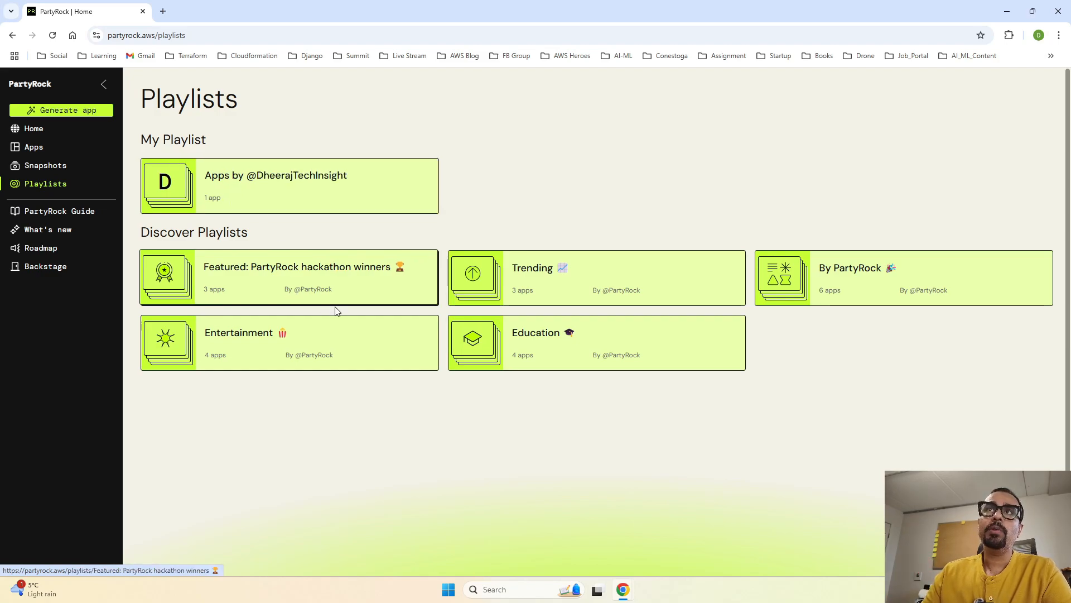
mouse_move(493, 387)
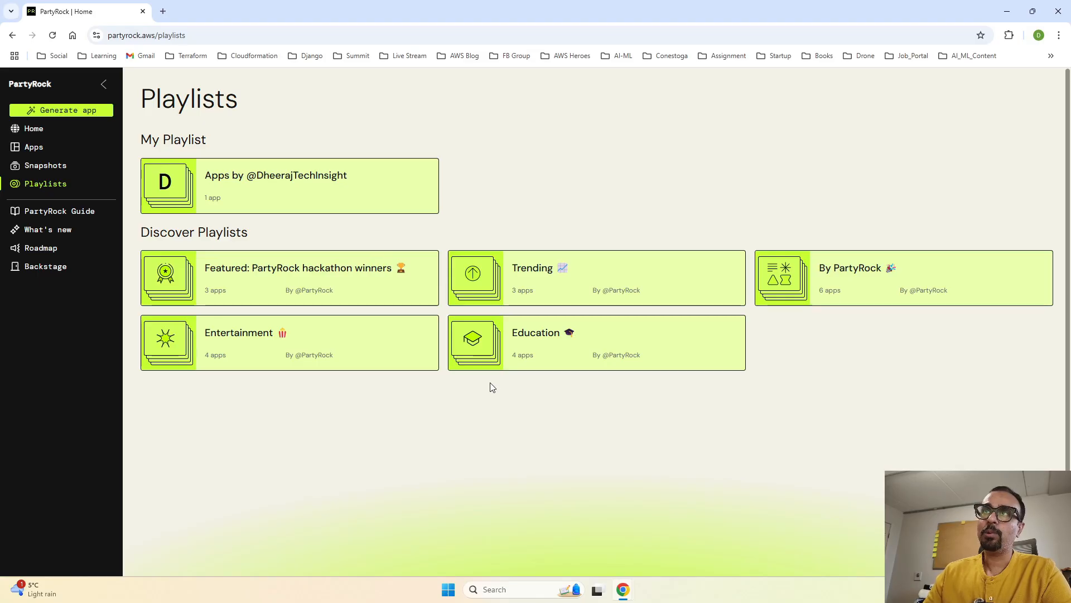
mouse_move(380, 299)
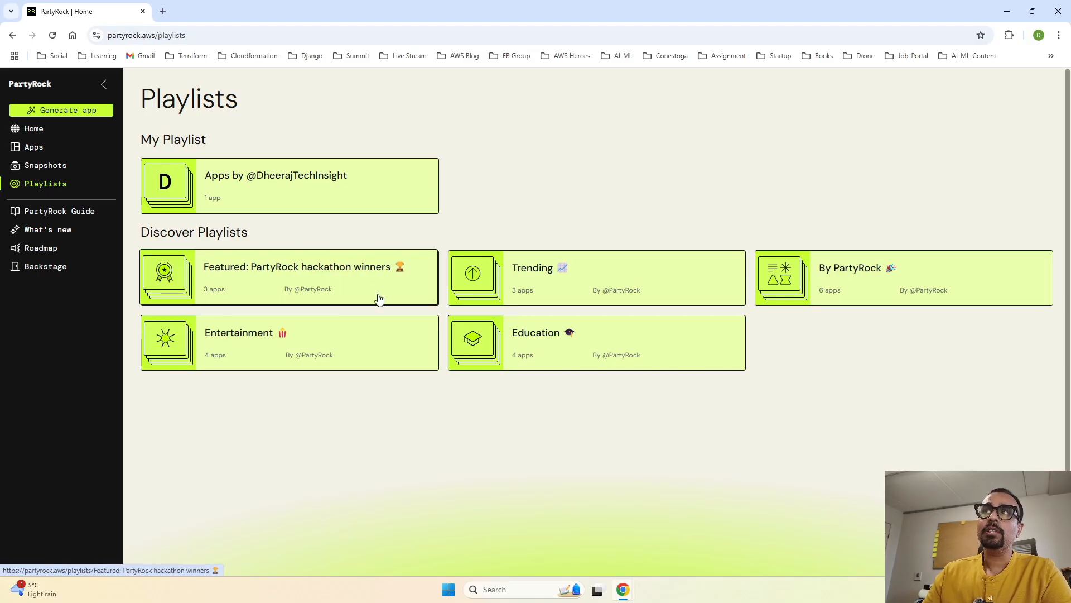
mouse_move(319, 299)
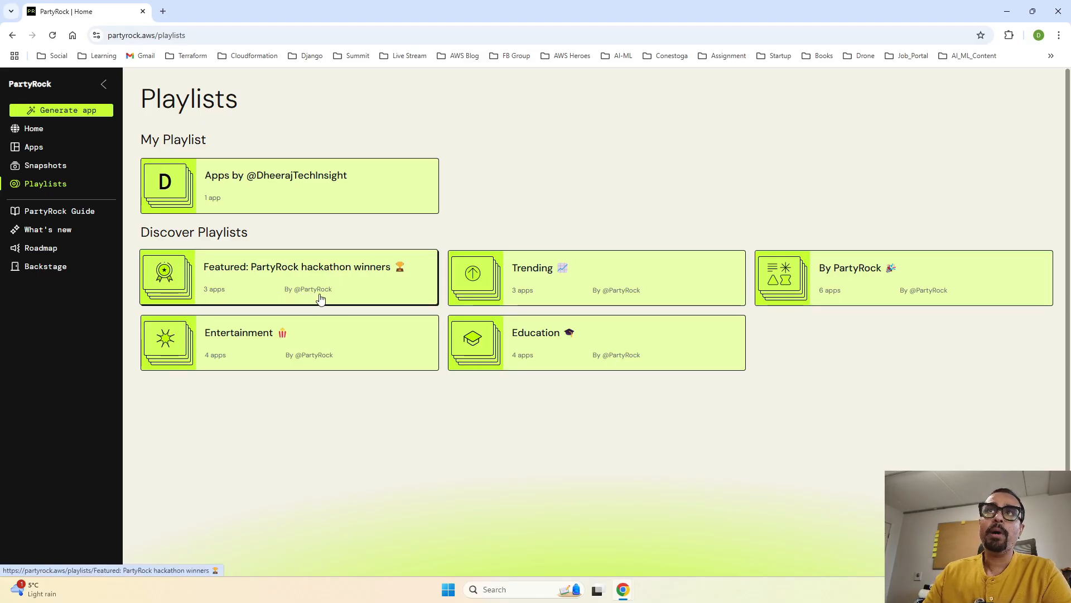
mouse_move(326, 296)
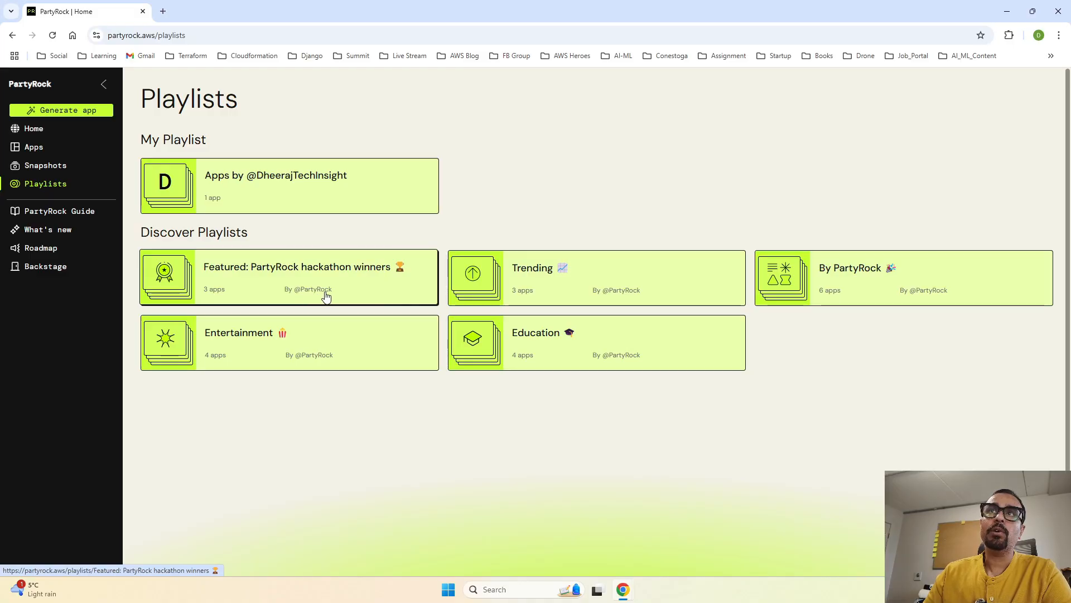
mouse_move(317, 297)
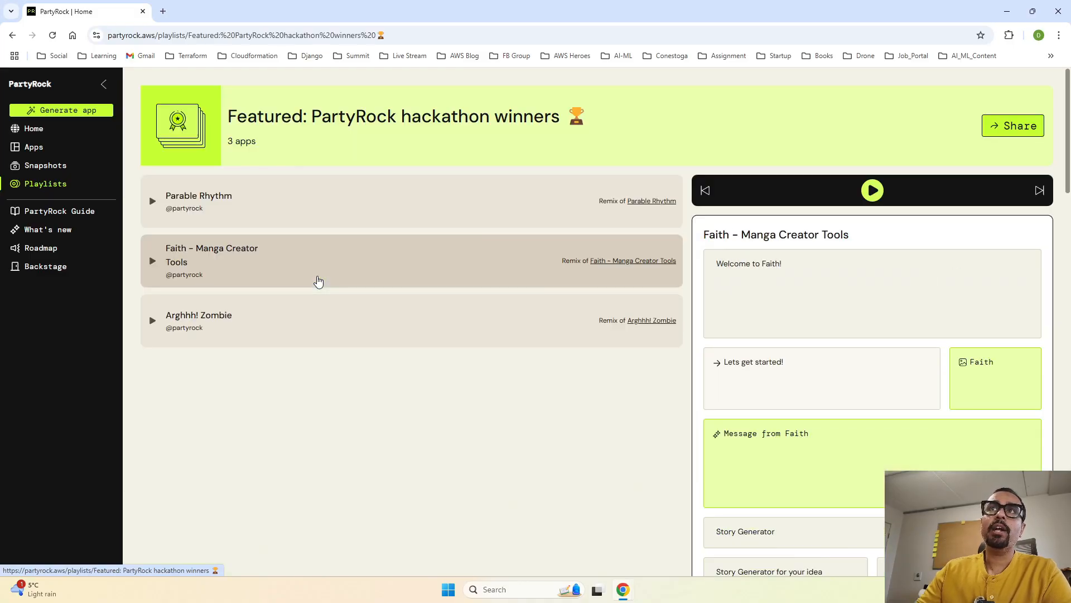
mouse_move(360, 265)
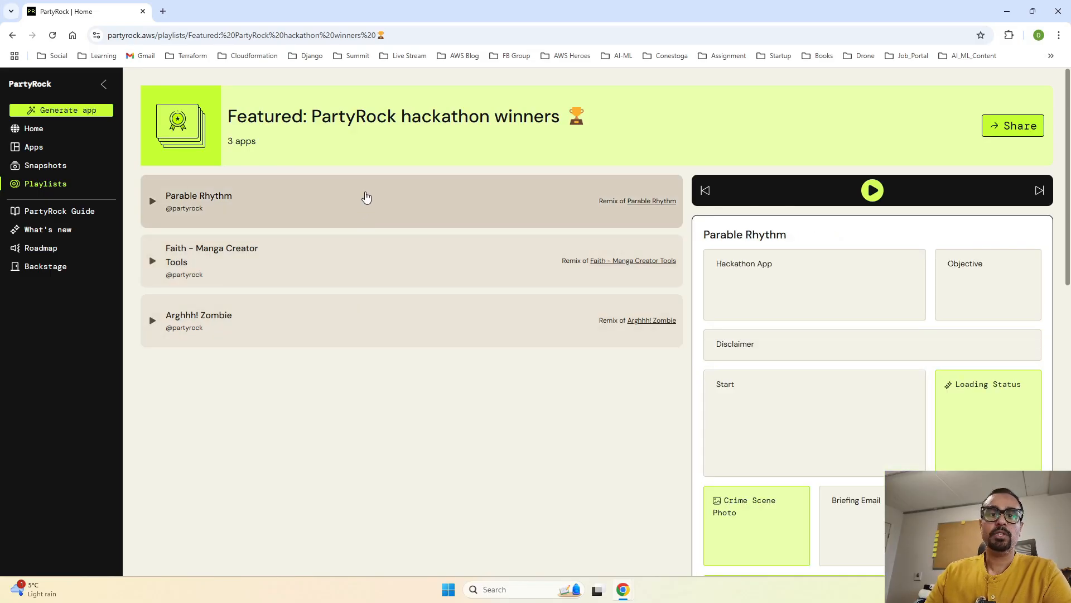
- Preview the hackathon winners' apps, toggle the sidebar, and return to Playlists
left_click(198, 315)
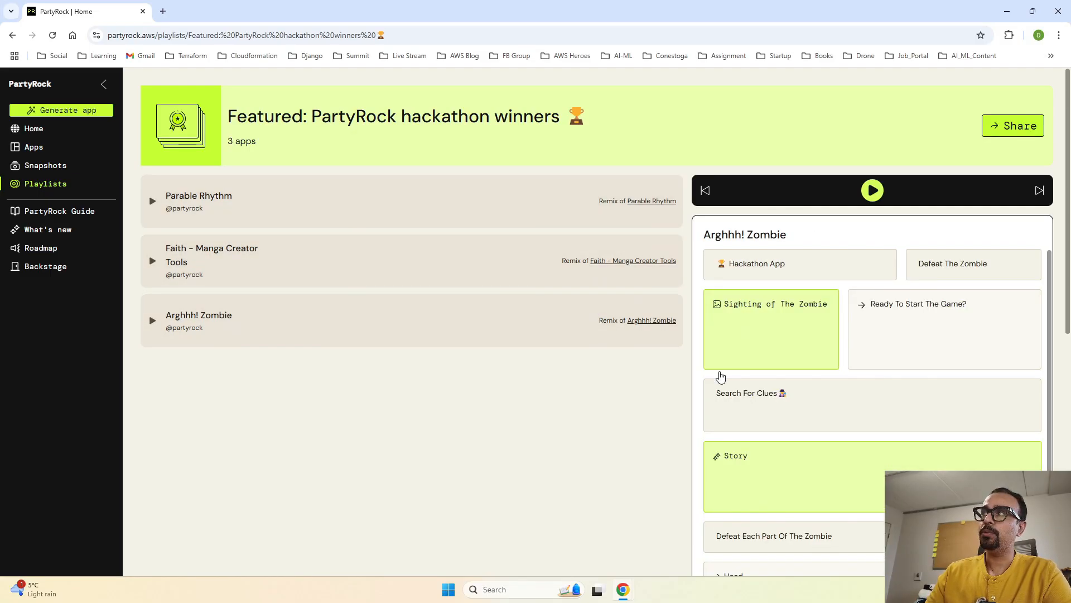
scroll("down", 3)
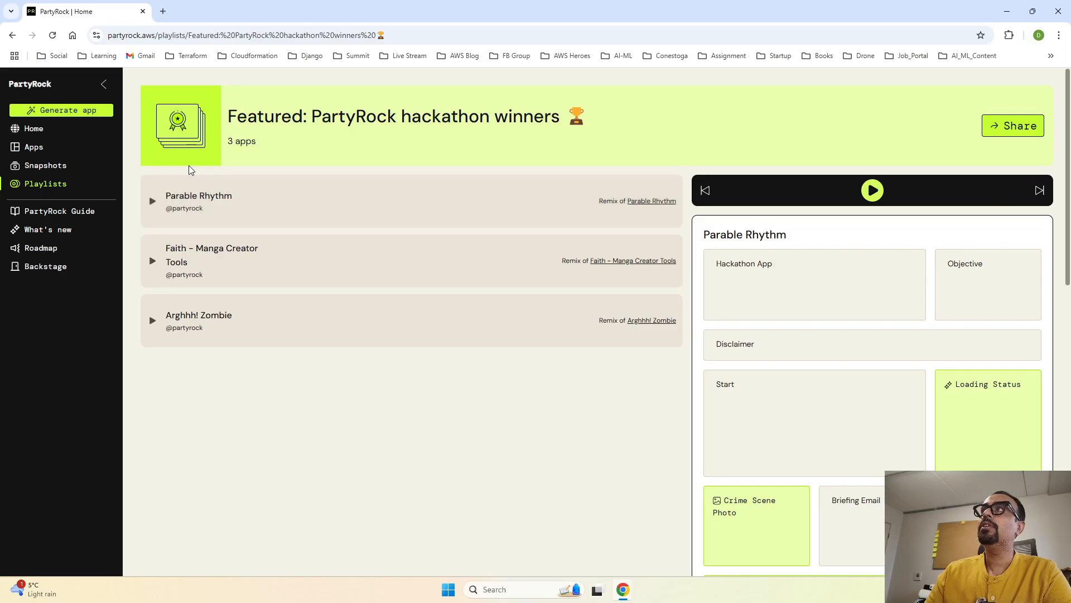
left_click(103, 84)
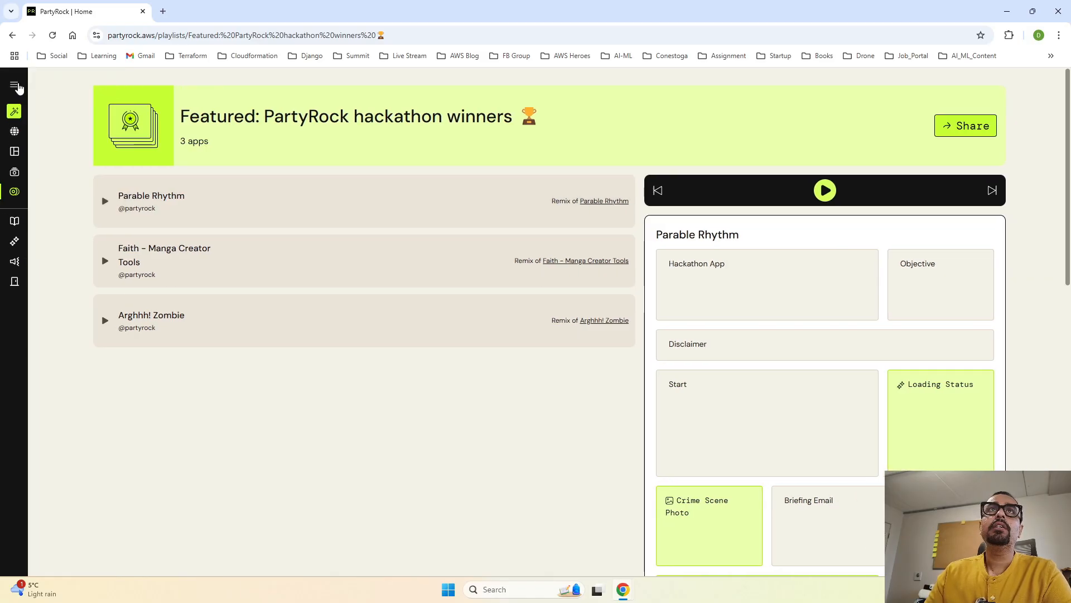
left_click(14, 87)
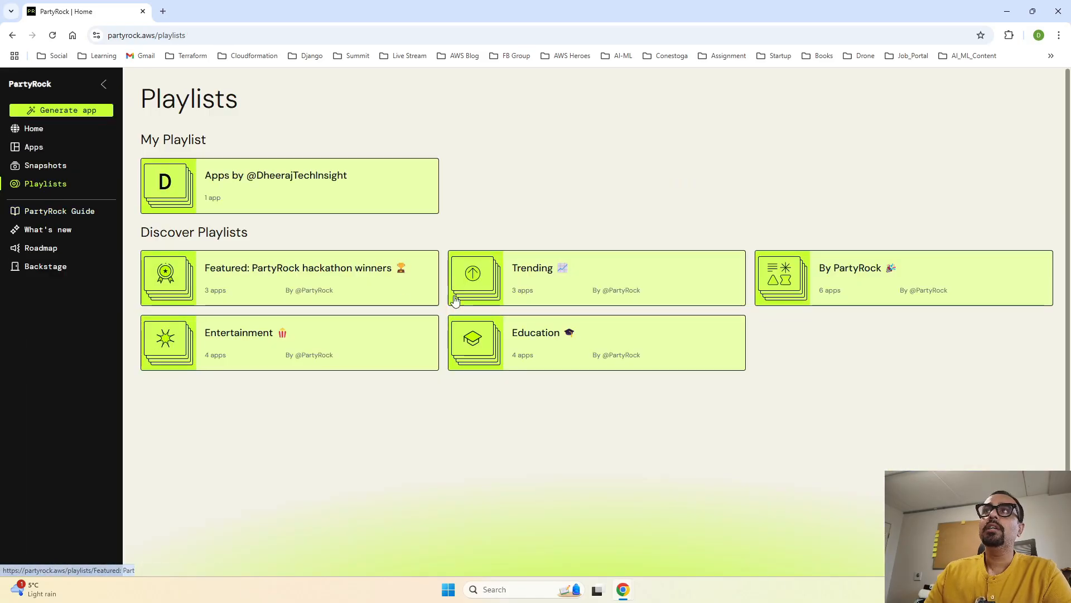
left_click(594, 277)
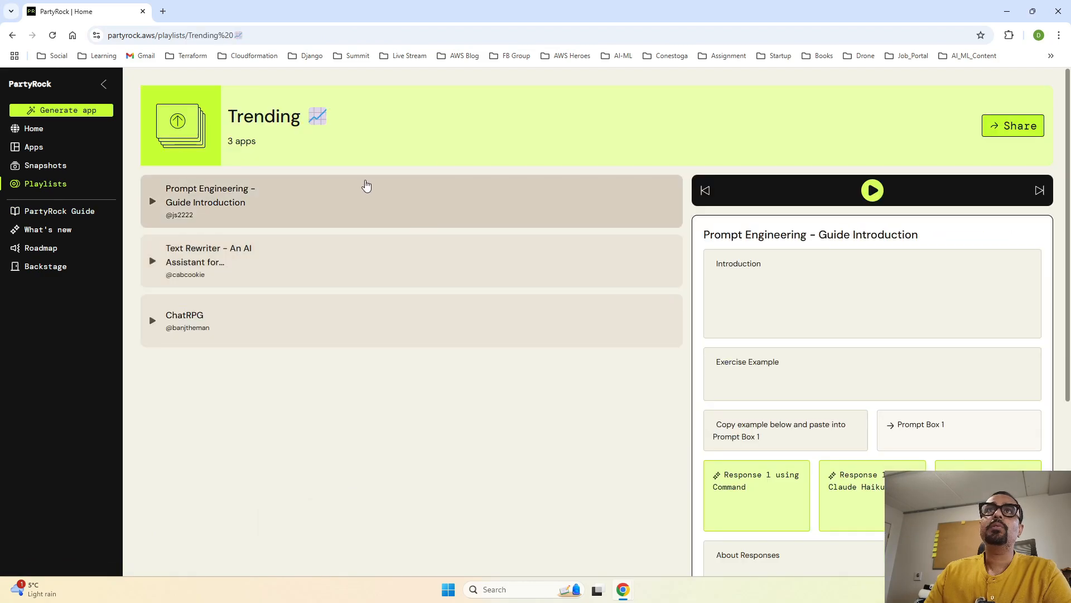
mouse_move(335, 231)
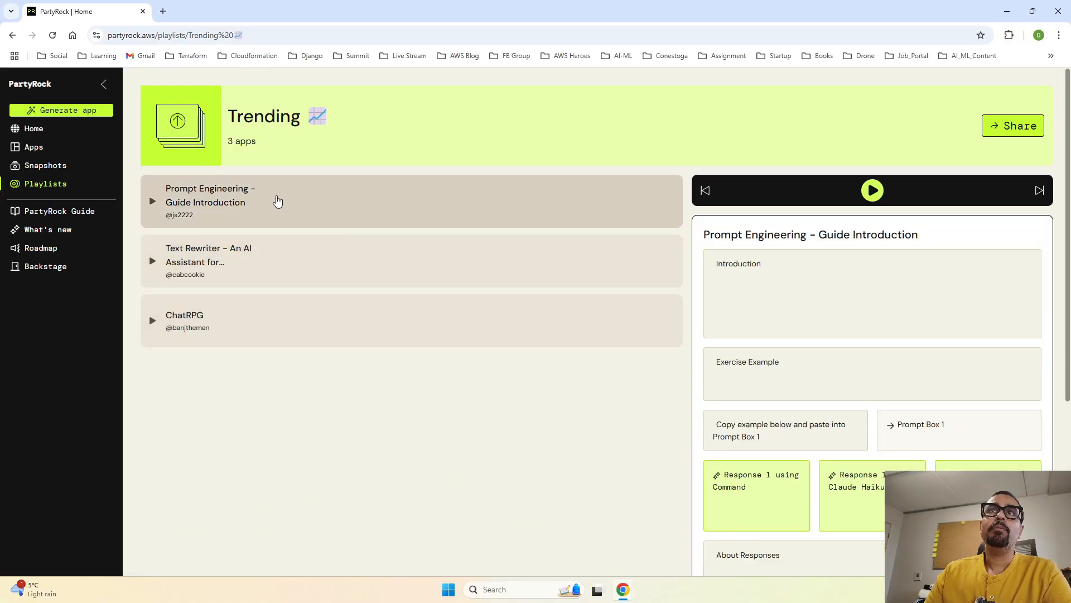
left_click(294, 261)
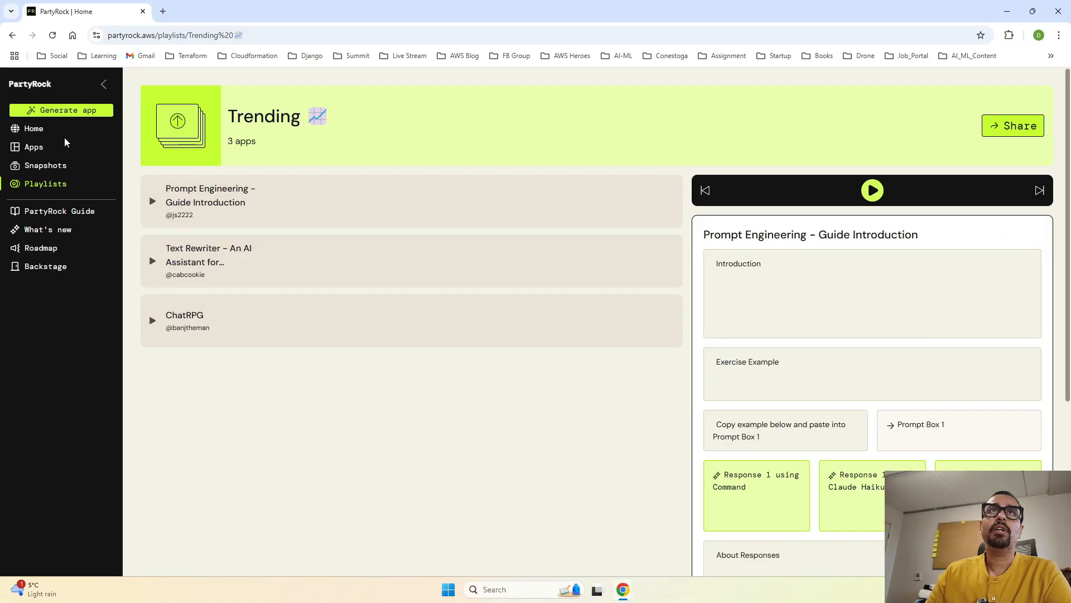
left_click(45, 183)
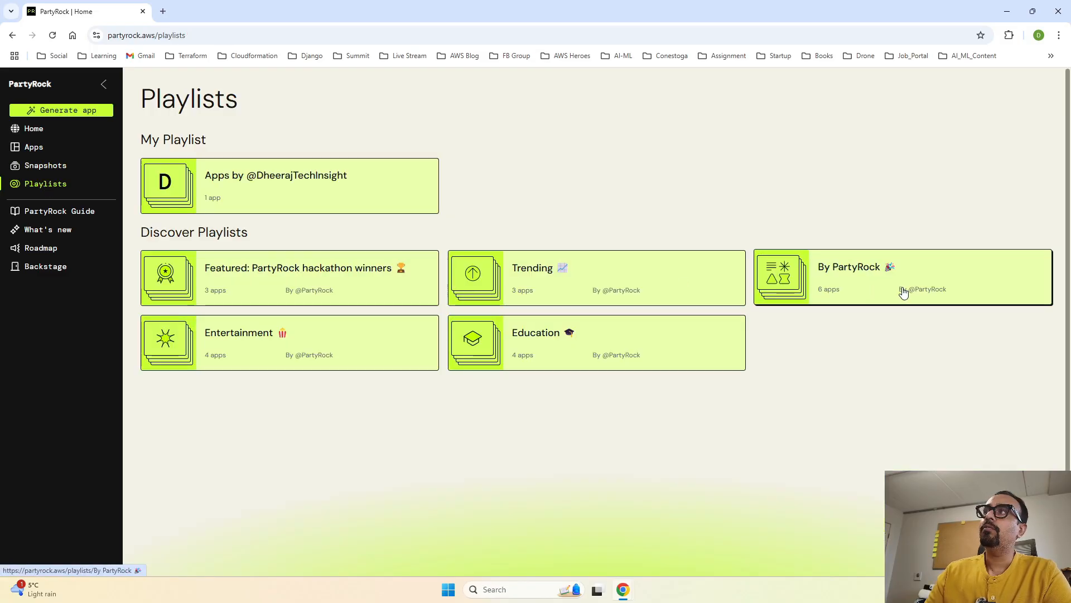
mouse_move(858, 291)
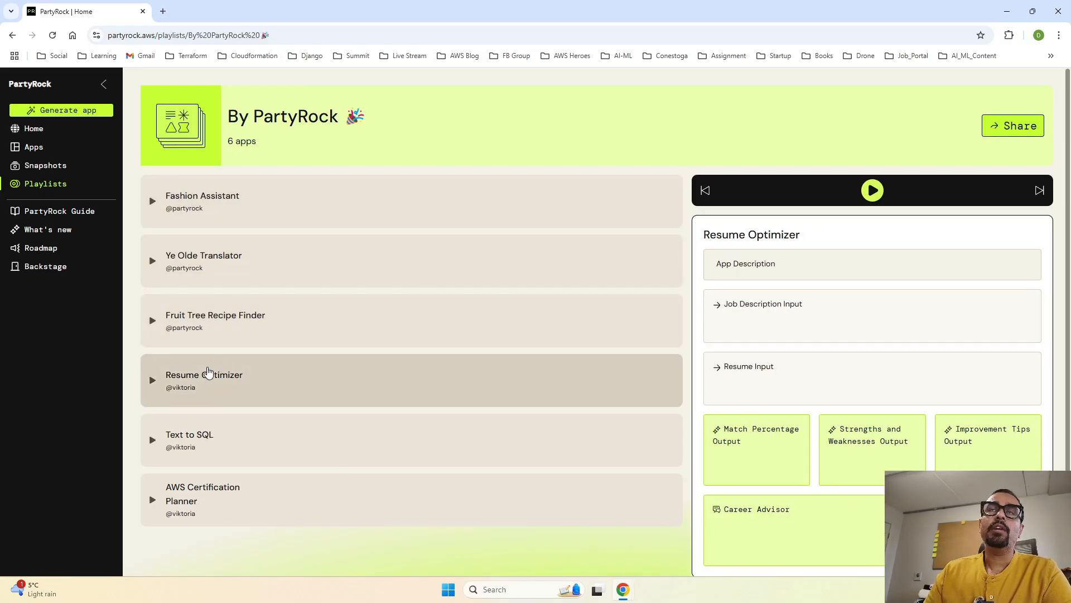
left_click(202, 493)
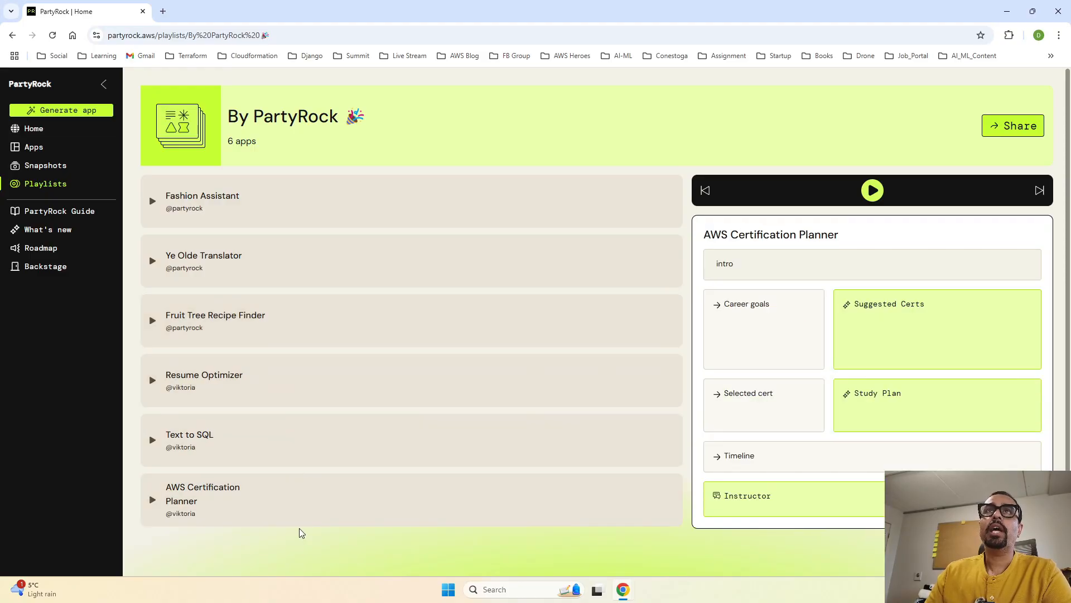
left_click(45, 183)
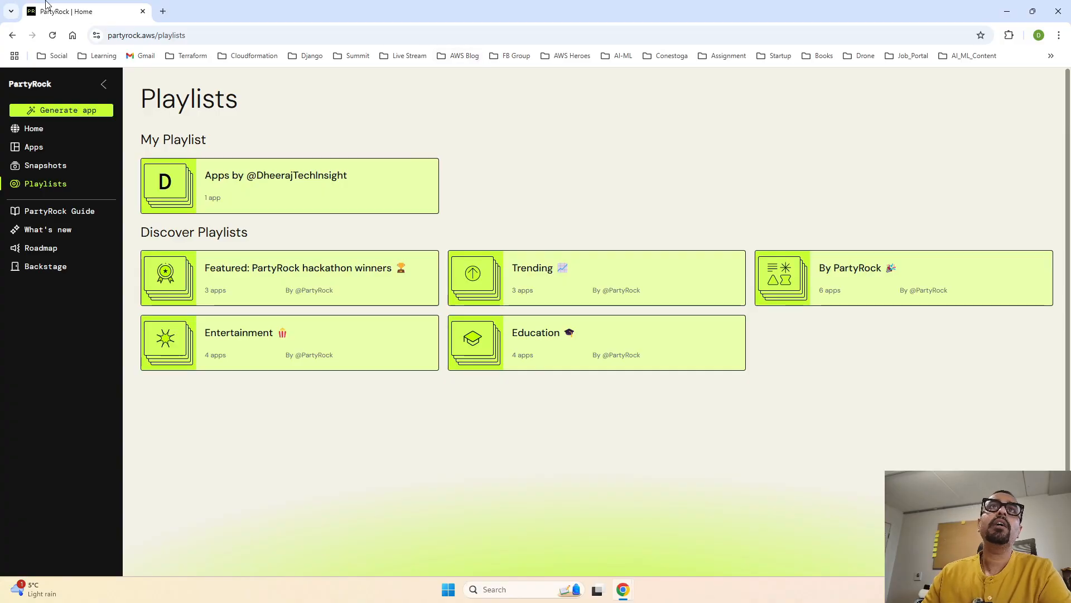
left_click(33, 146)
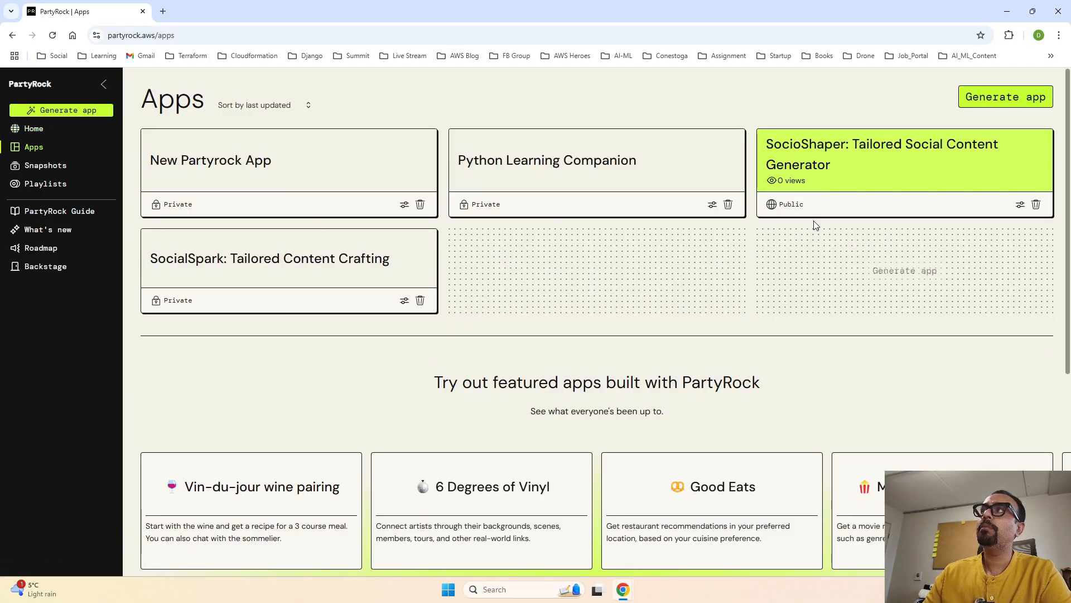
mouse_move(882, 154)
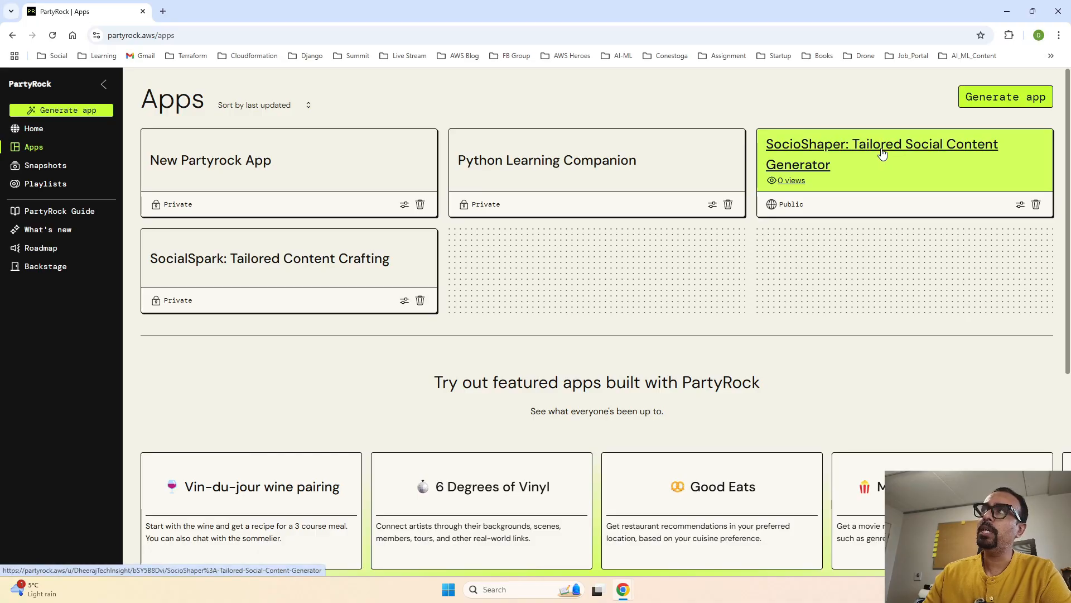
left_click(882, 154)
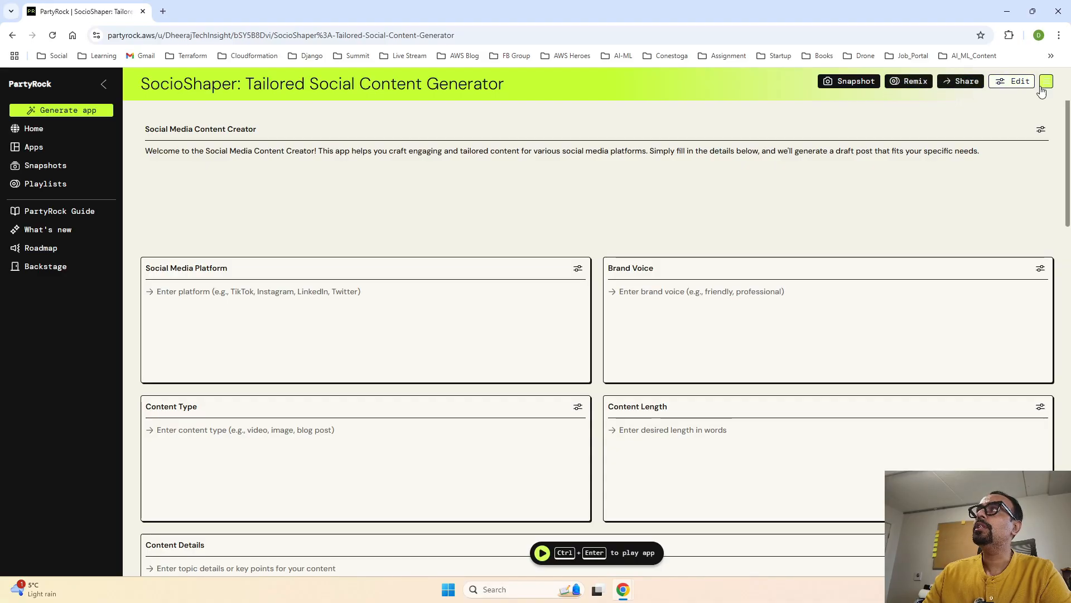
left_click(1046, 81)
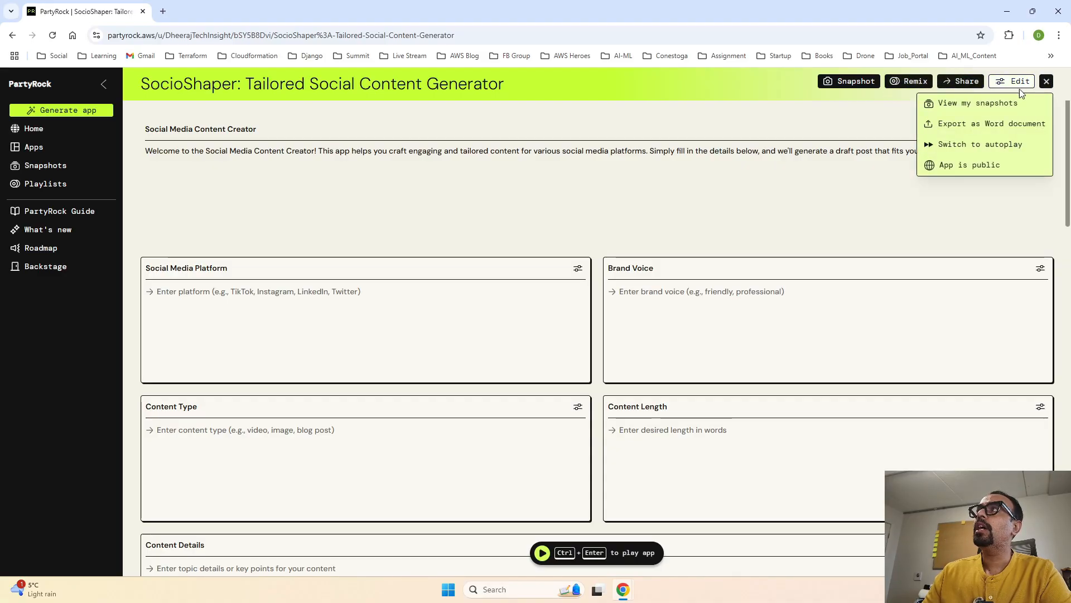
mouse_move(989, 124)
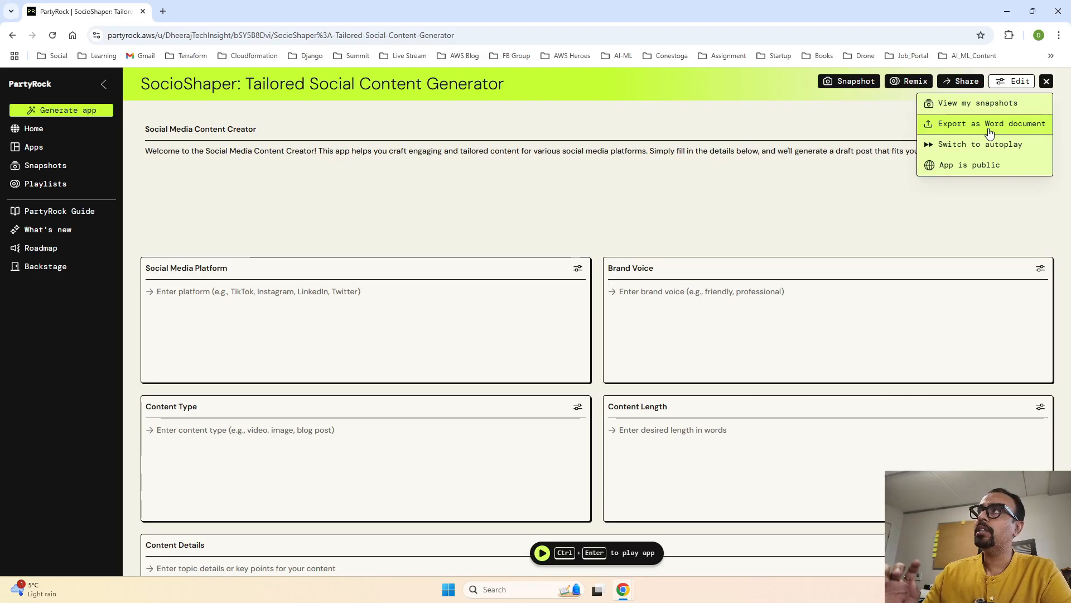
mouse_move(981, 129)
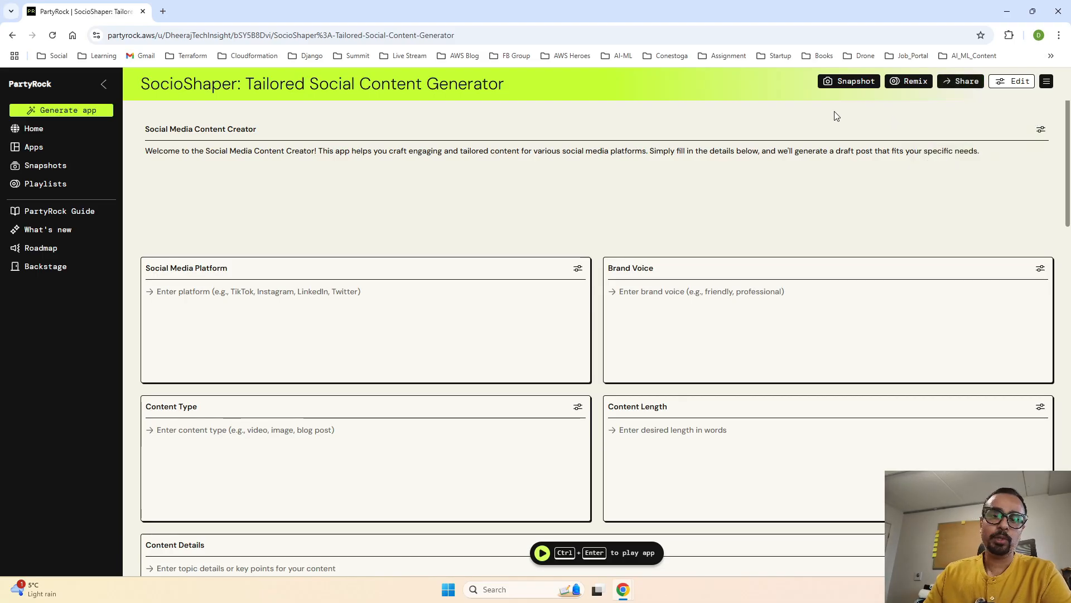
mouse_move(506, 107)
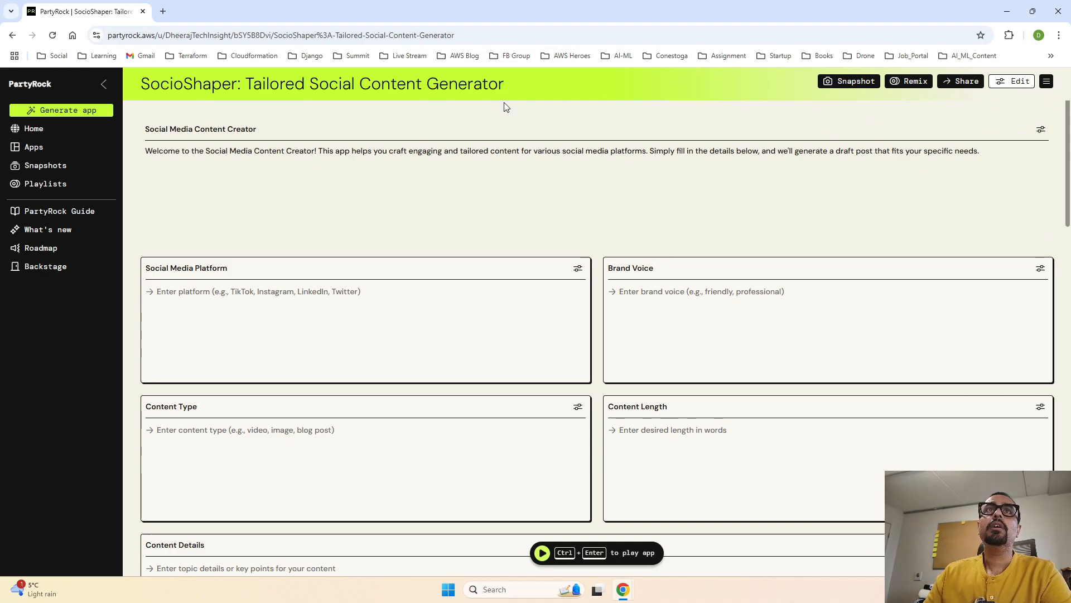
mouse_move(690, 271)
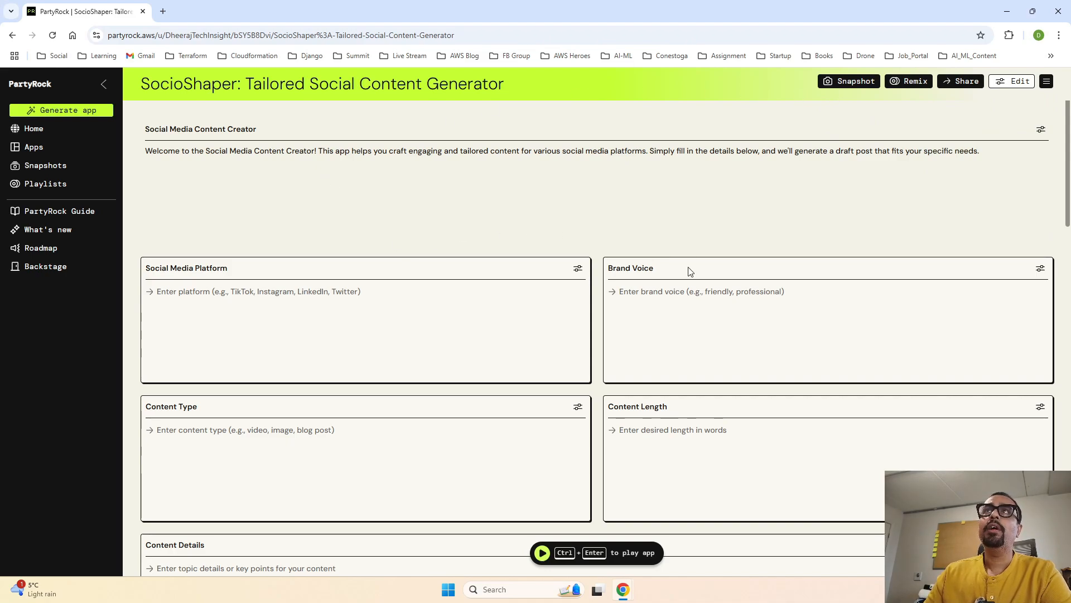
mouse_move(45, 165)
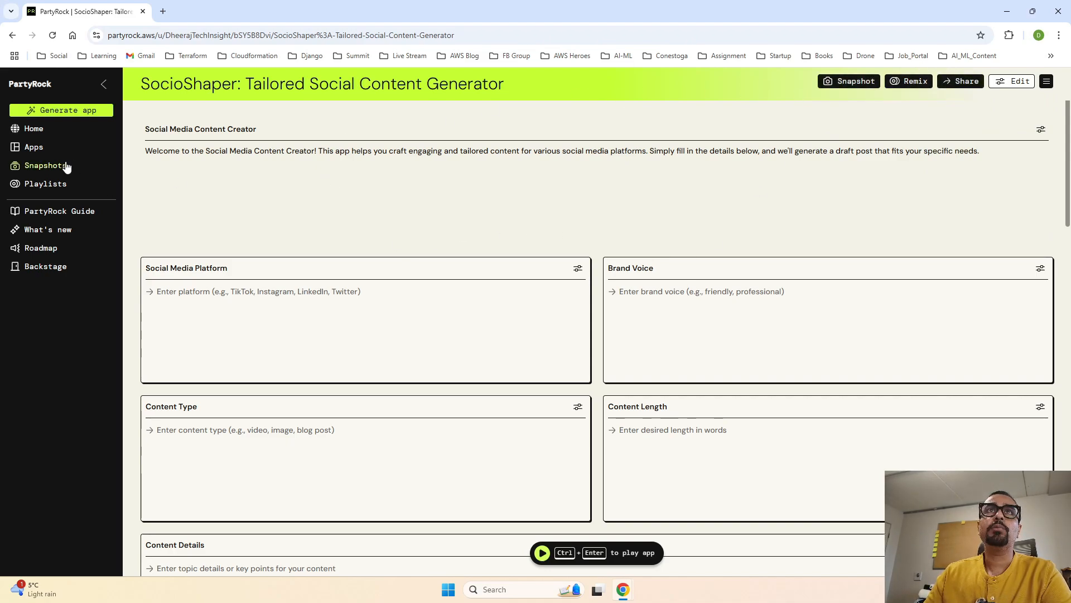
- Open the SocialSpark snapshot from the Snapshots page and hide the sidebar
left_click(45, 165)
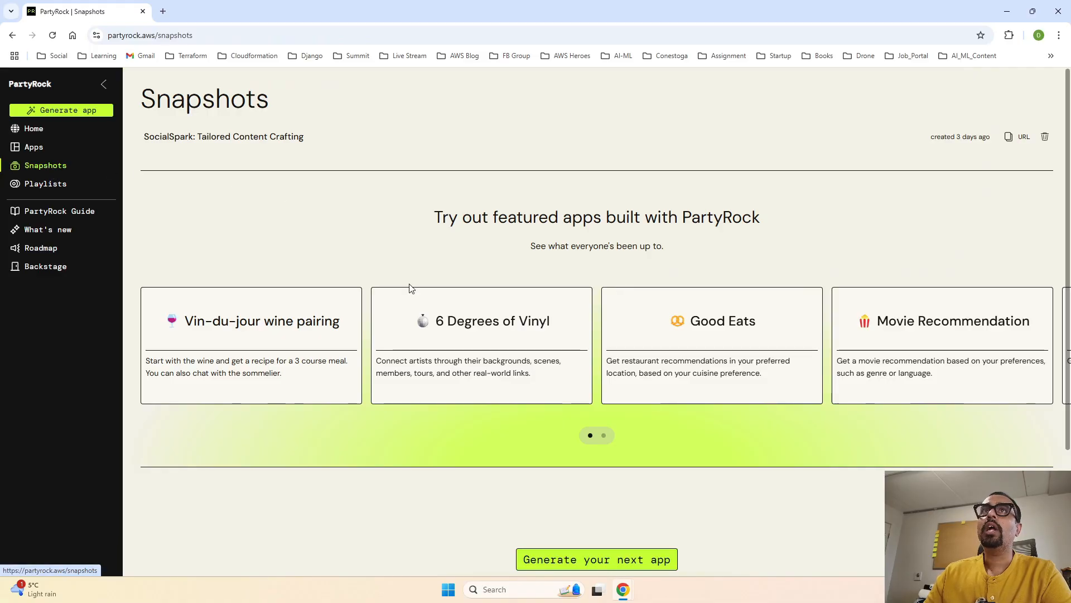
mouse_move(422, 144)
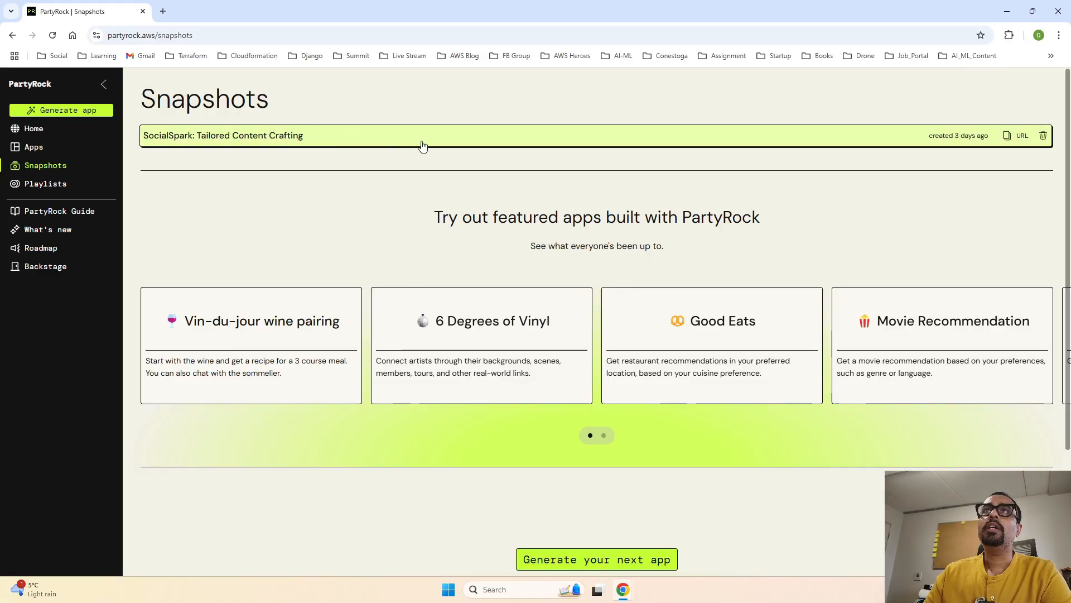
mouse_move(1007, 140)
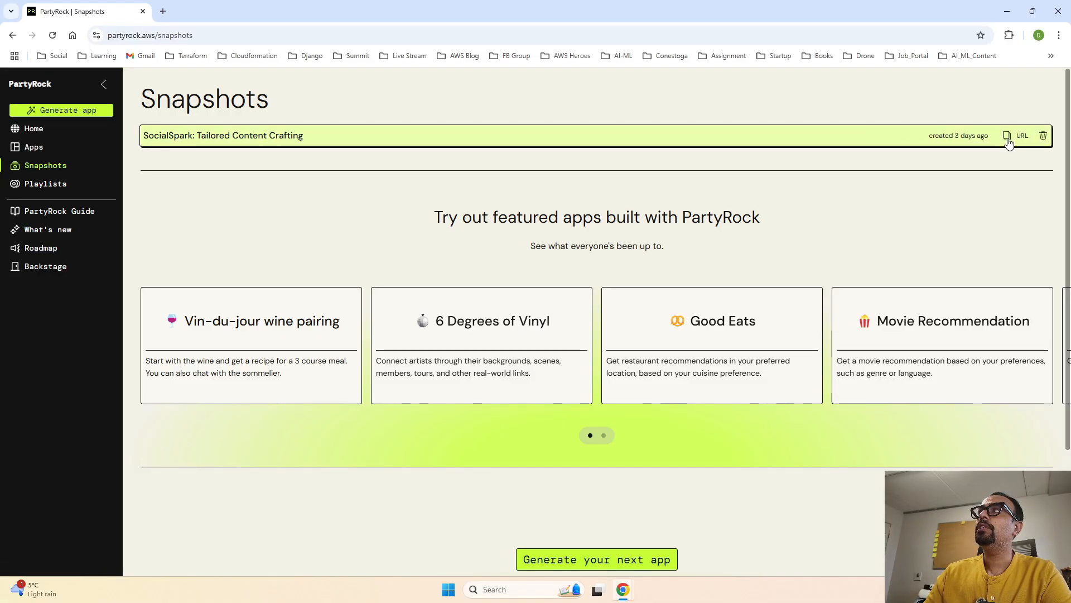
left_click(223, 135)
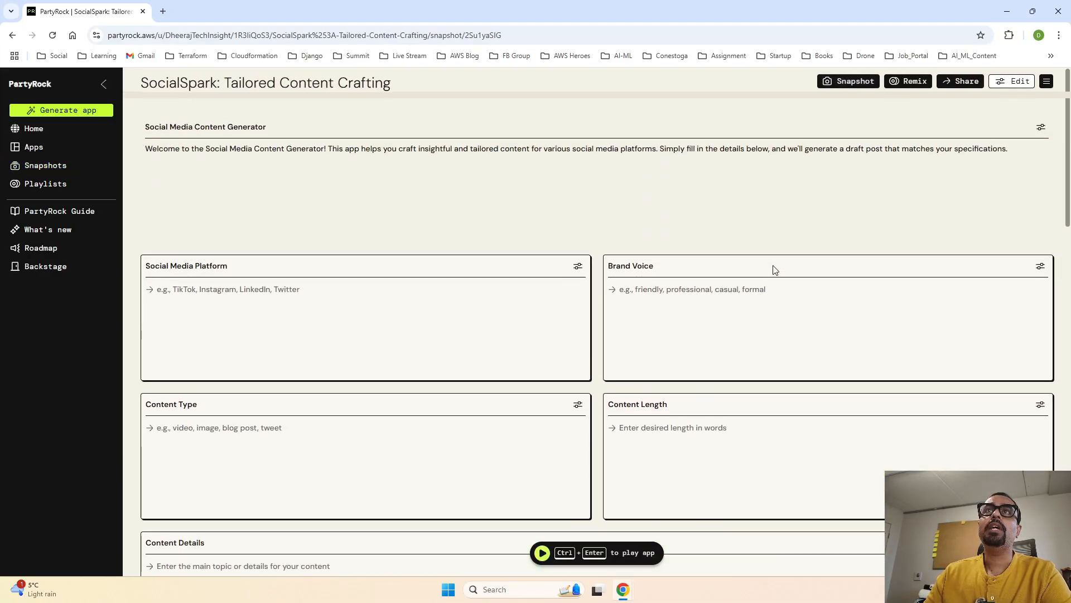
left_click(103, 83)
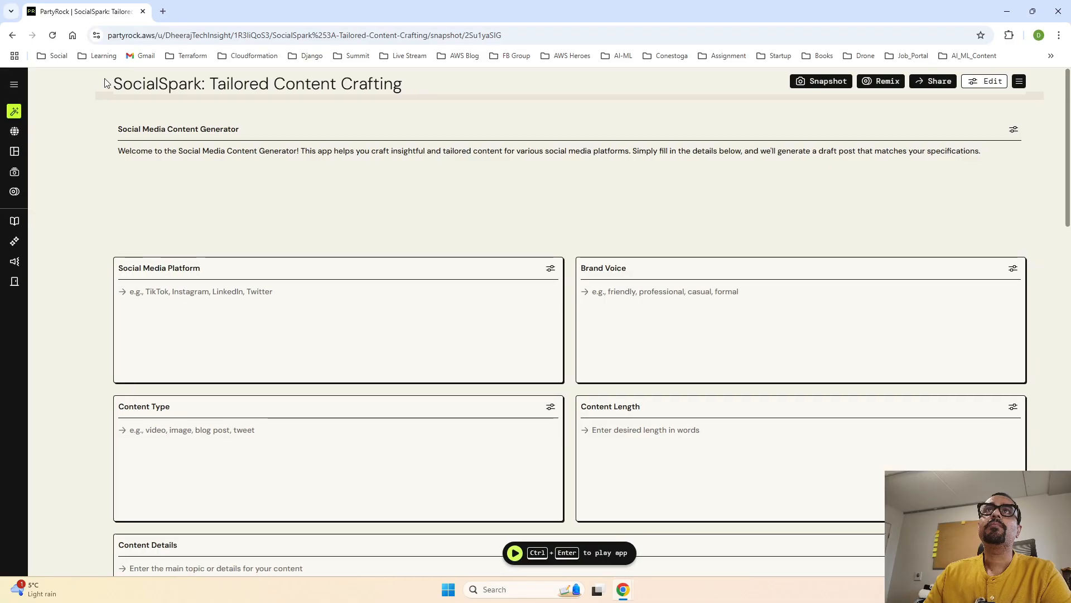
mouse_move(13, 172)
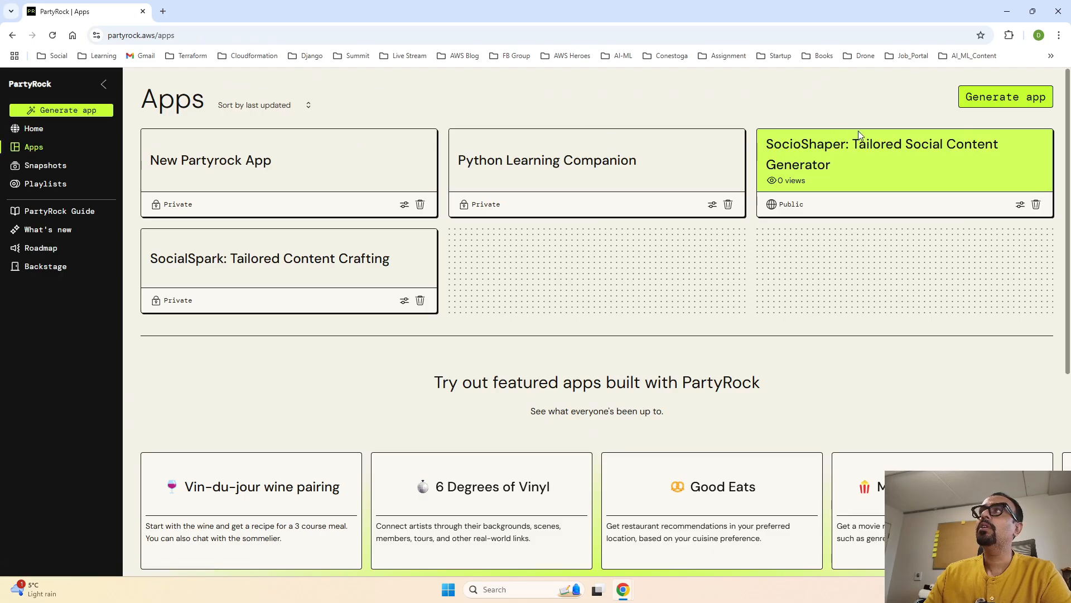
- Open the SocioShaper app and capture a new snapshot of it
left_click(903, 161)
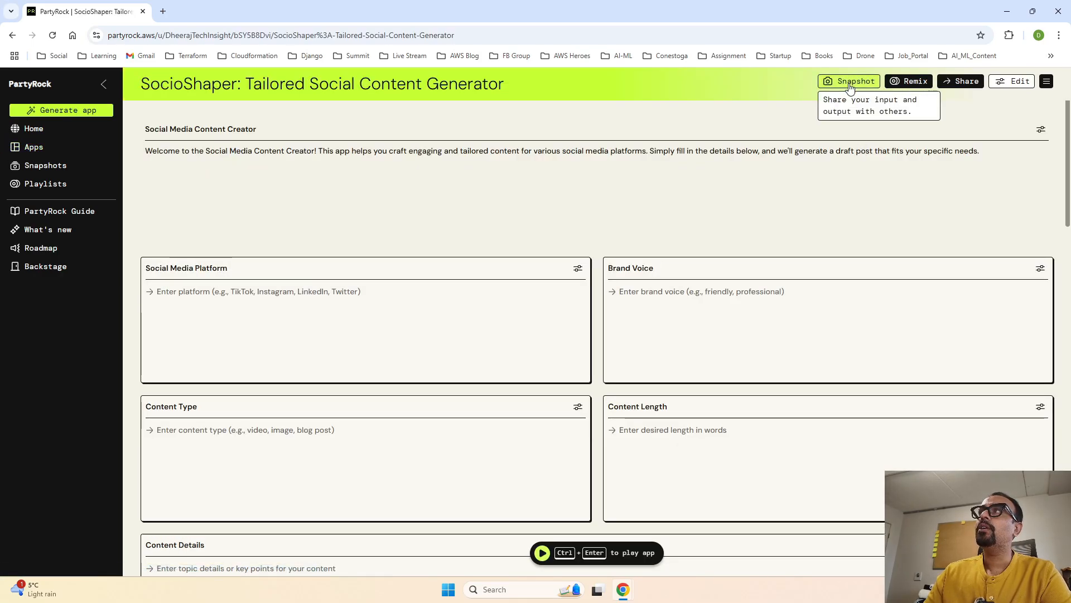
left_click(855, 80)
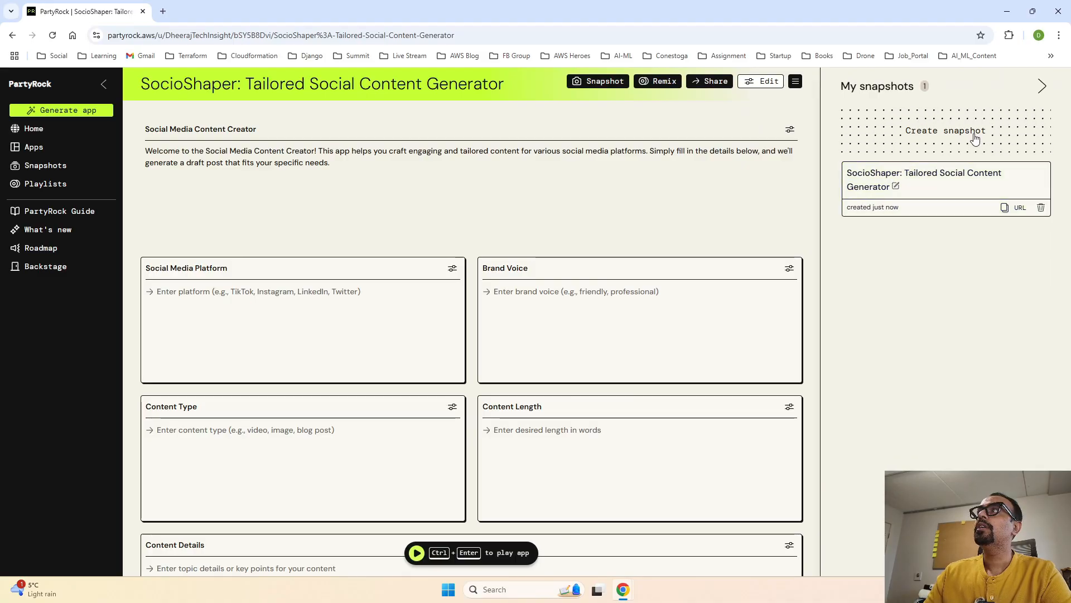
mouse_move(923, 213)
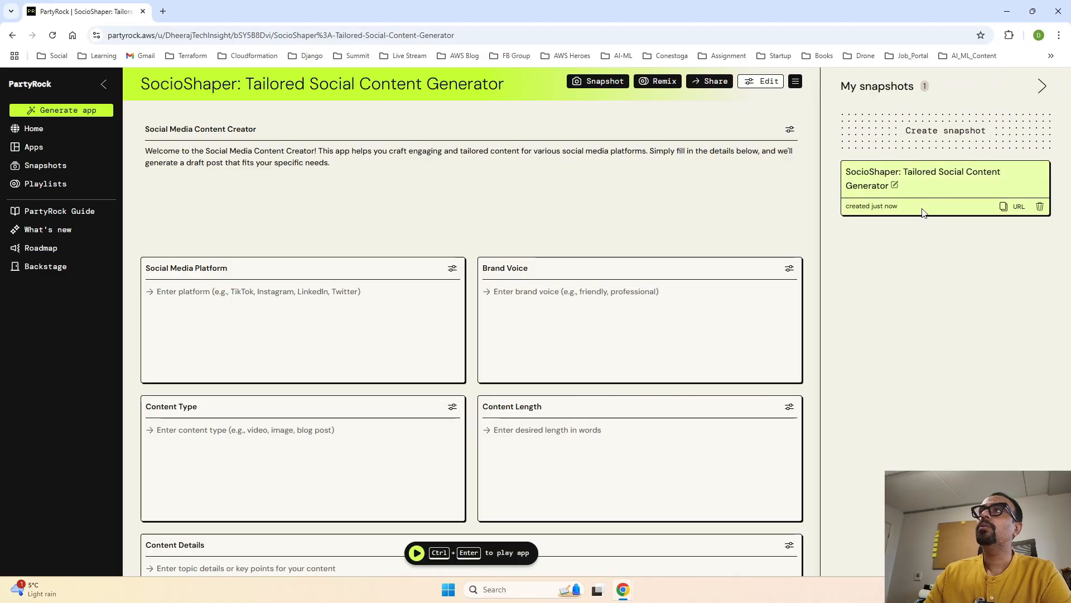
mouse_move(904, 205)
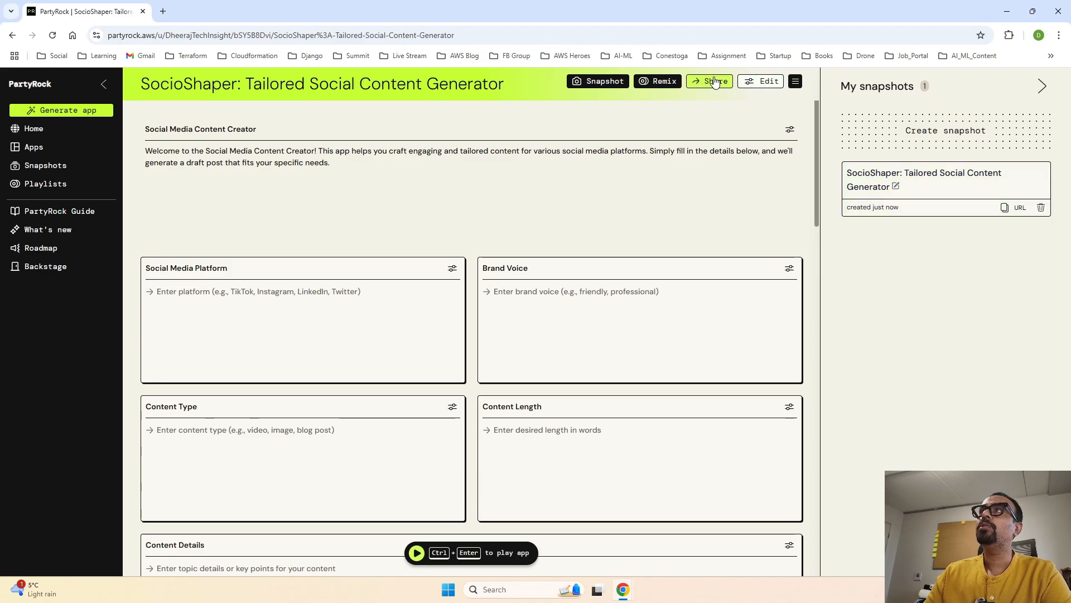
- Open SocioShaper's copied share link in a new tab, pass the bucket CAPTCHA, and close the snapshots list
left_click(709, 80)
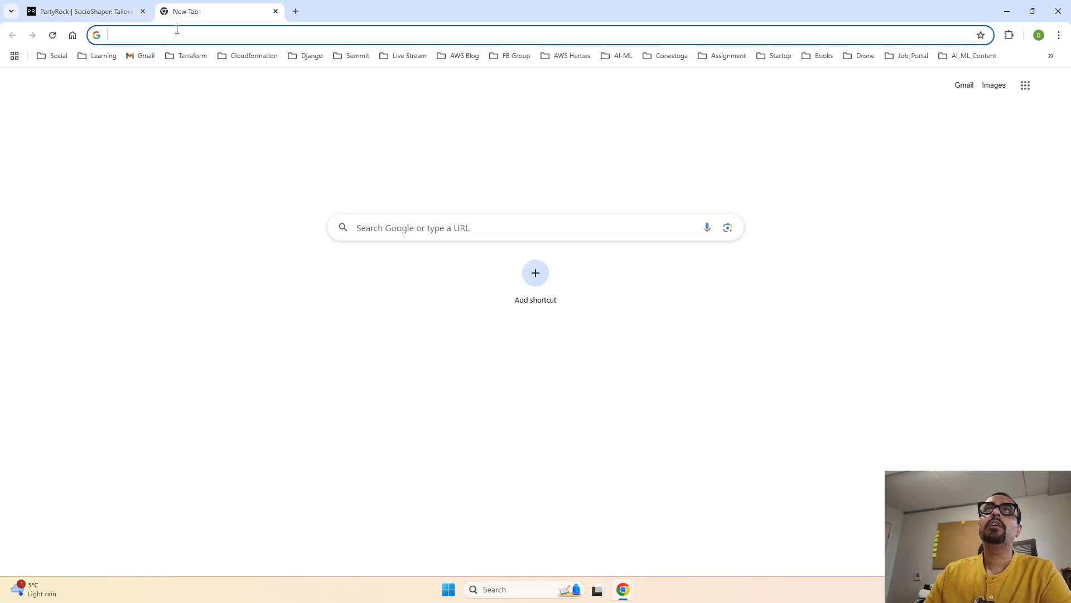
type("https://partyrock.aws/u/DheerajTechInsight/bSY5B8Dvi/SocioShaper%3A-Tailored-Social-Content-Generator")
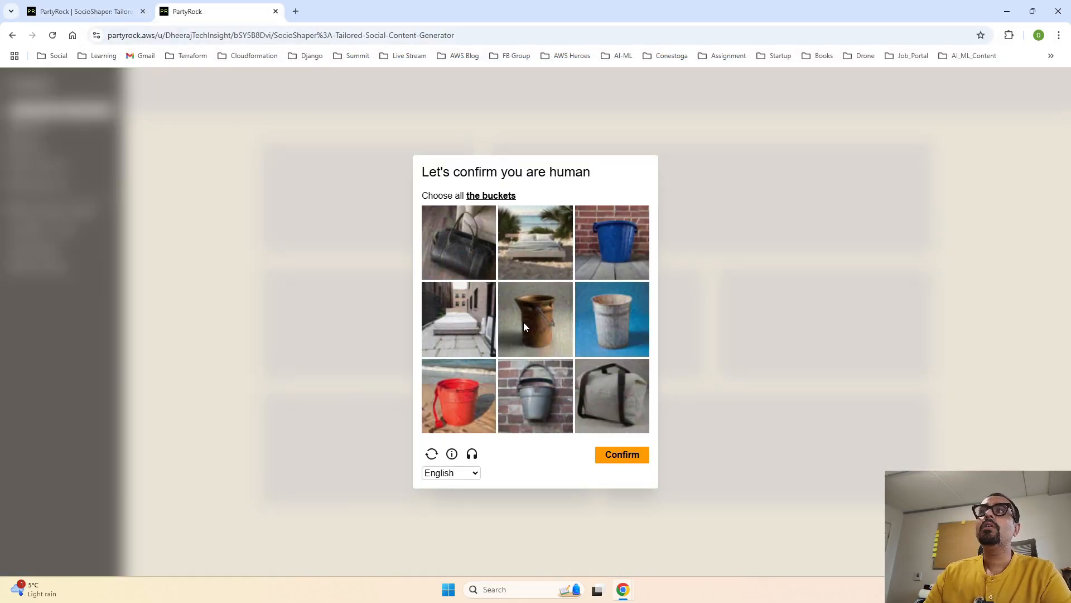
mouse_move(481, 231)
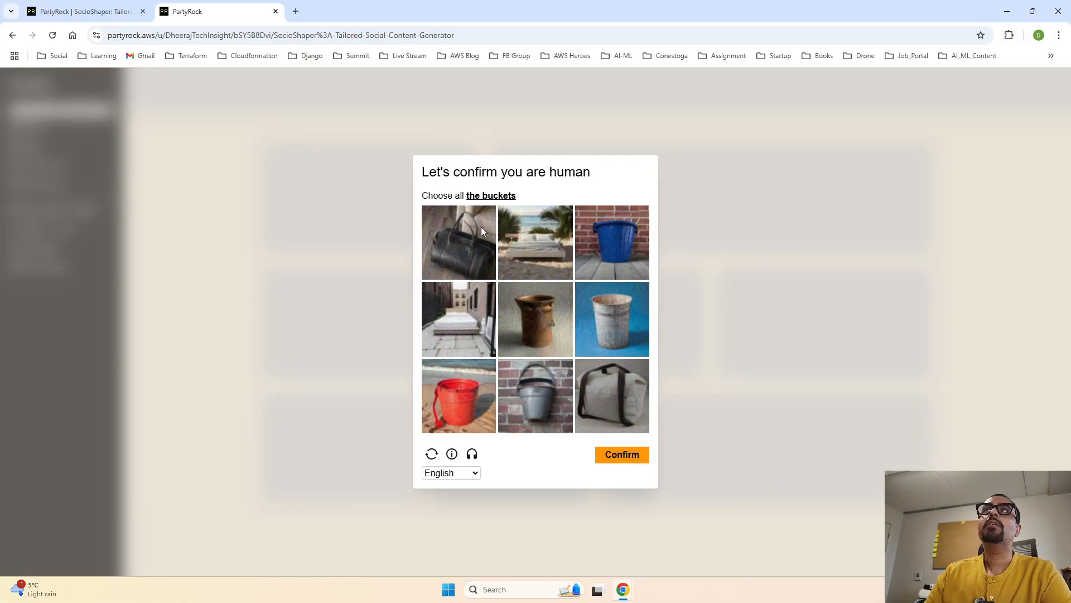
mouse_move(614, 254)
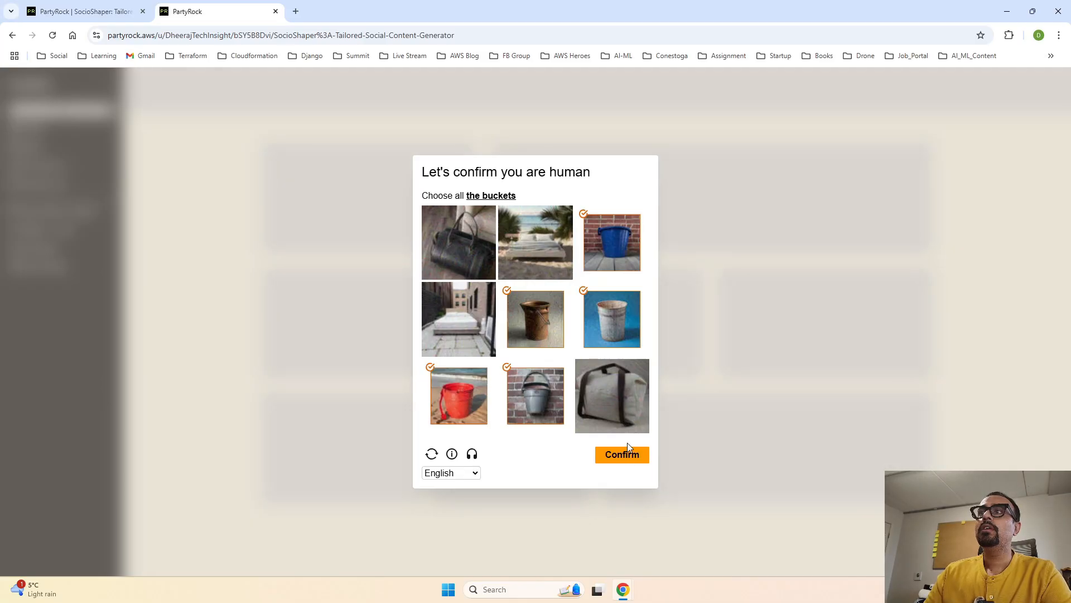
left_click(621, 454)
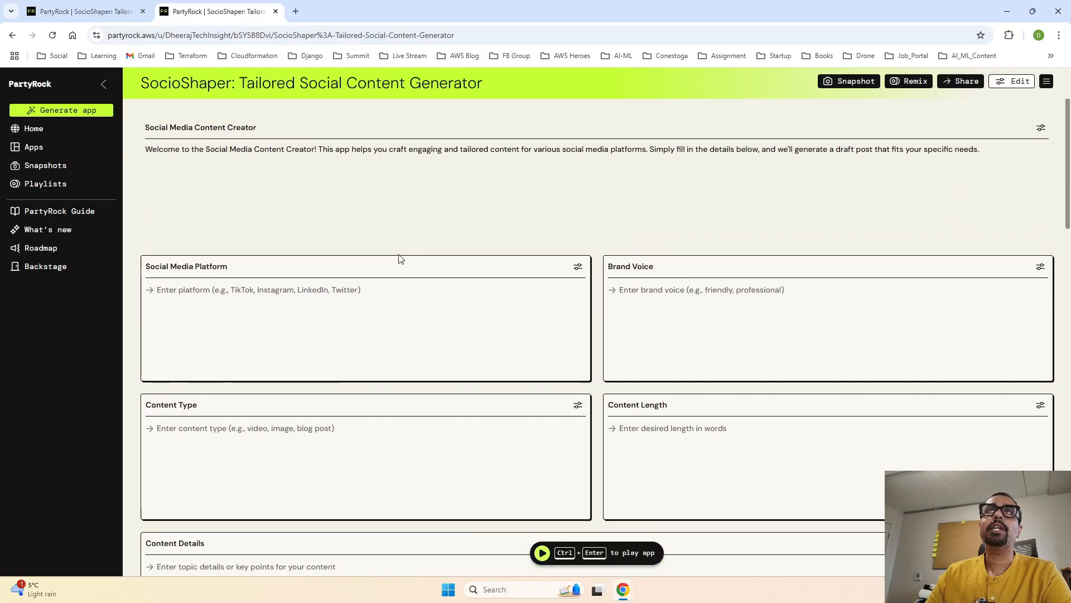
left_click(853, 80)
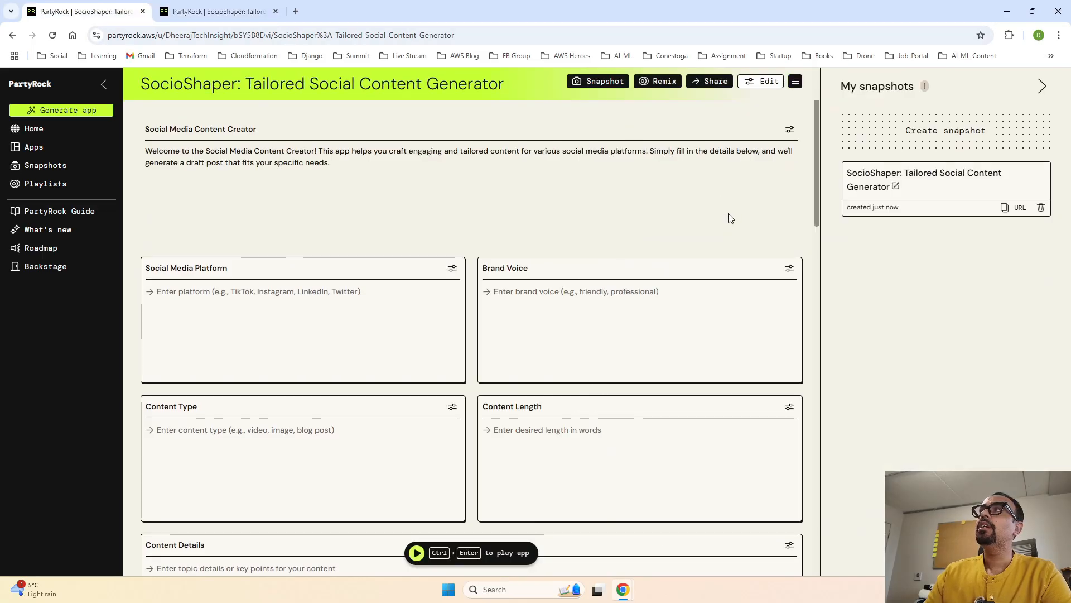
left_click(795, 82)
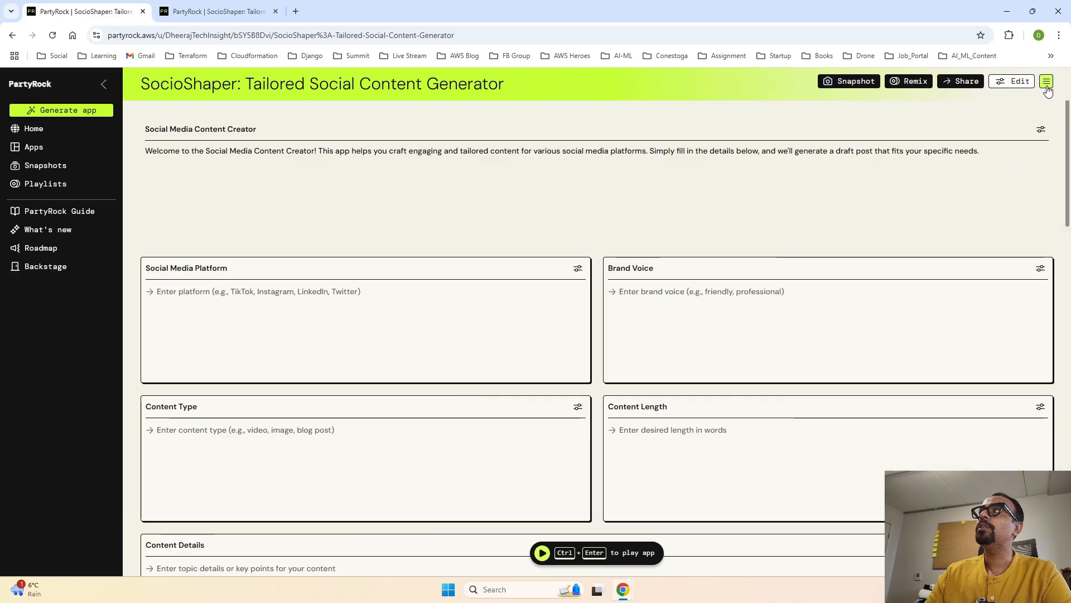
- Export SocioShaper as a Word document and open the downloaded .docx file
left_click(1046, 82)
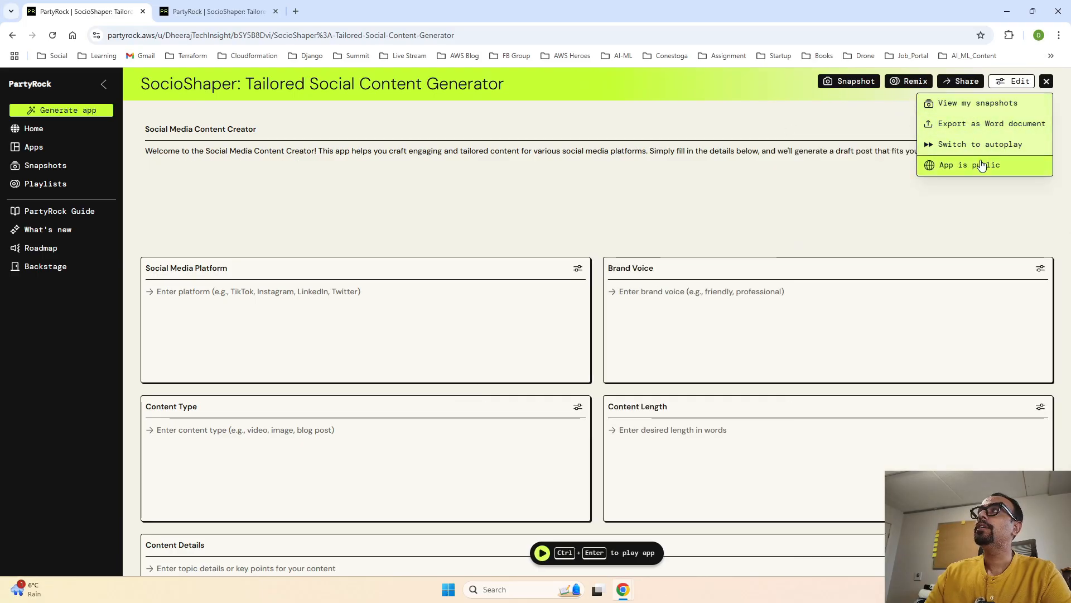
left_click(988, 124)
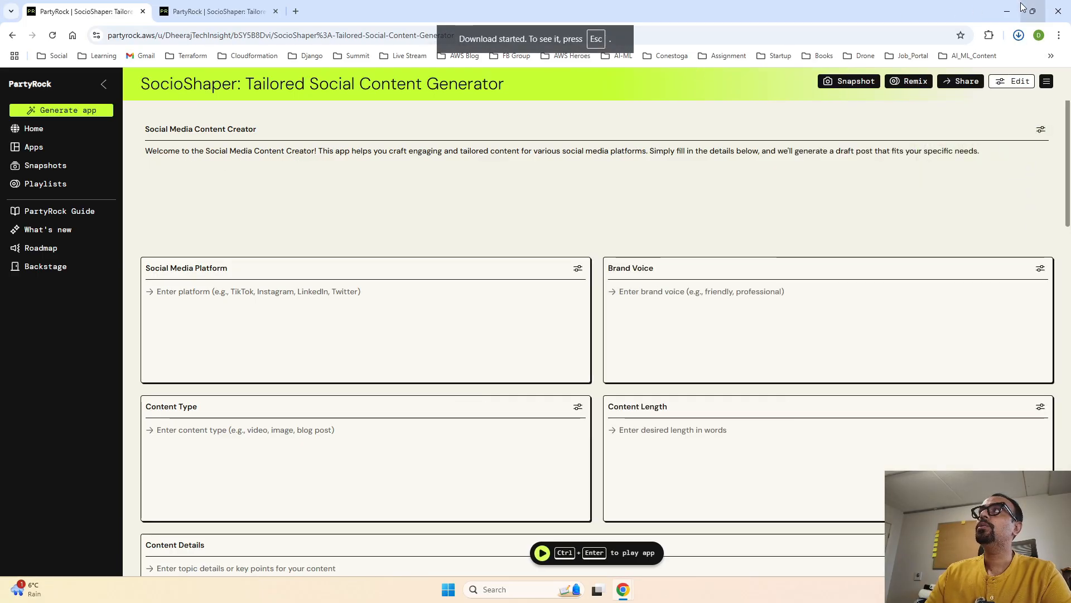
left_click(1018, 34)
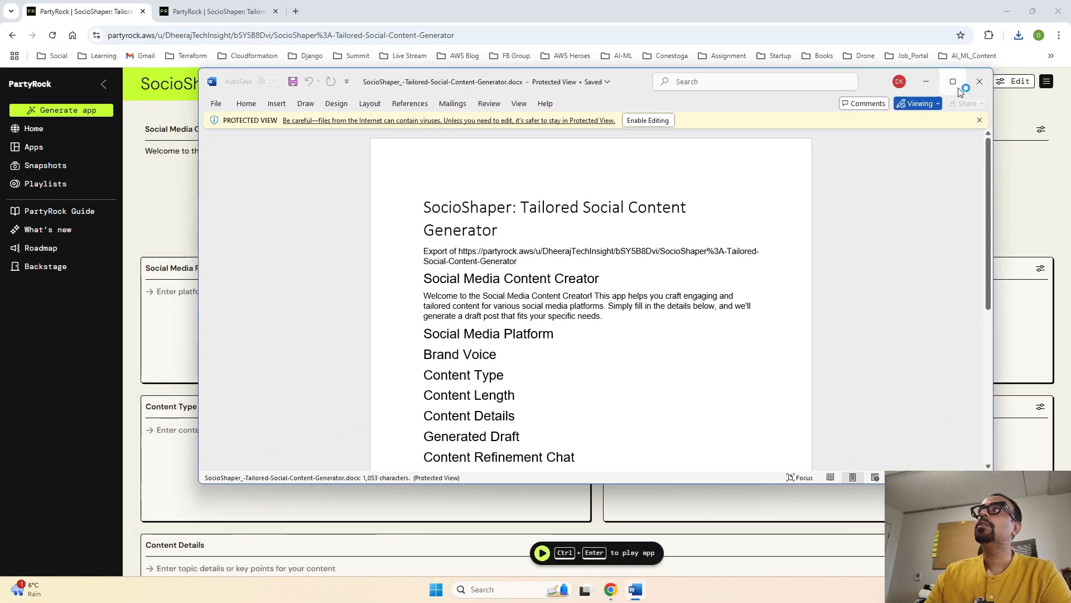
- Maximize the exported SocioShaper Word document, review its Content Refinement Chat text, then close Word
left_click(952, 81)
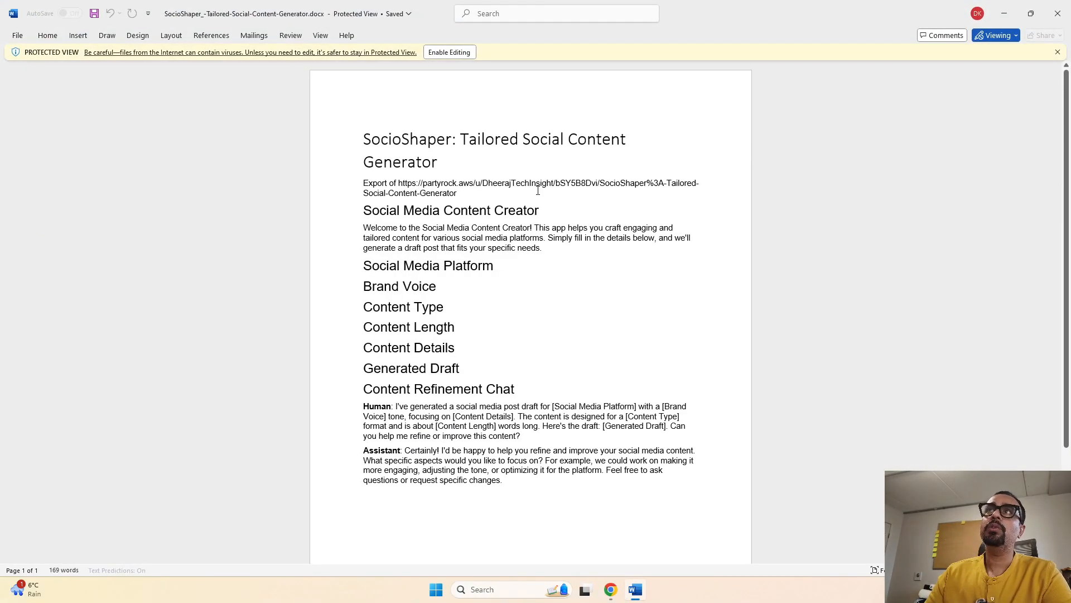
double_click(494, 139)
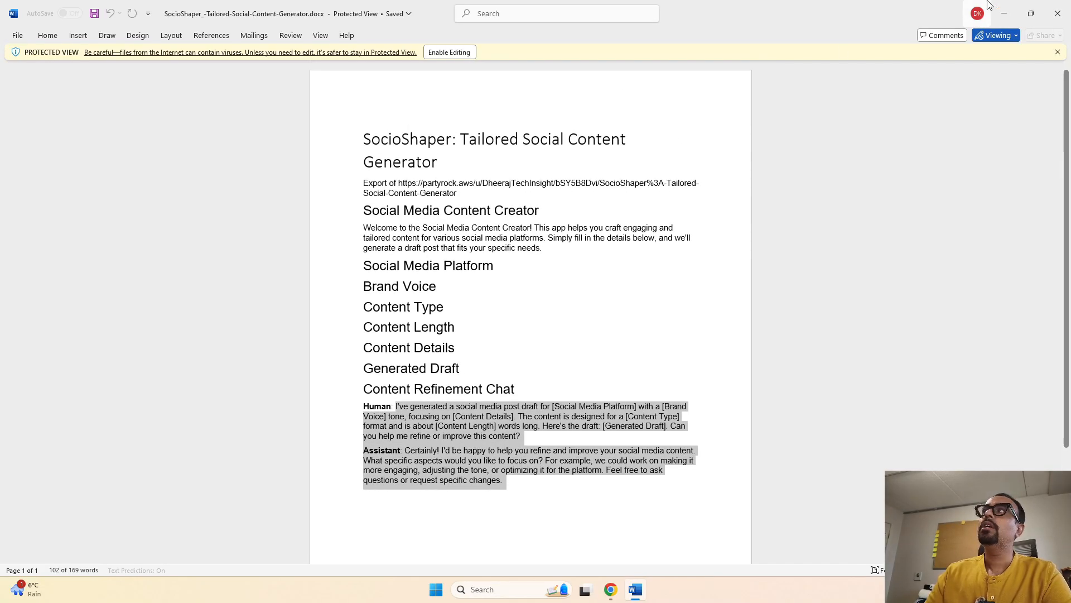
left_click(608, 589)
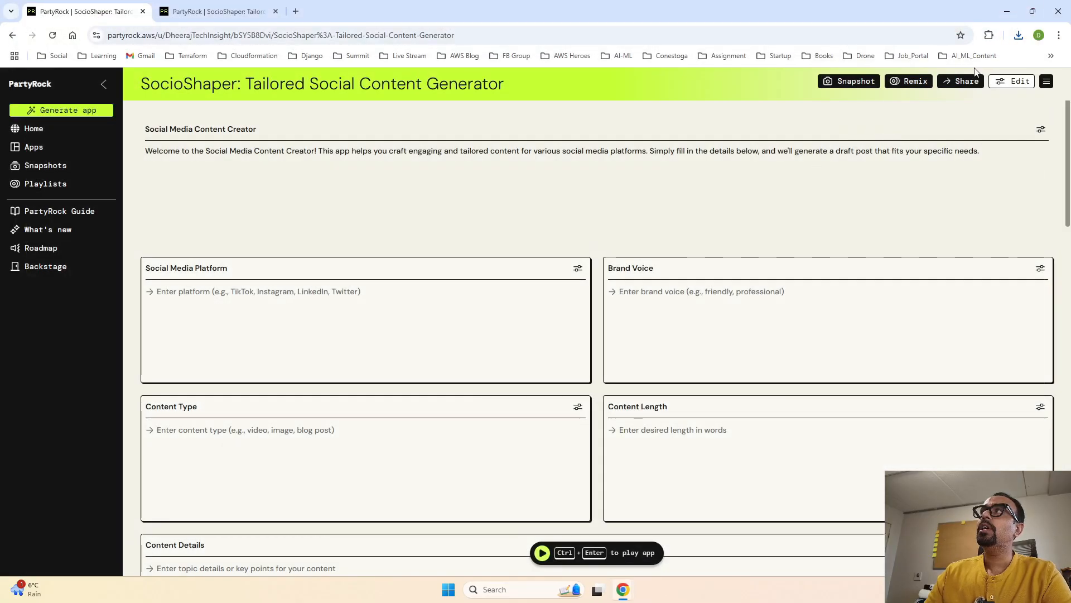
mouse_move(849, 80)
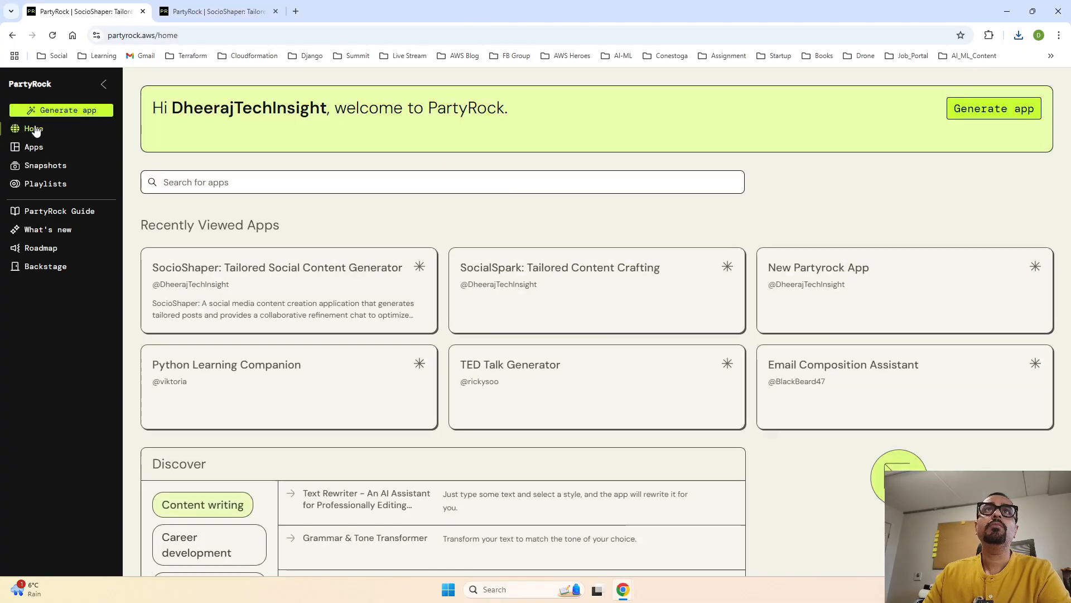
- Open Backstage showing 0.6% of free credits used, returning there after a brief Roadmap visit
left_click(33, 129)
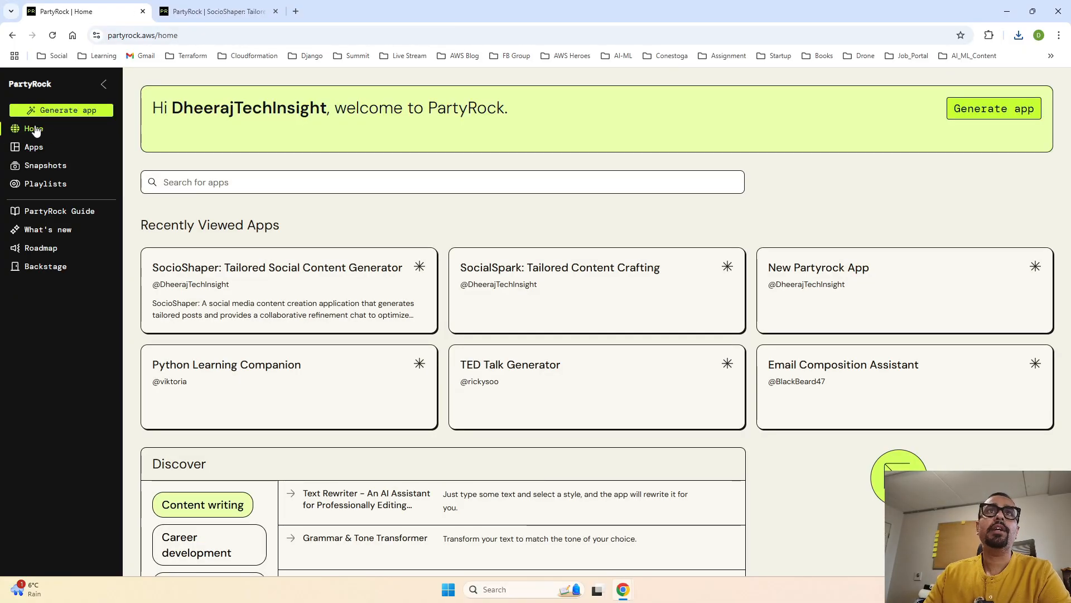
left_click(46, 265)
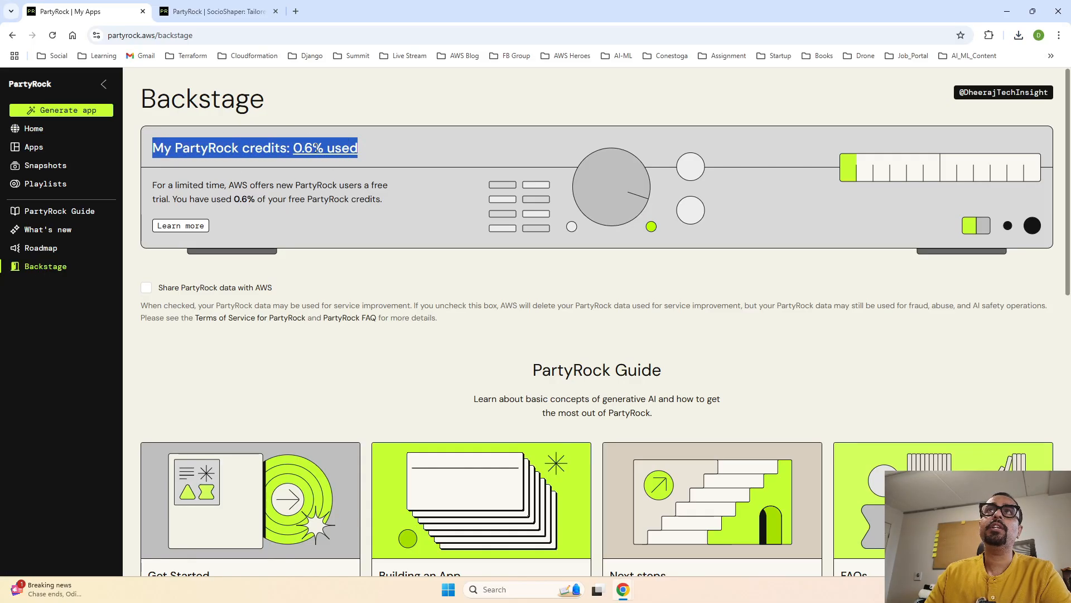
mouse_move(371, 160)
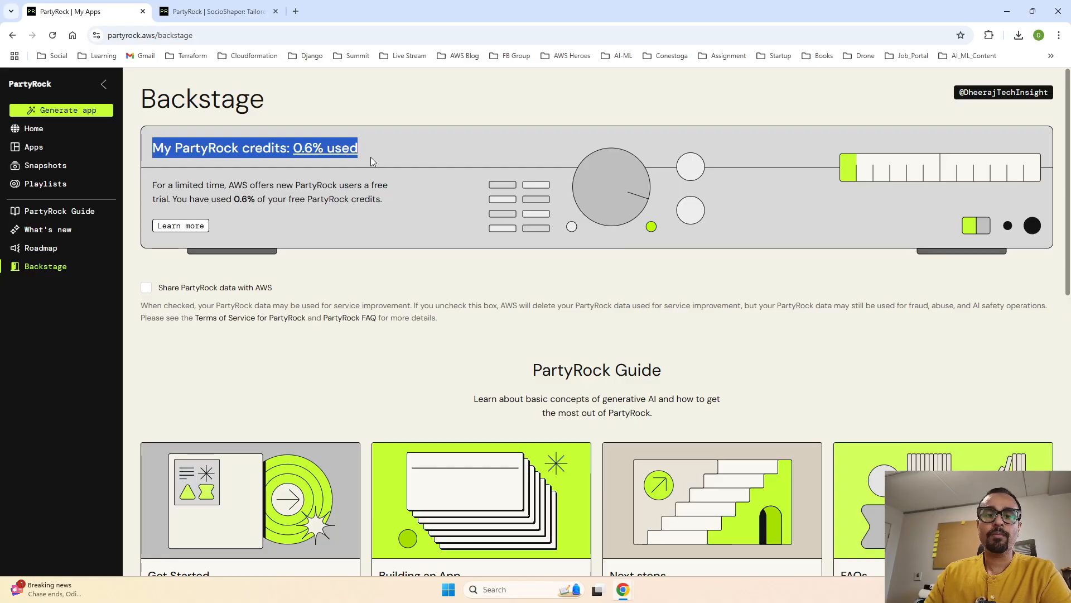
mouse_move(253, 163)
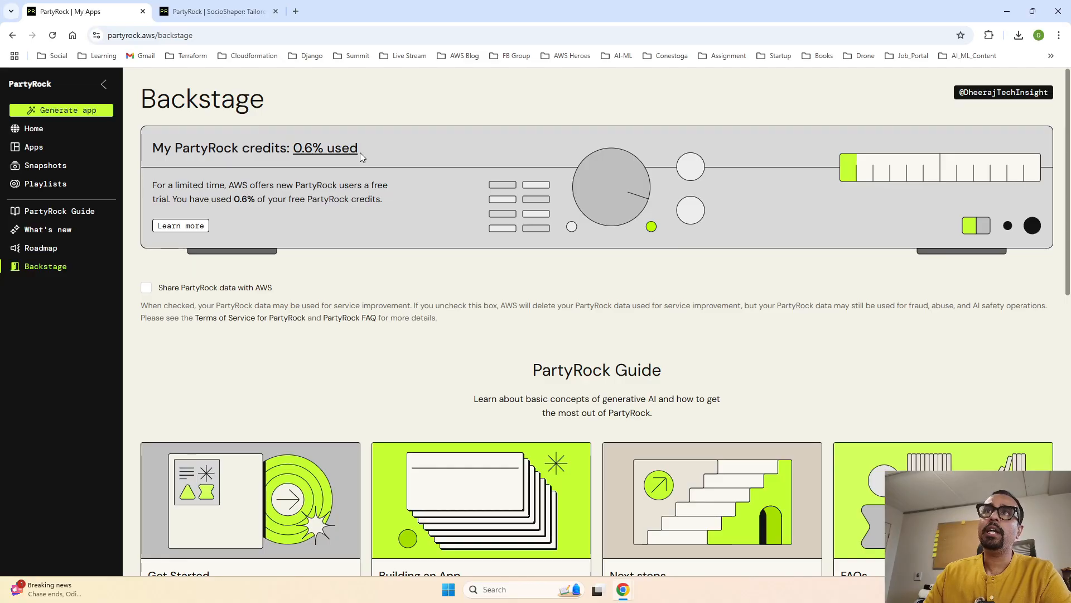
mouse_move(381, 226)
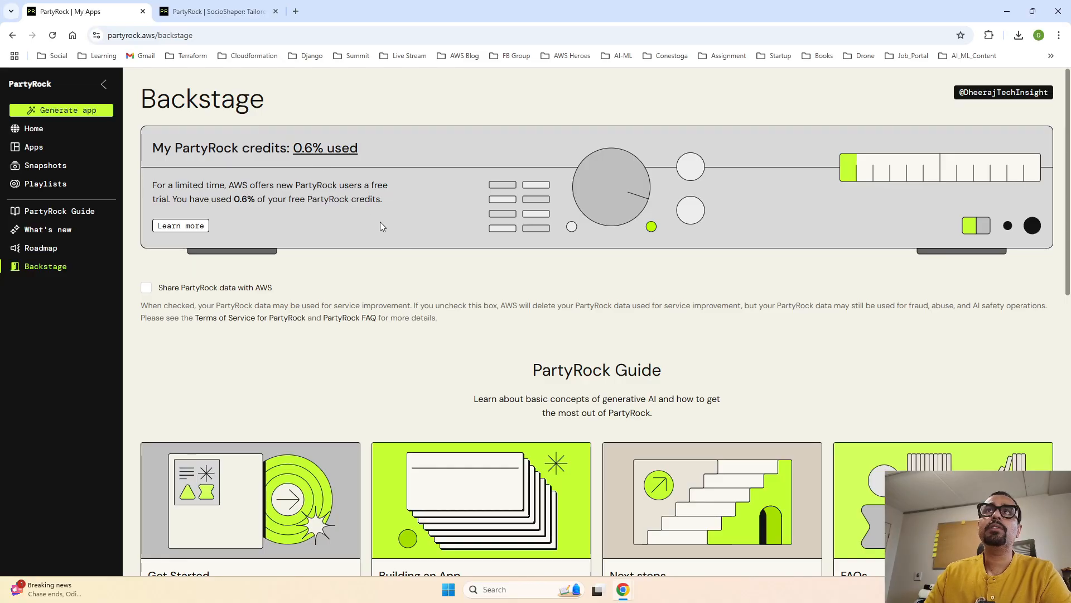
left_click(40, 247)
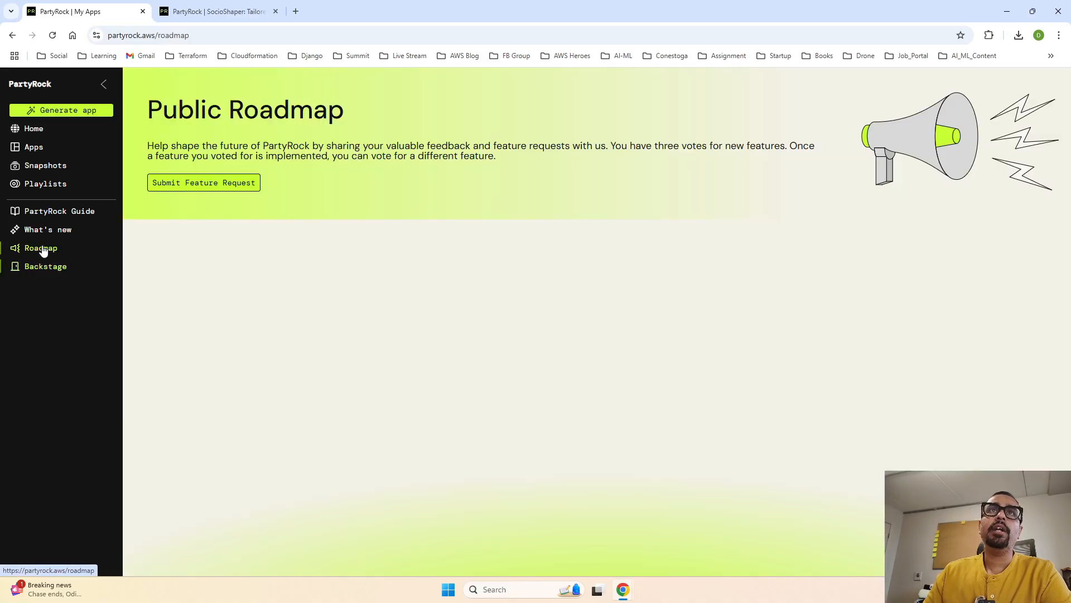
left_click(45, 266)
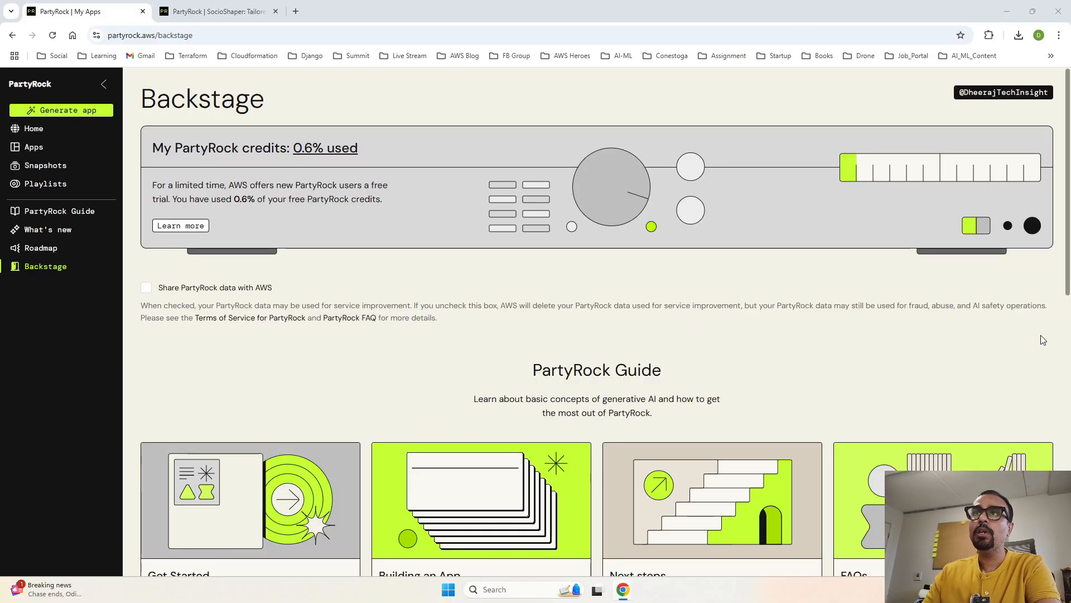
mouse_move(41, 248)
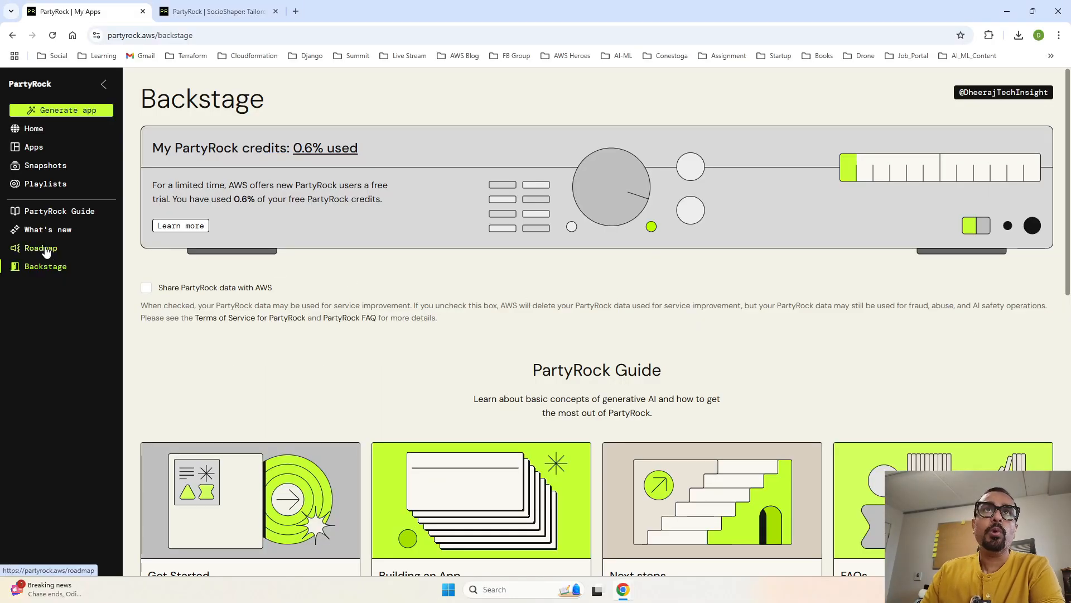
- Open the Public Roadmap and scroll through its Exploring, Coming up and Released columns
left_click(40, 247)
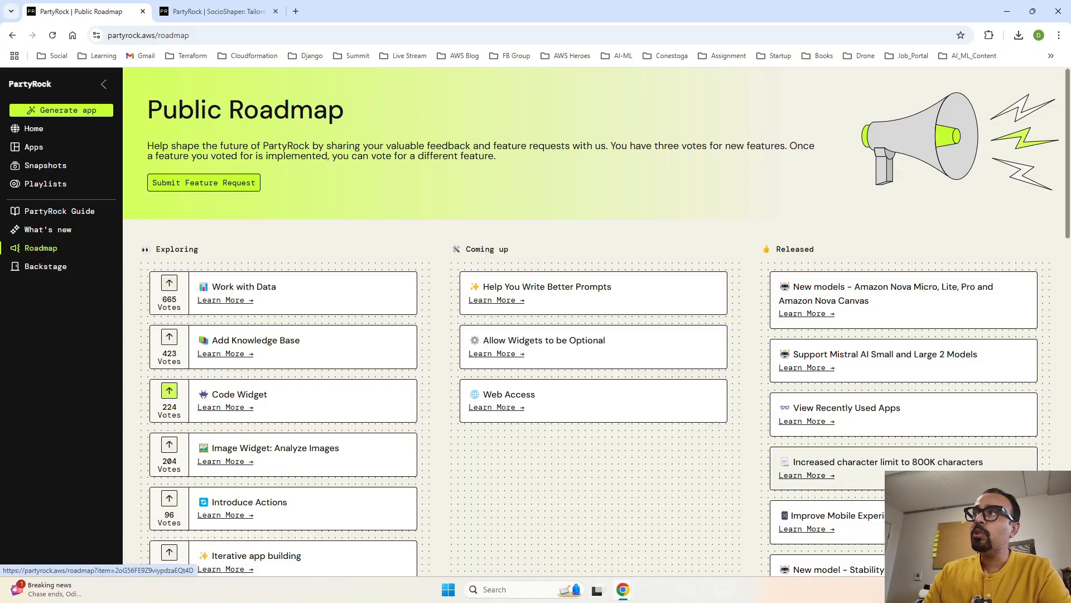
scroll("down", 3)
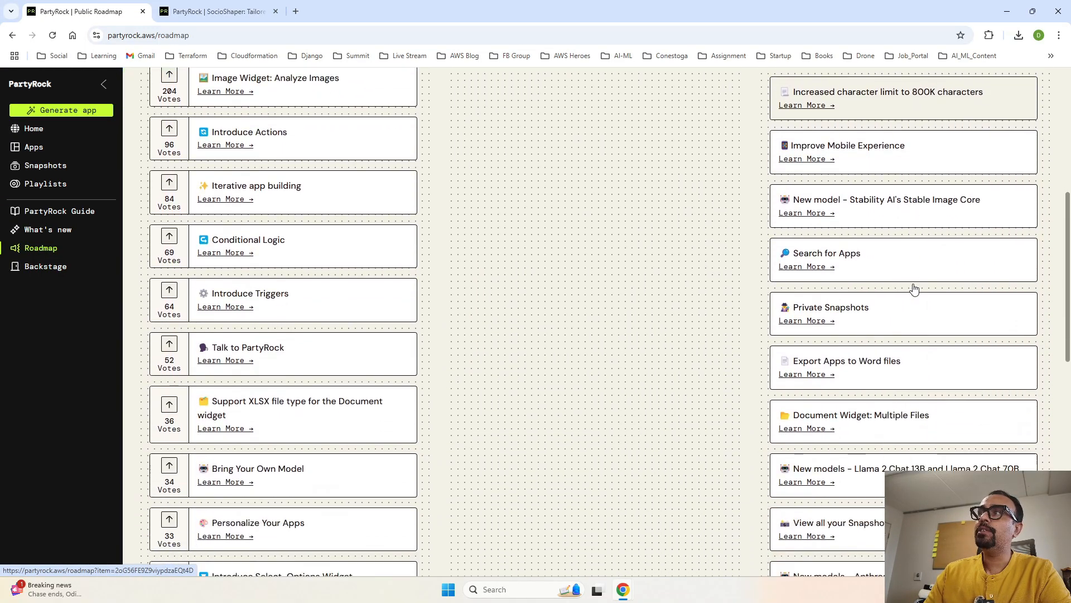
scroll("down", 3)
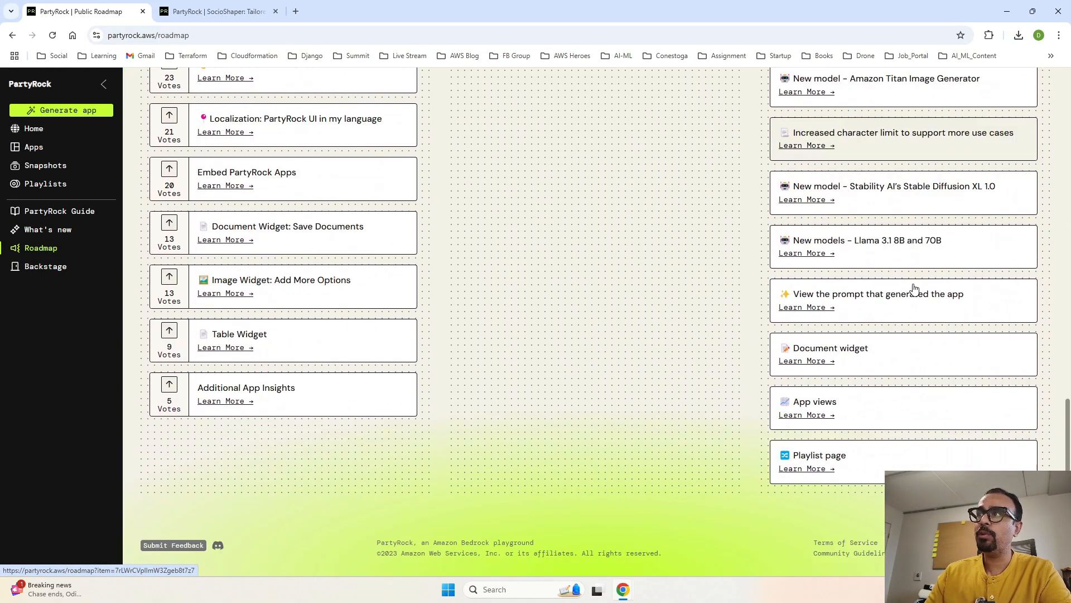
scroll("up", 3)
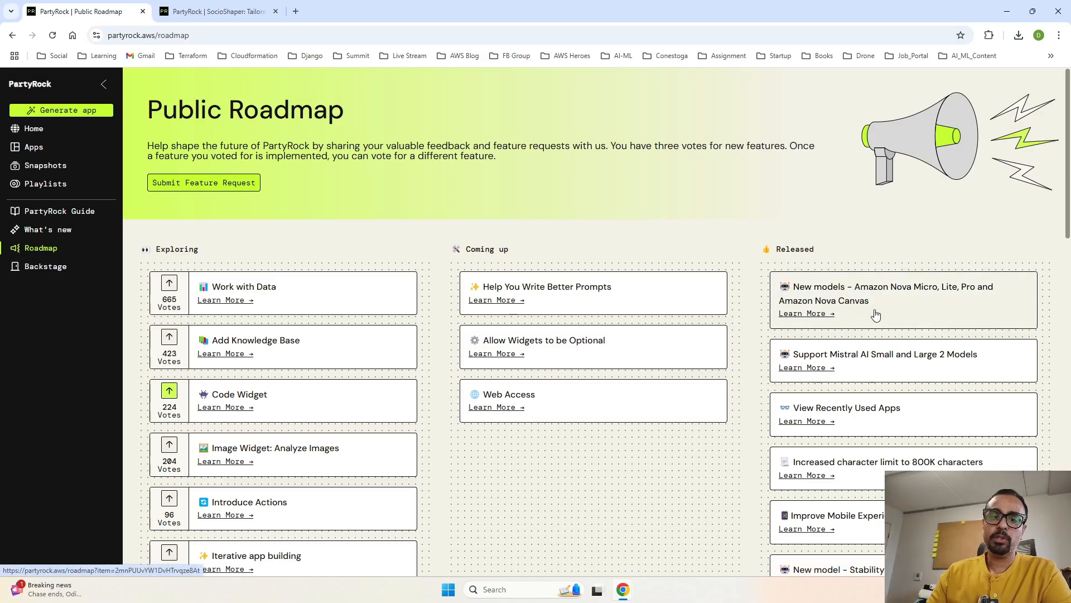
mouse_move(931, 301)
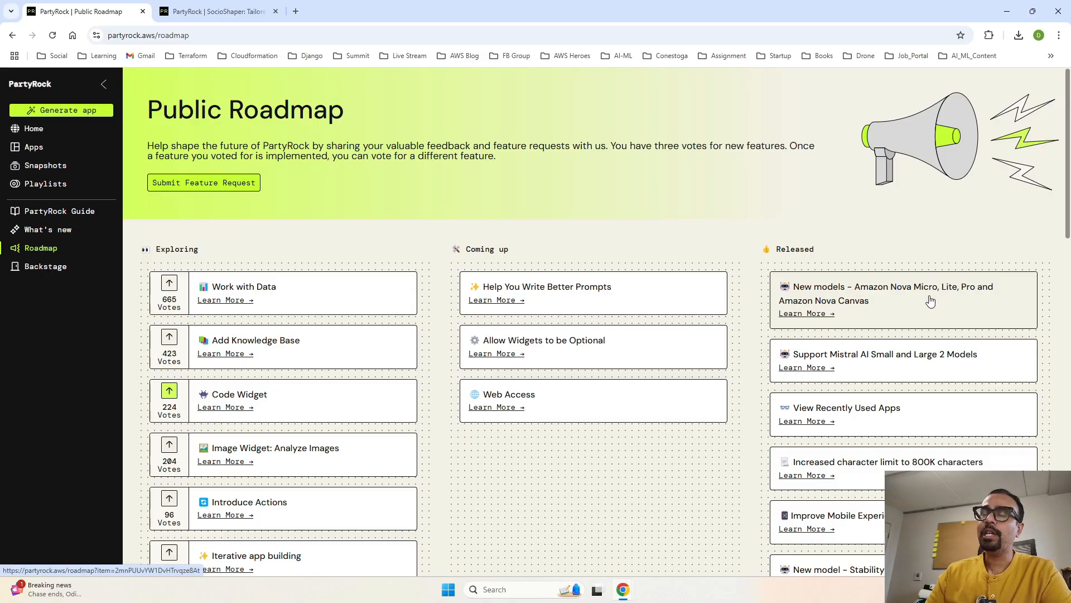
mouse_move(839, 311)
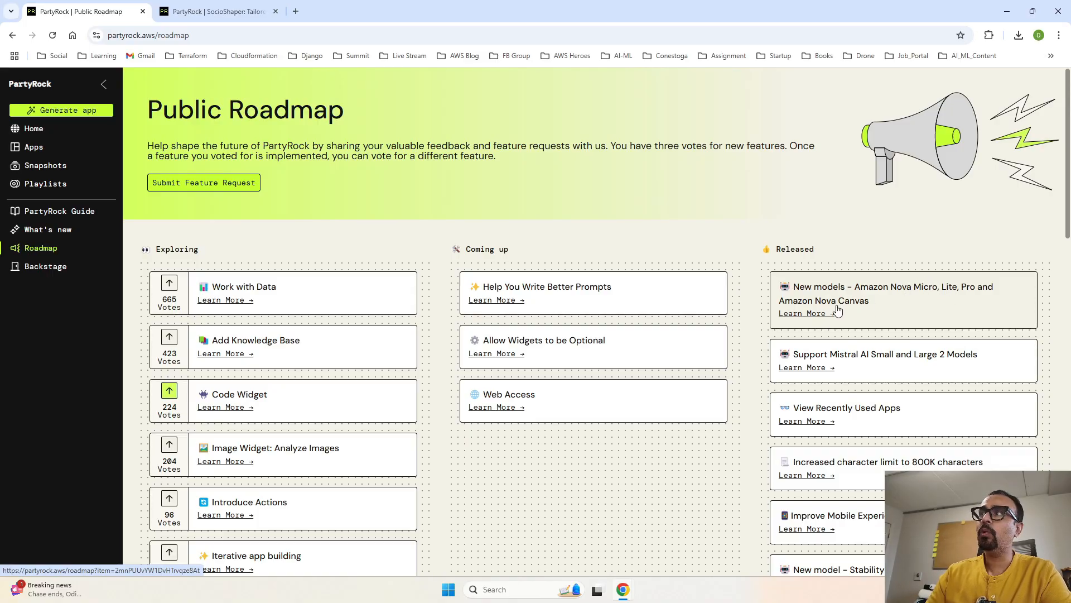
left_click(803, 313)
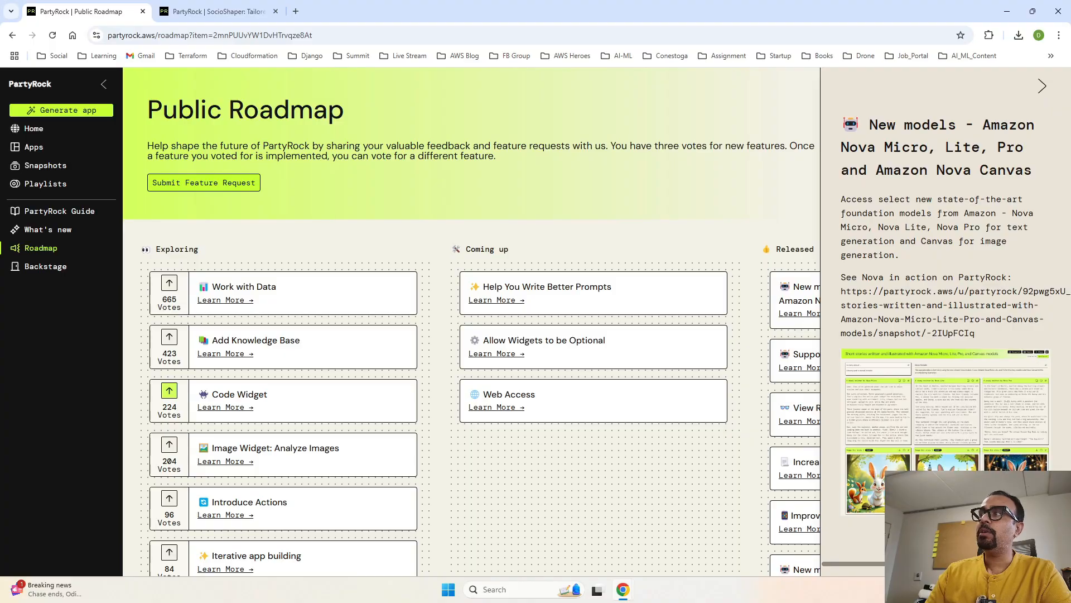
left_click(1042, 86)
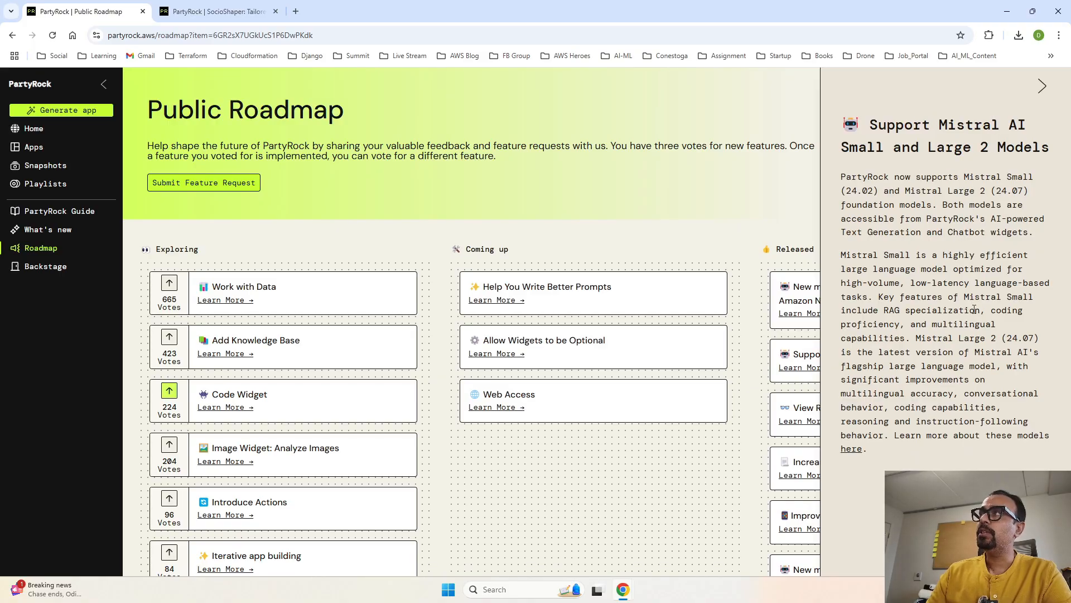
mouse_move(996, 169)
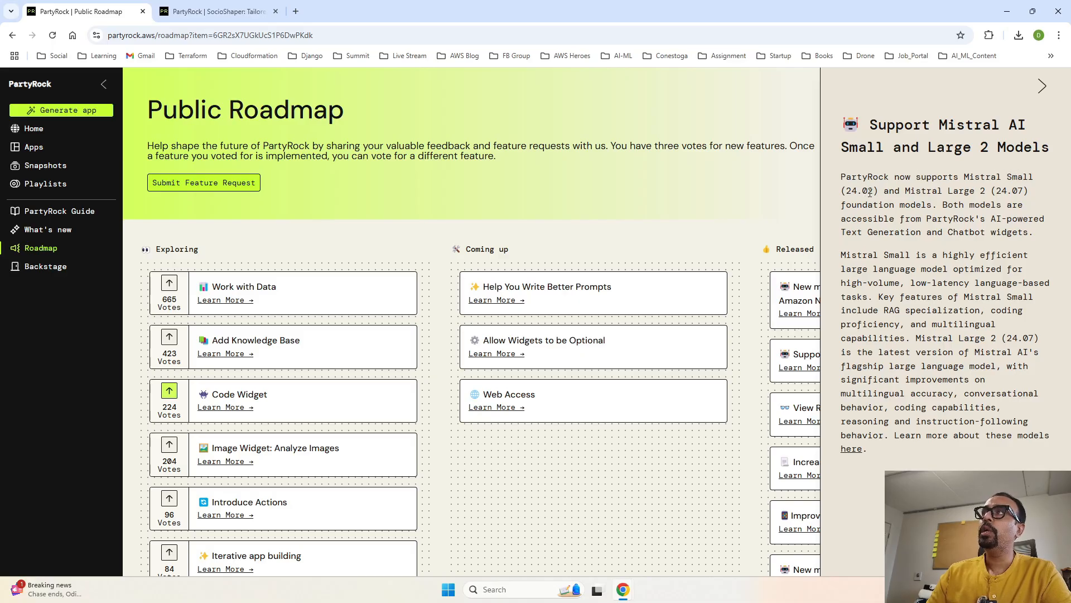
mouse_move(1048, 77)
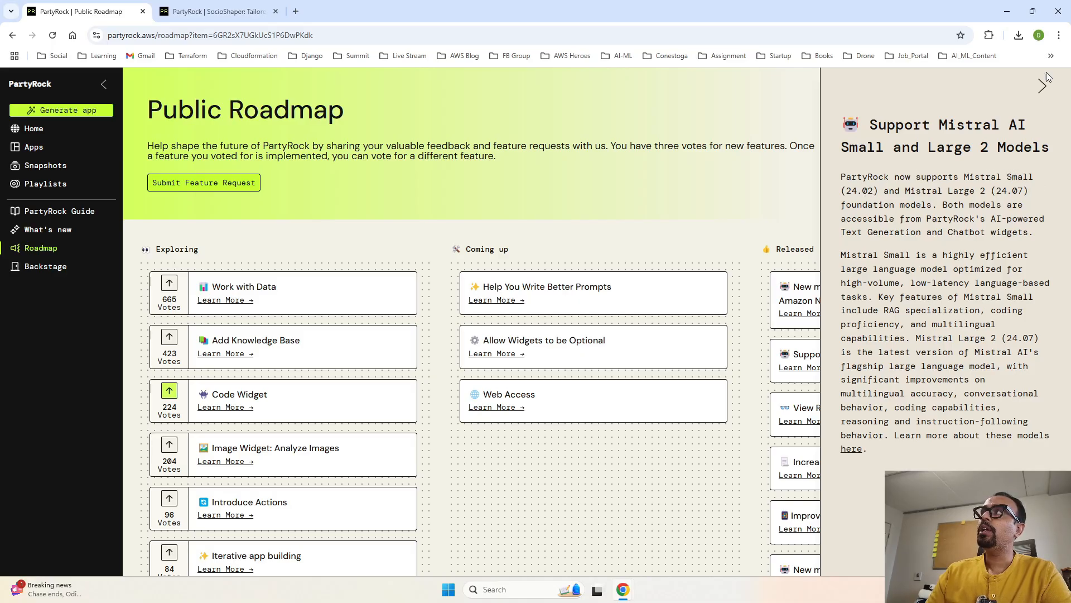
left_click(1044, 79)
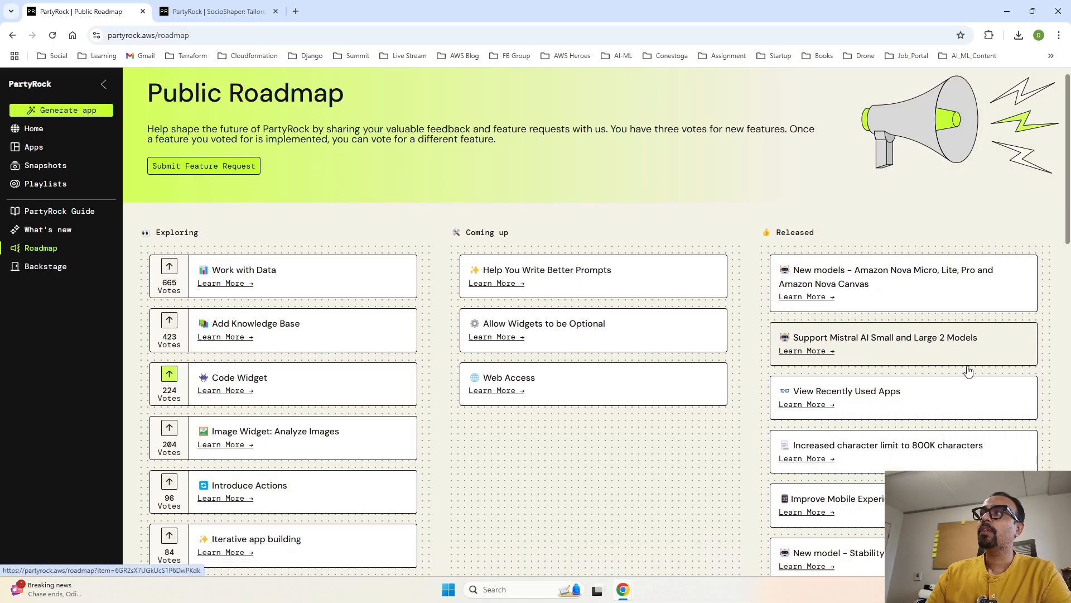
scroll("down", 3)
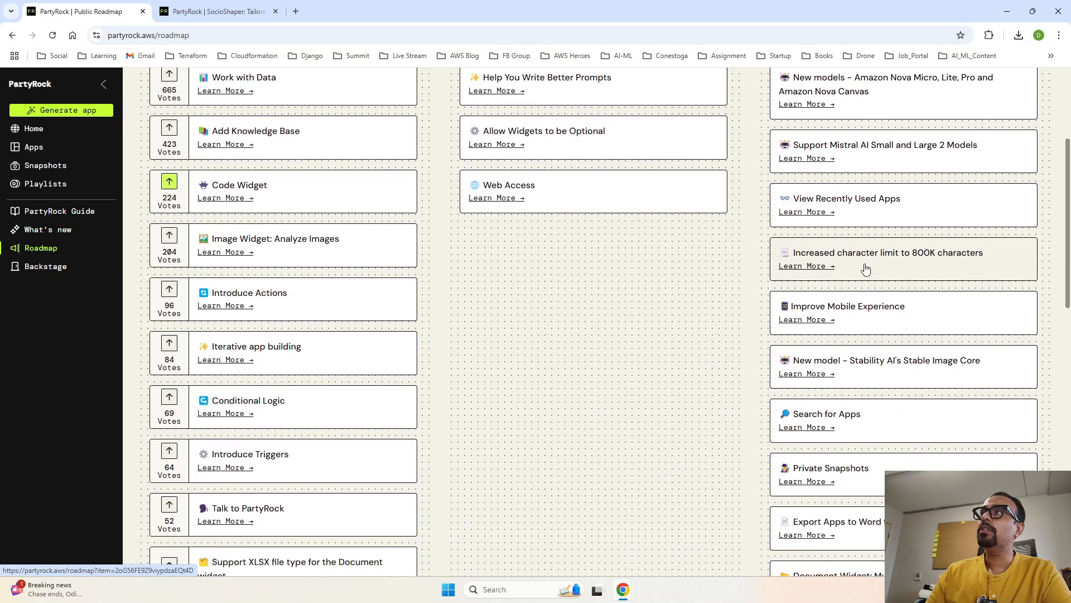
mouse_move(876, 265)
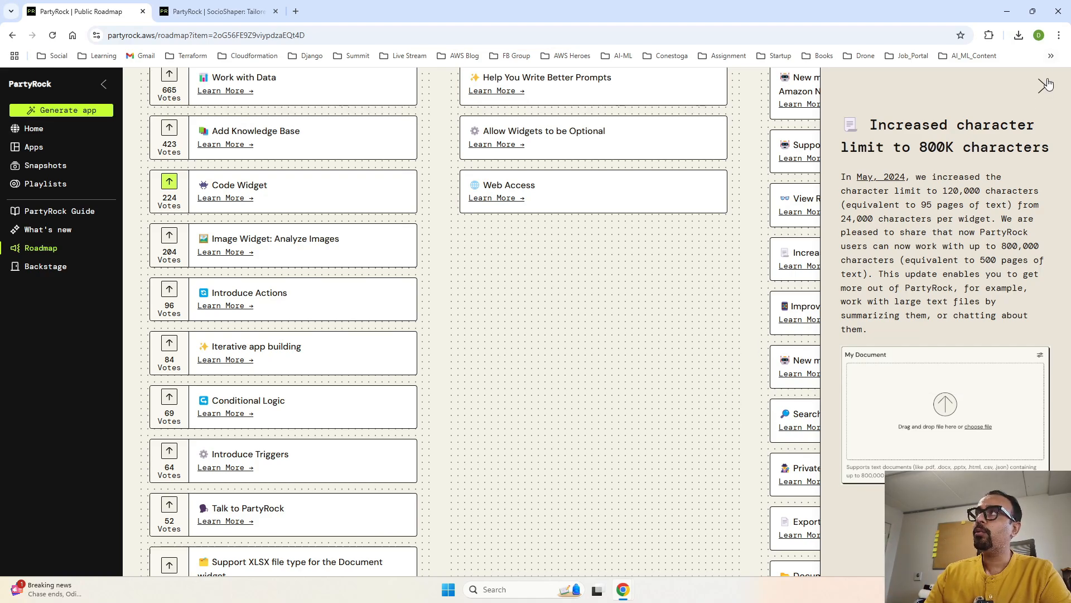
left_click(1047, 83)
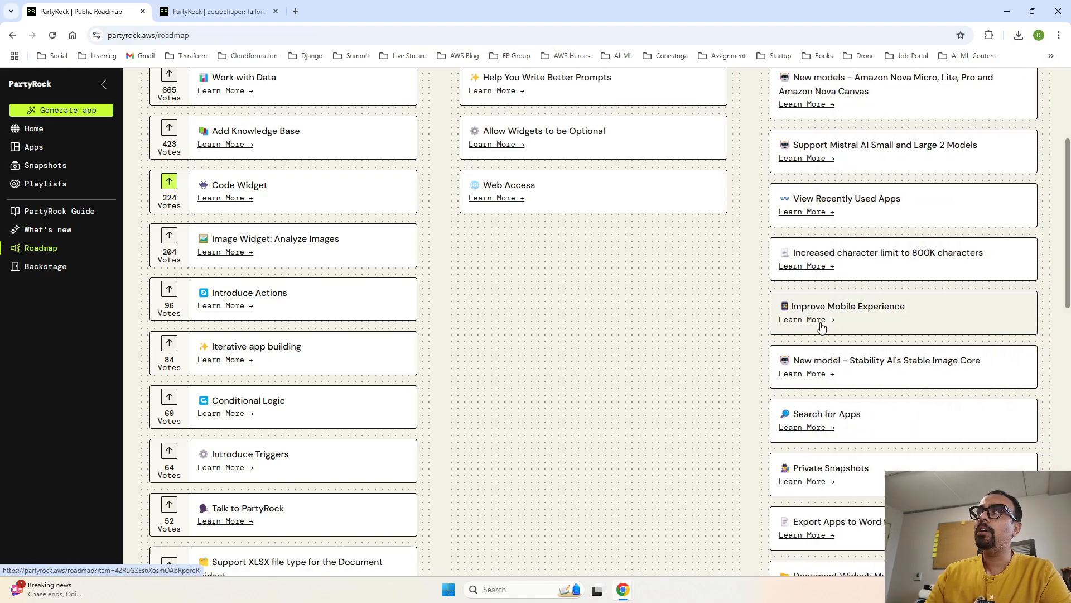
scroll("up", 3)
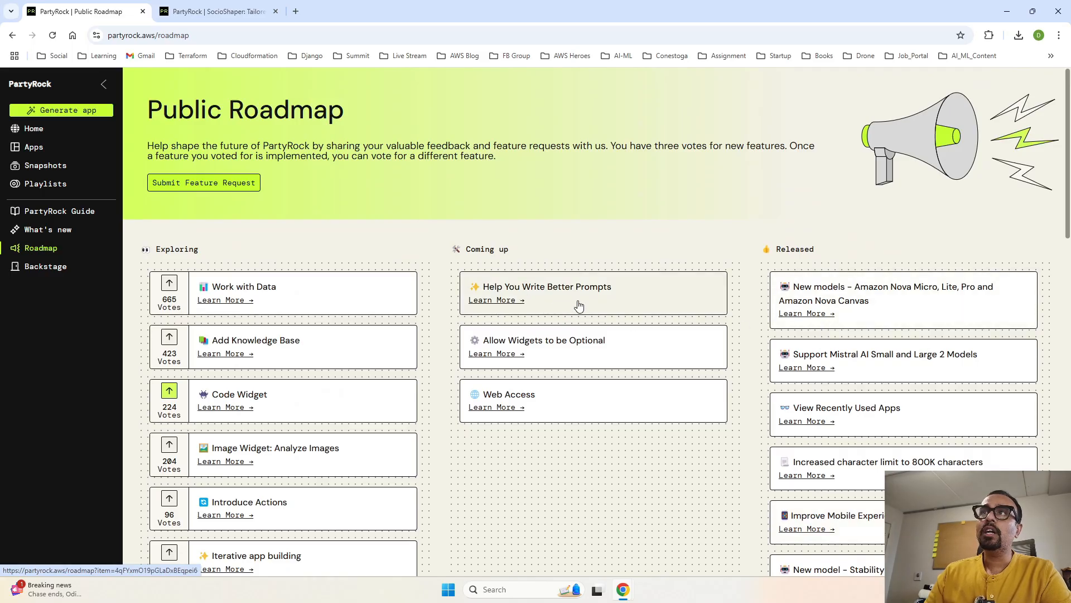
left_click(496, 299)
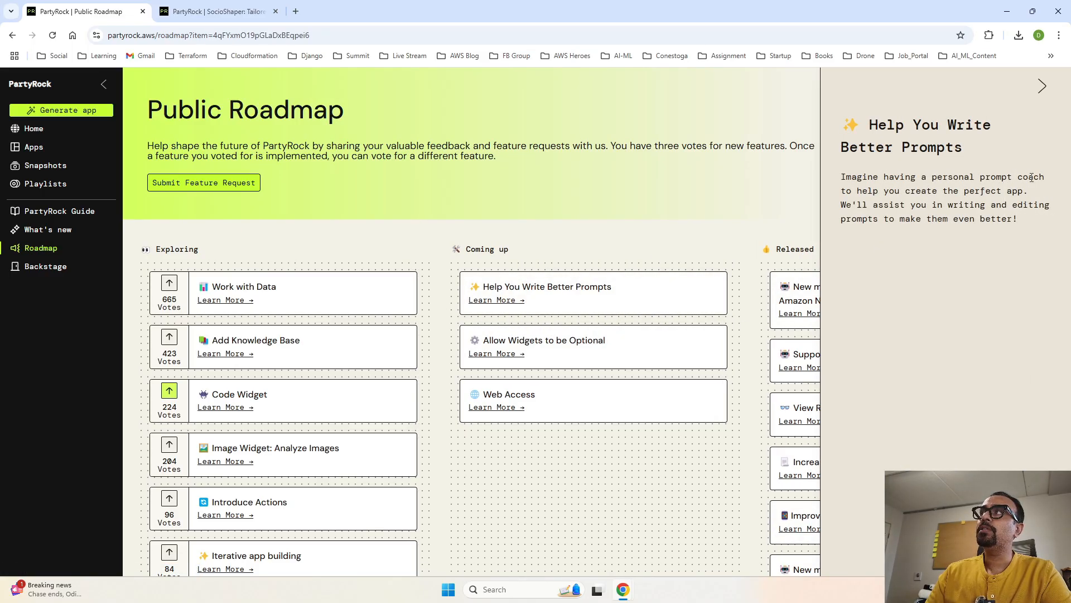
mouse_move(1018, 149)
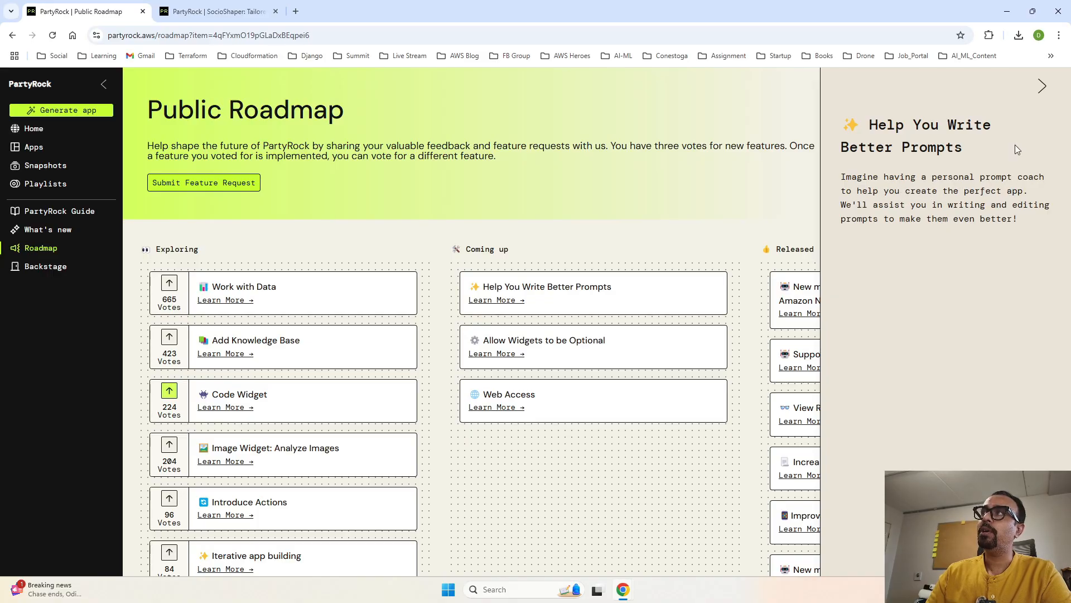
mouse_move(1054, 88)
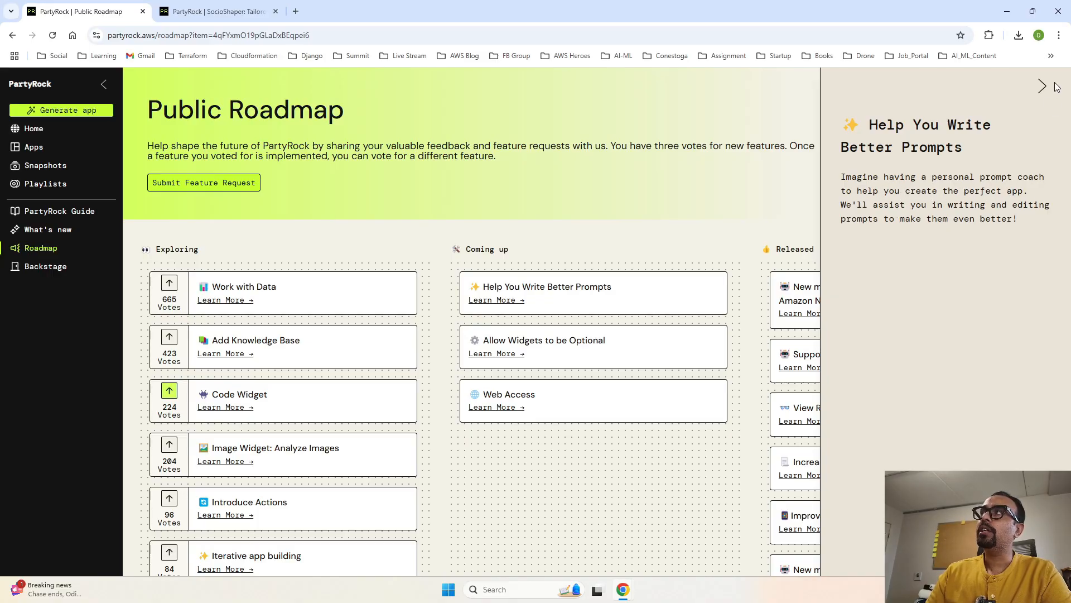
left_click(1042, 85)
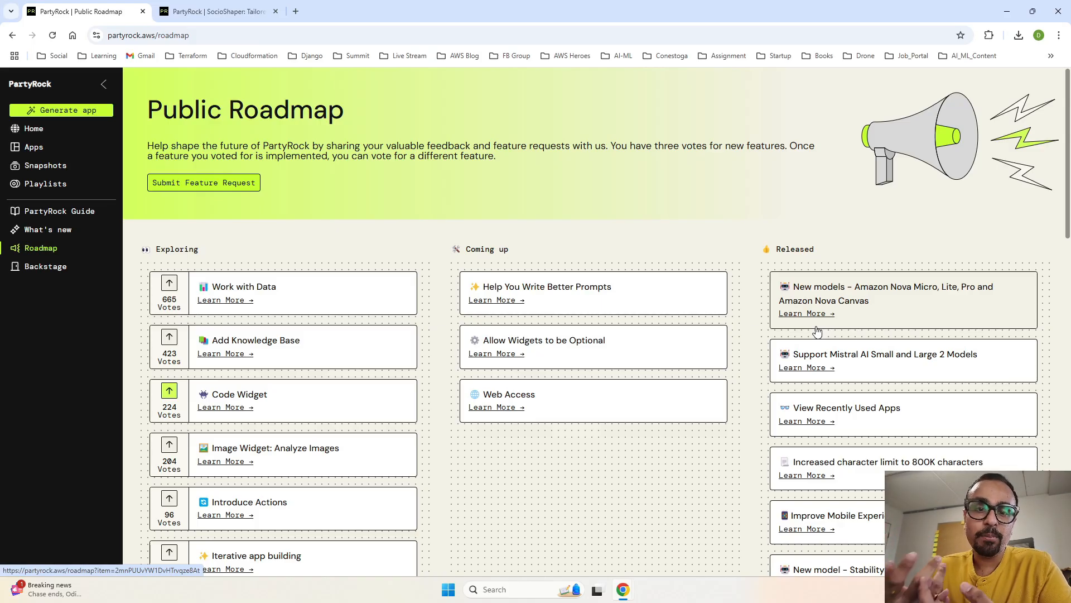
mouse_move(803, 330)
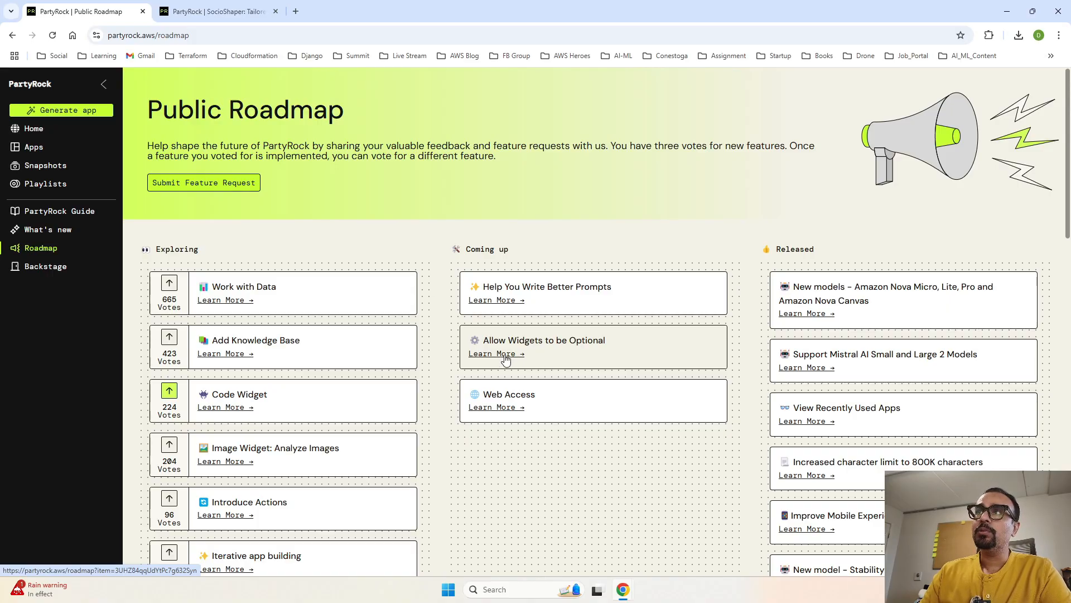
left_click(492, 353)
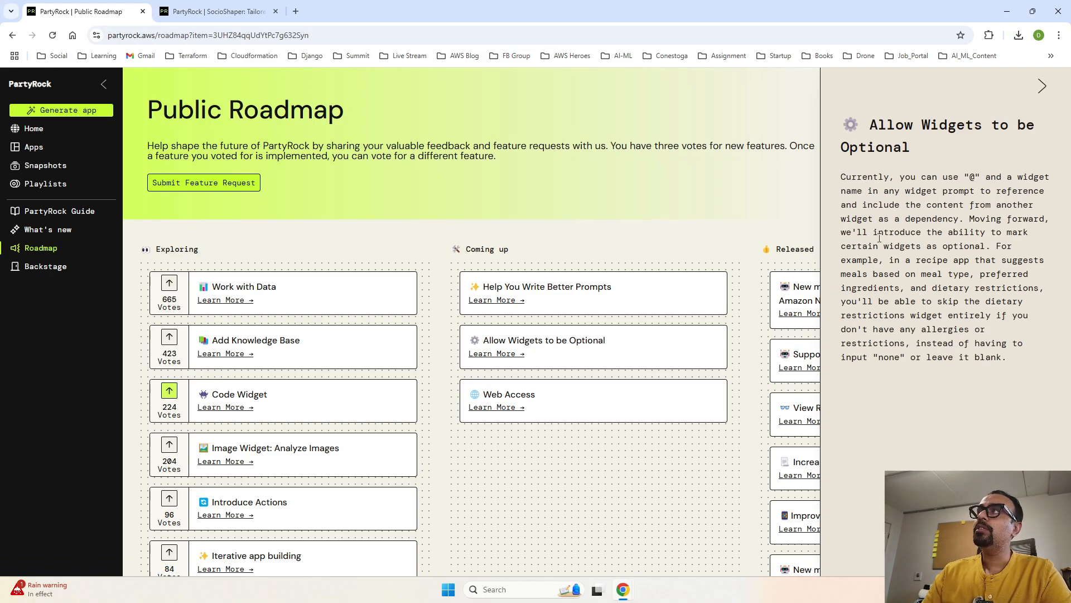
left_click(1042, 86)
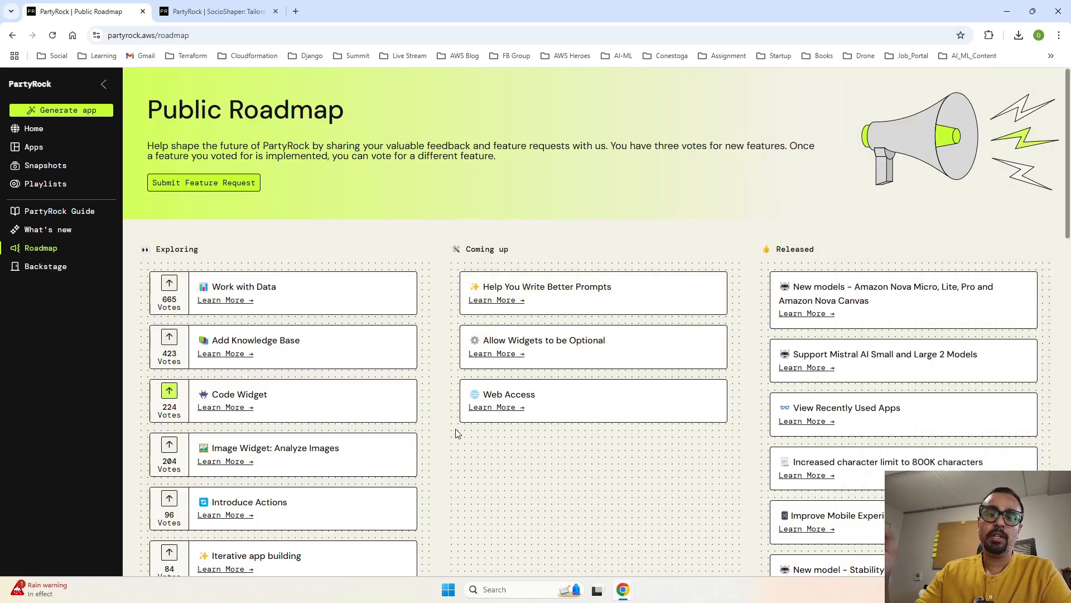
scroll("down", 3)
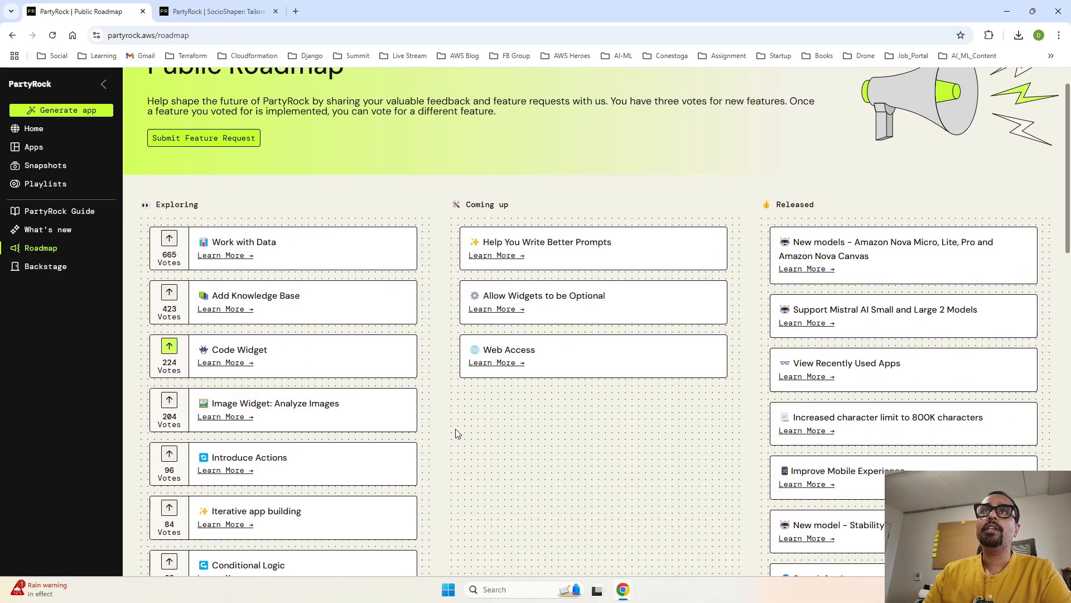
mouse_move(246, 285)
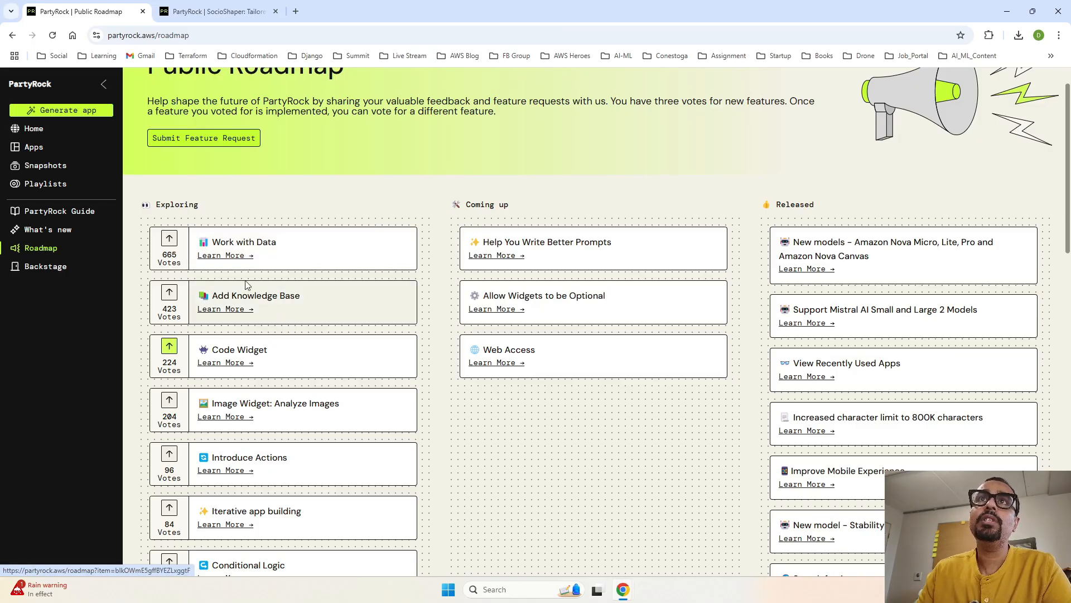
mouse_move(307, 458)
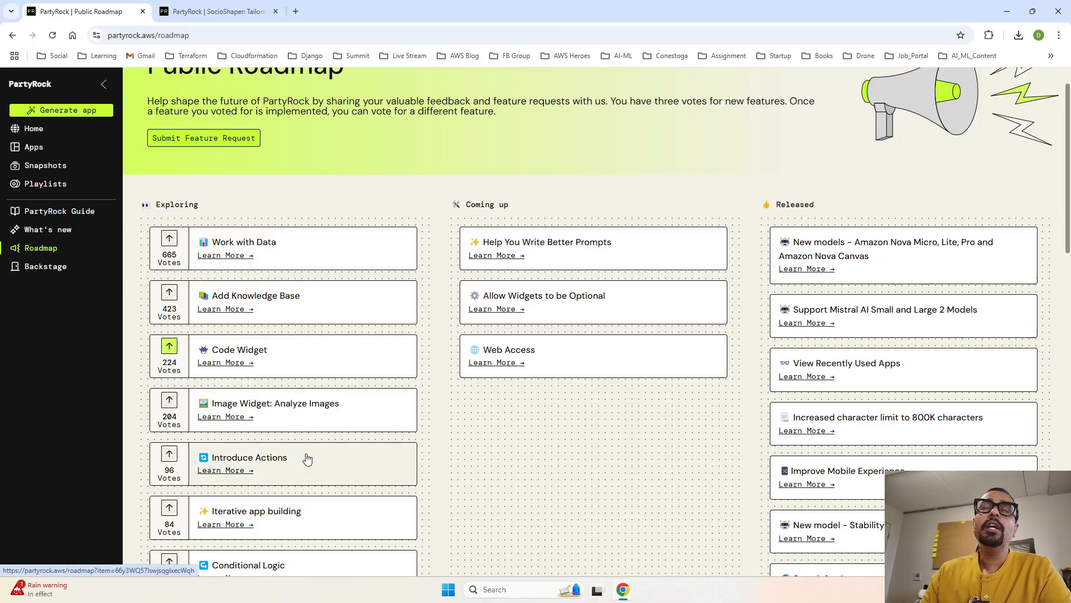
scroll("up", 3)
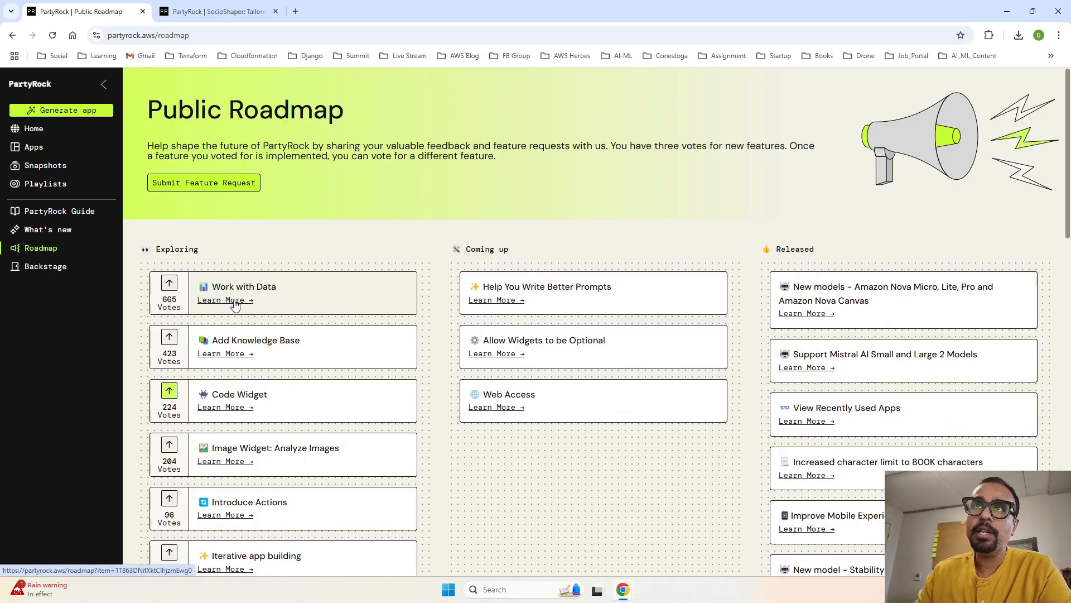
left_click(225, 299)
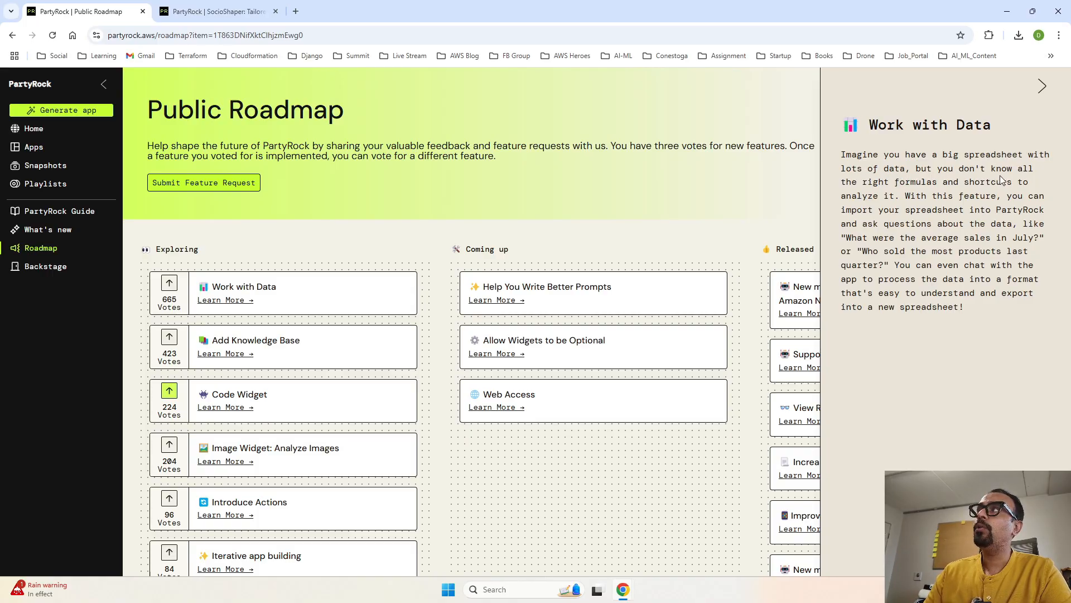
mouse_move(862, 198)
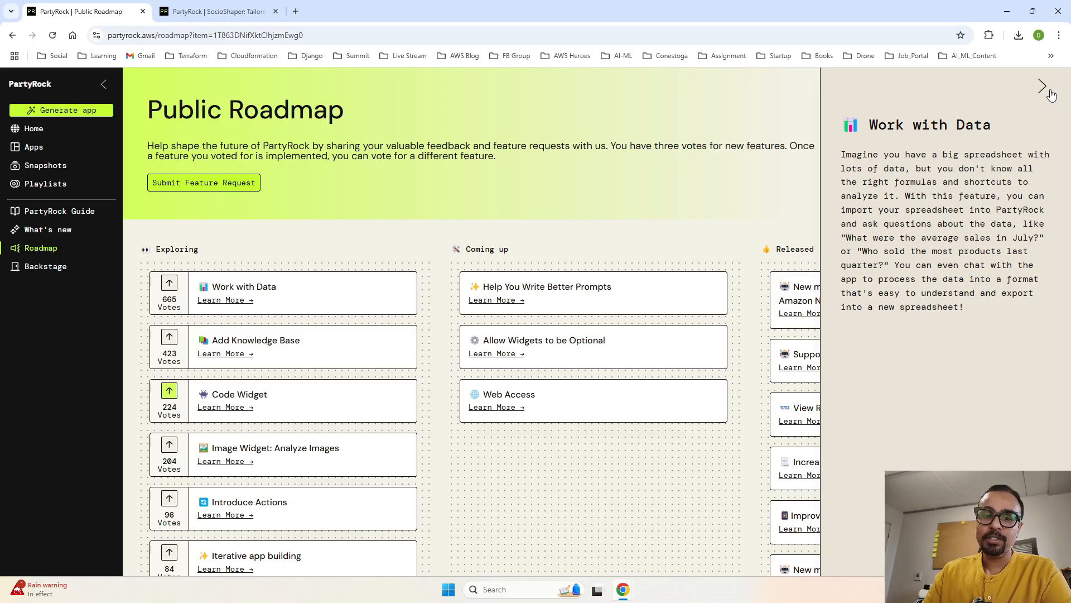
left_click(1042, 86)
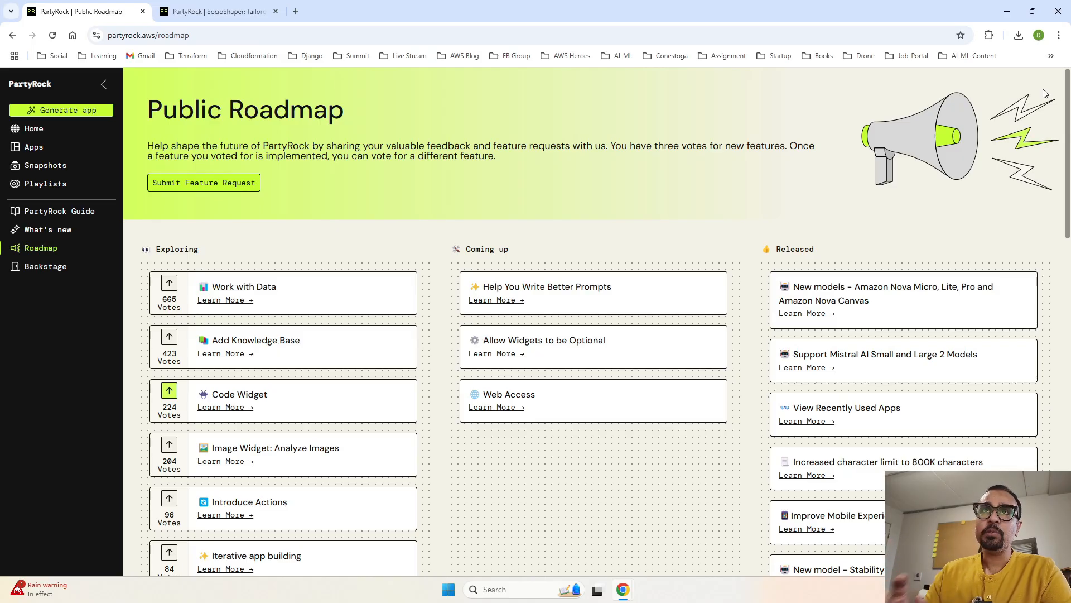
mouse_move(226, 353)
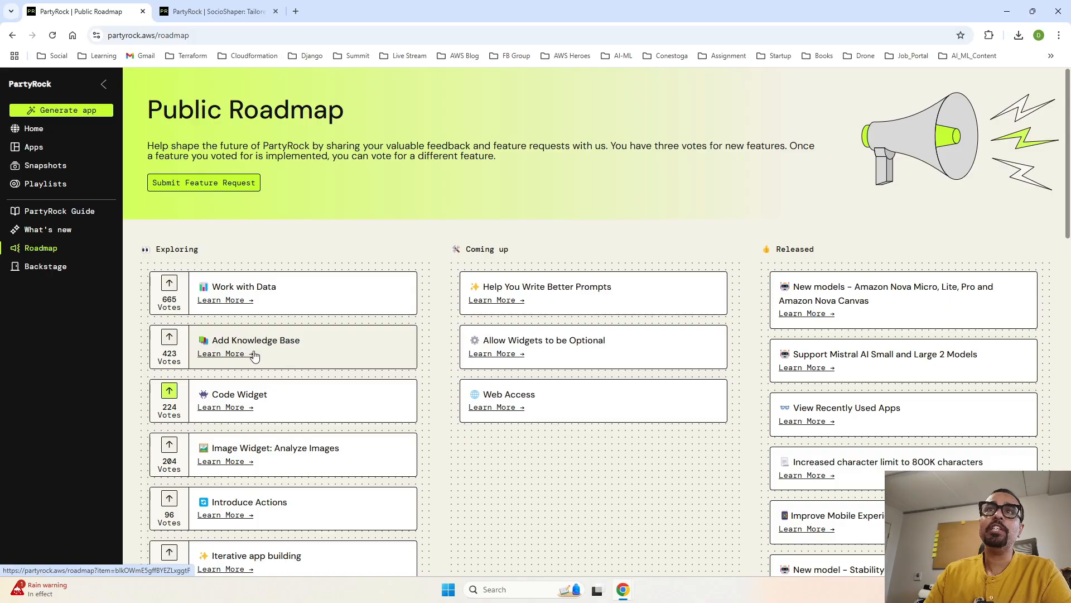
mouse_move(236, 359)
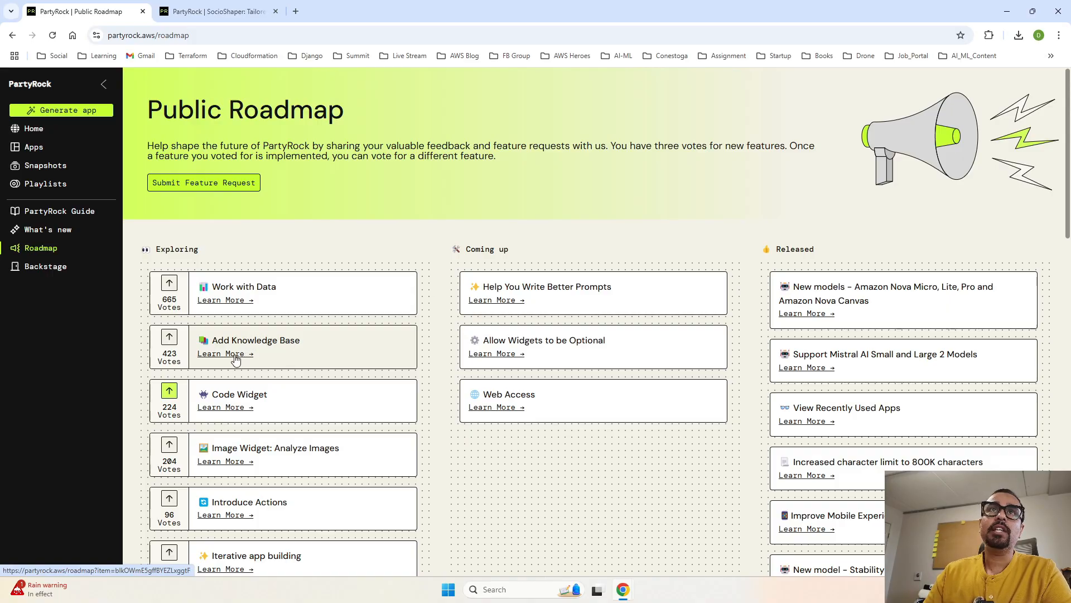
mouse_move(72, 316)
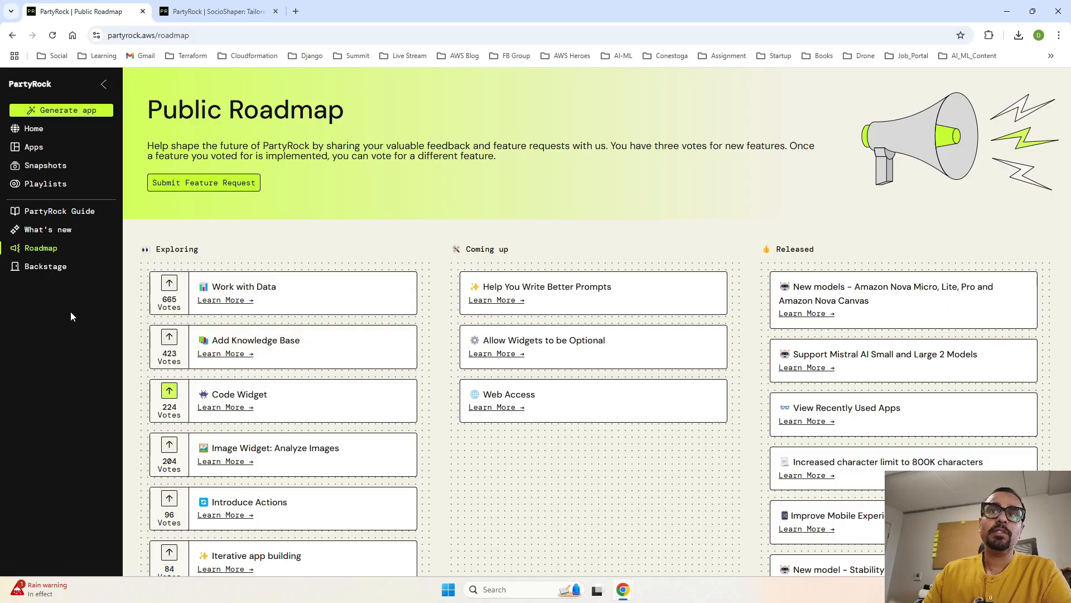
- Read and close the Add Knowledge Base Learn More description, then scroll down the roadmap
left_click(256, 340)
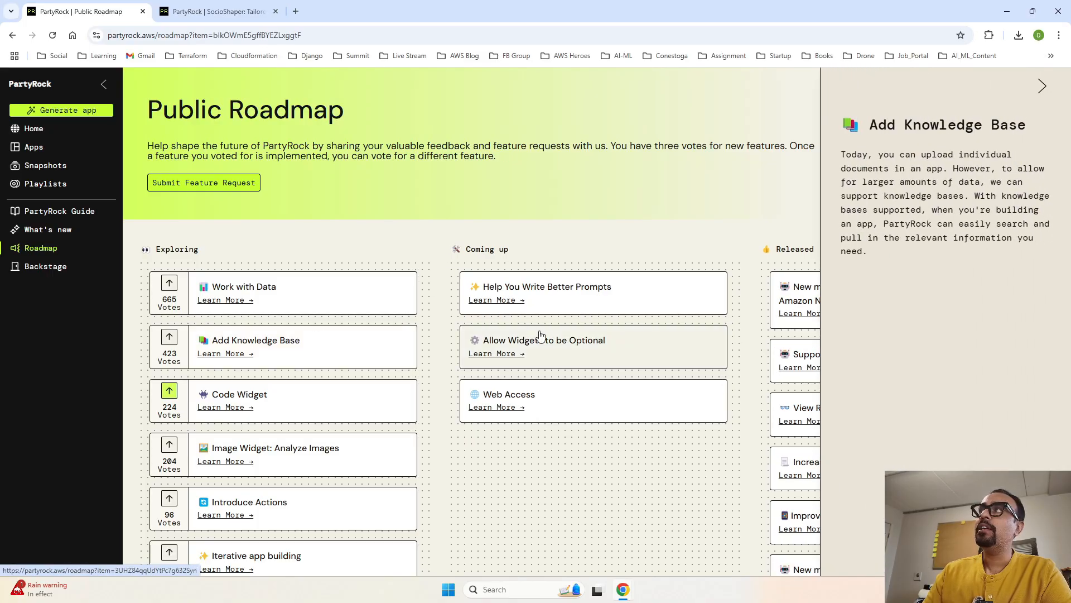
left_click(1042, 85)
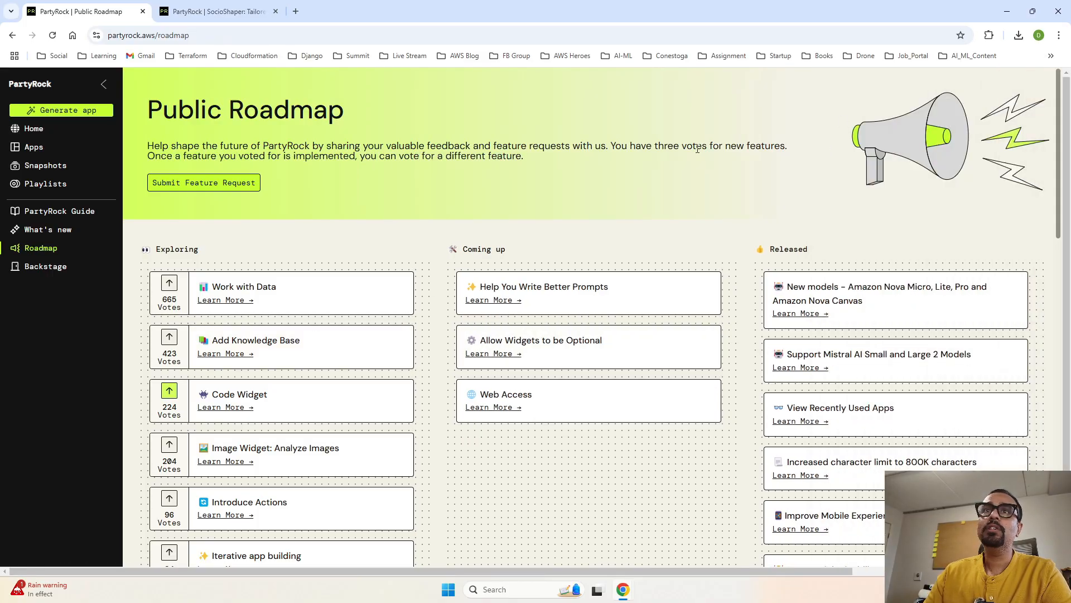
scroll("down", 3)
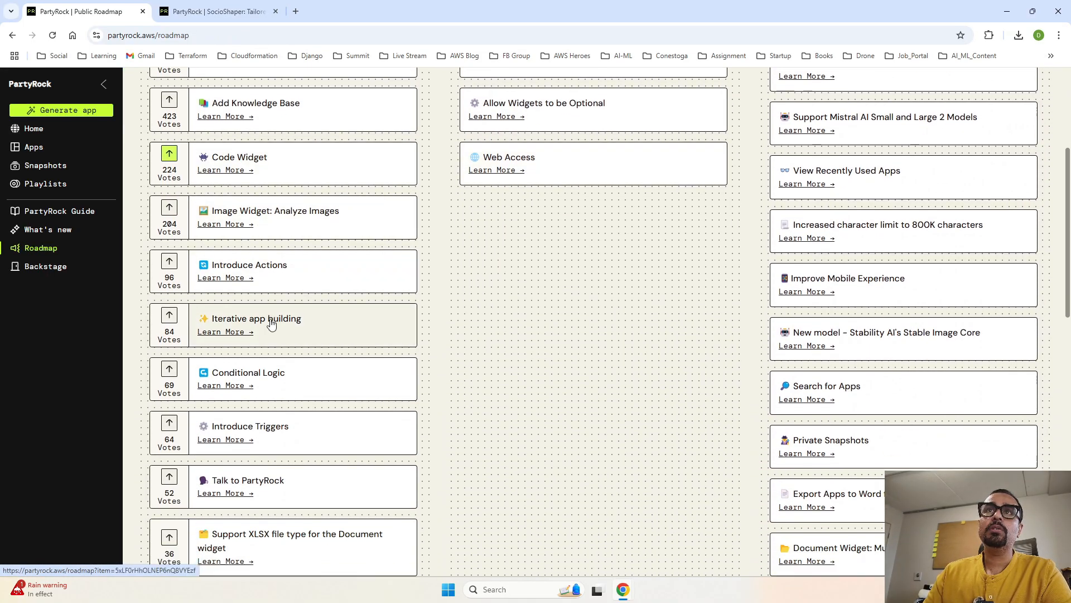
scroll("down", 3)
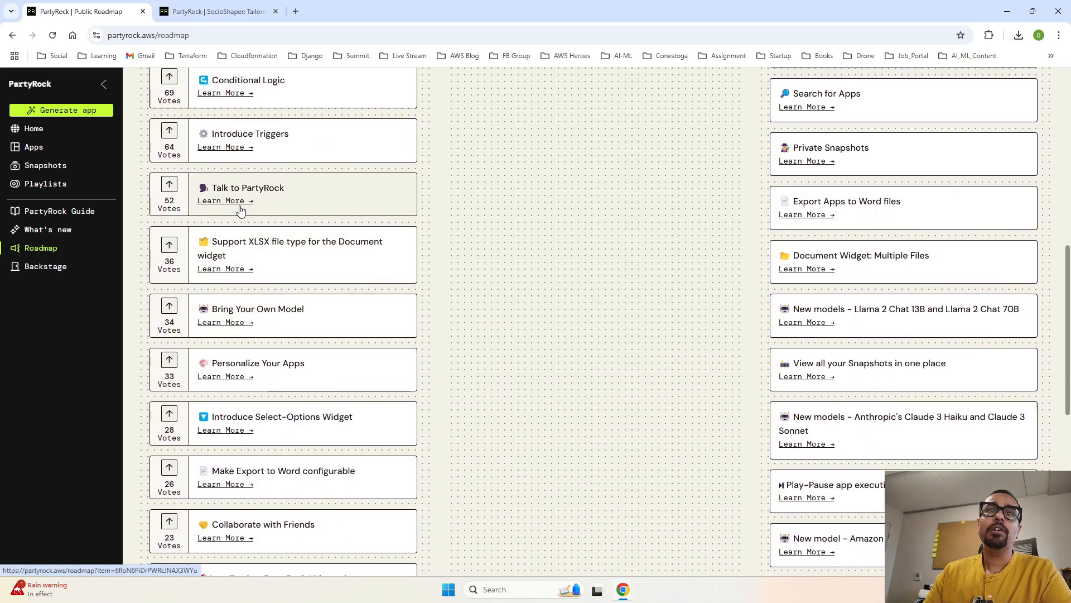
- Upvote the Work with Data roadmap item, raising its count from 665 to 666
scroll("down", 3)
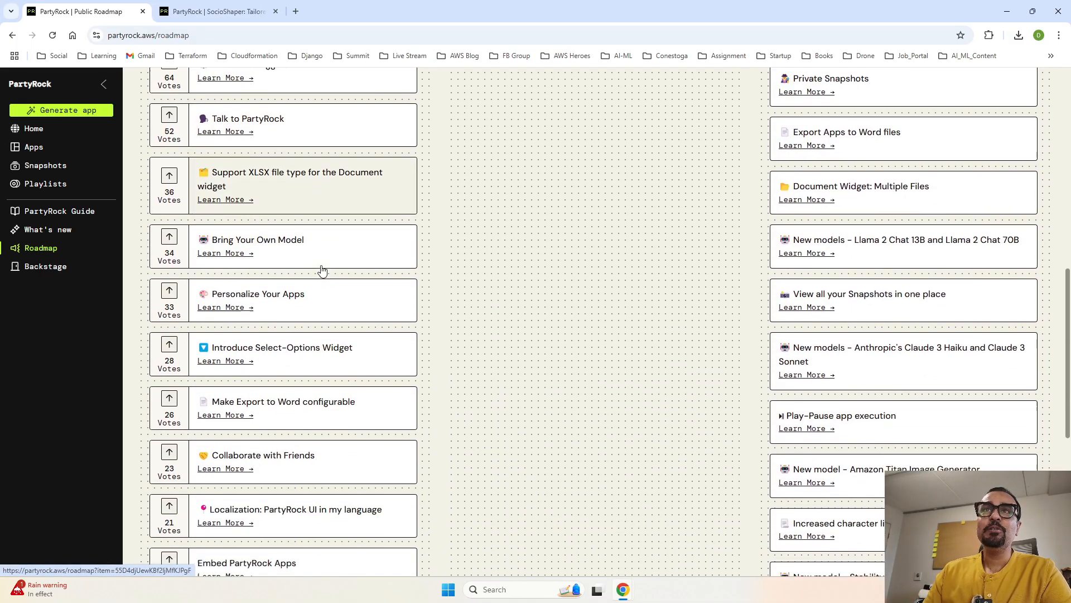
scroll("down", 3)
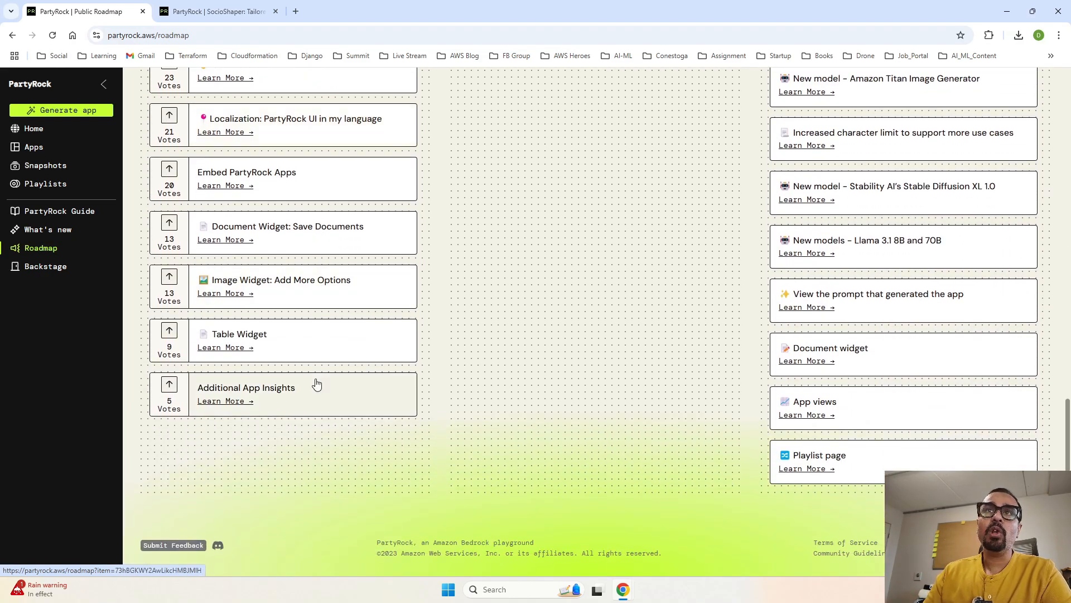
mouse_move(169, 332)
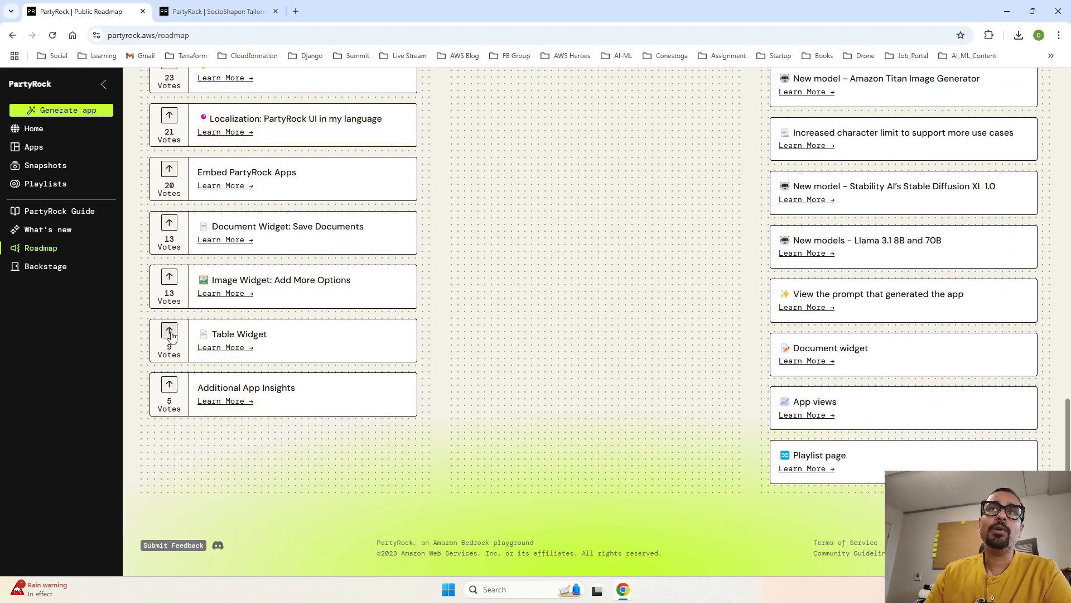
scroll("up", 3)
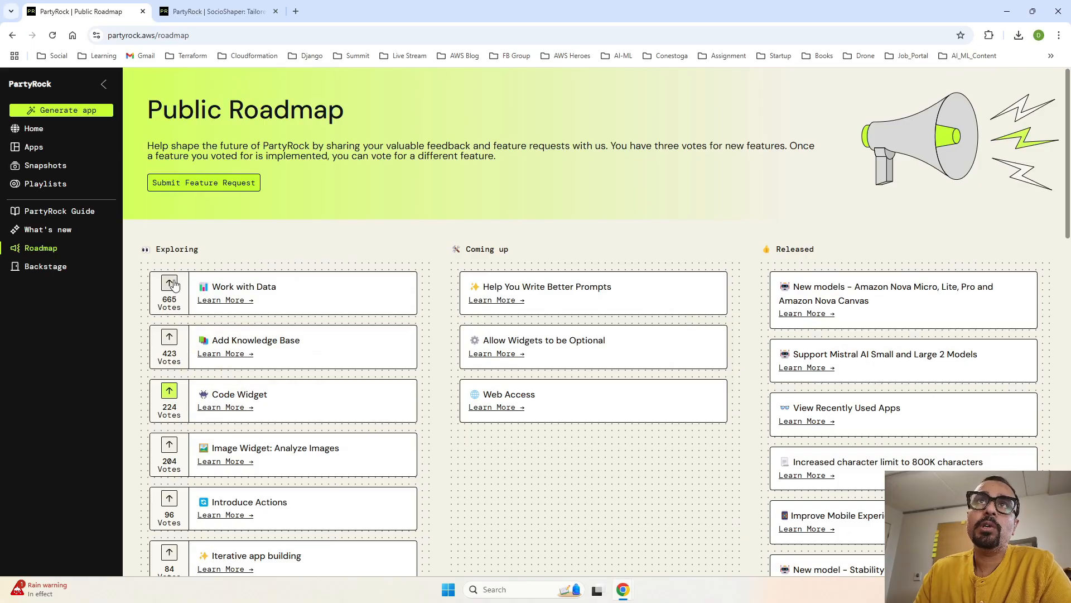
left_click(169, 282)
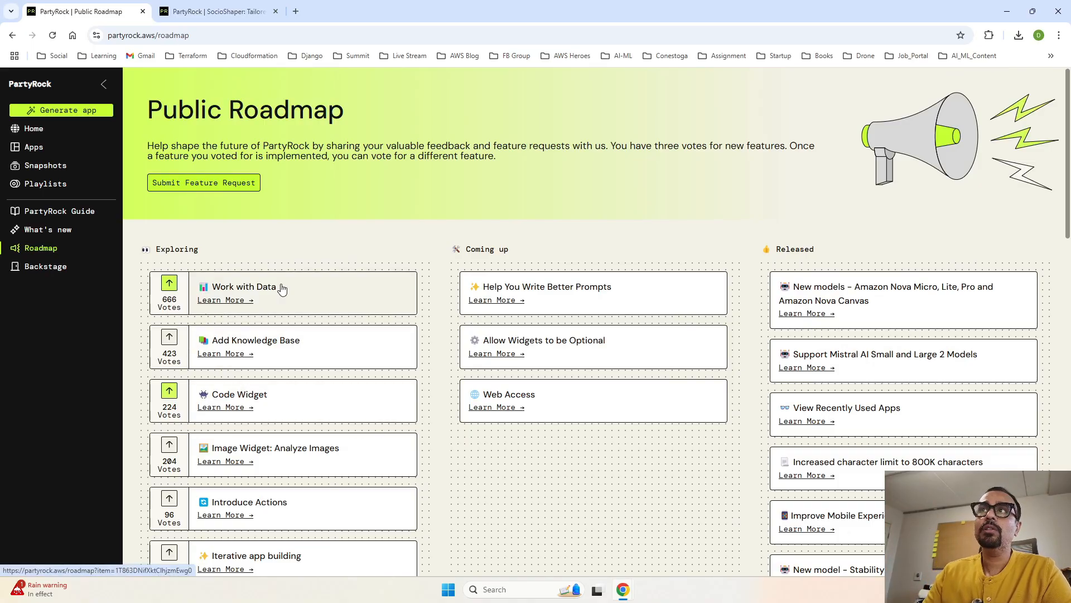
mouse_move(250, 356)
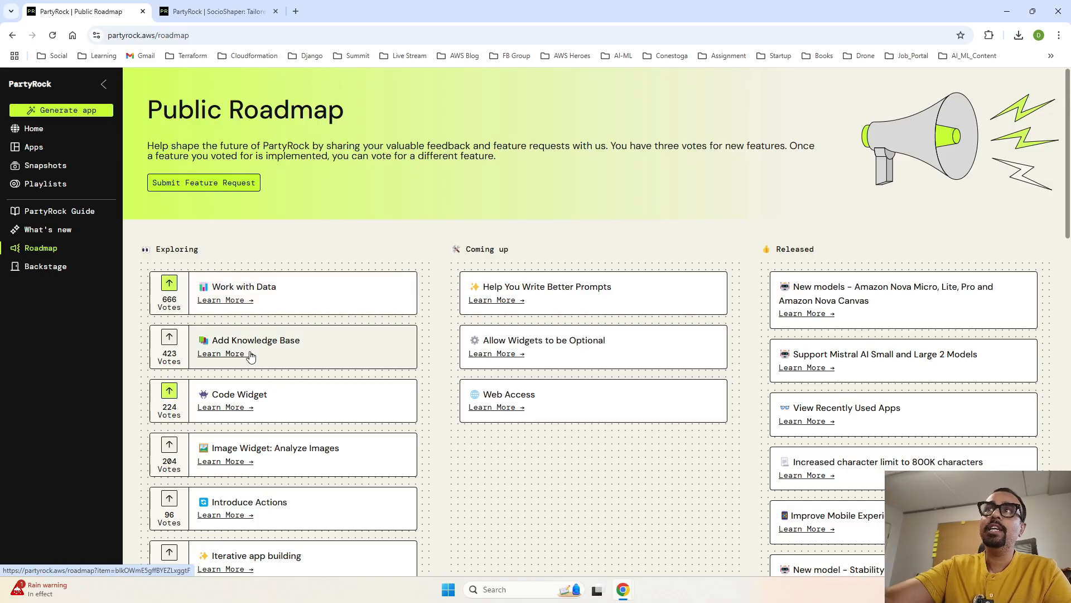
mouse_move(709, 301)
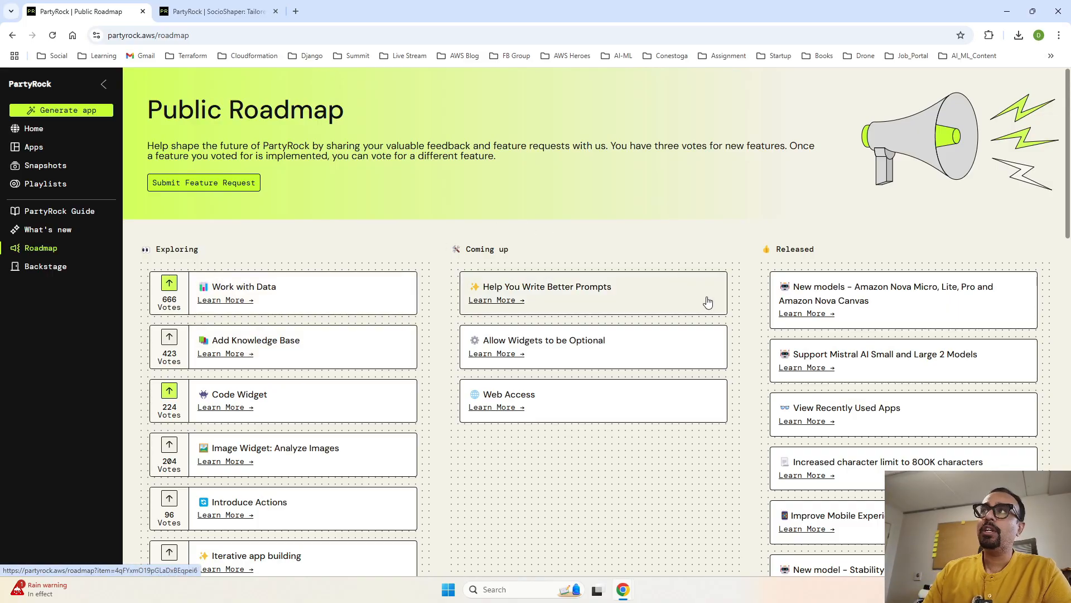
mouse_move(761, 250)
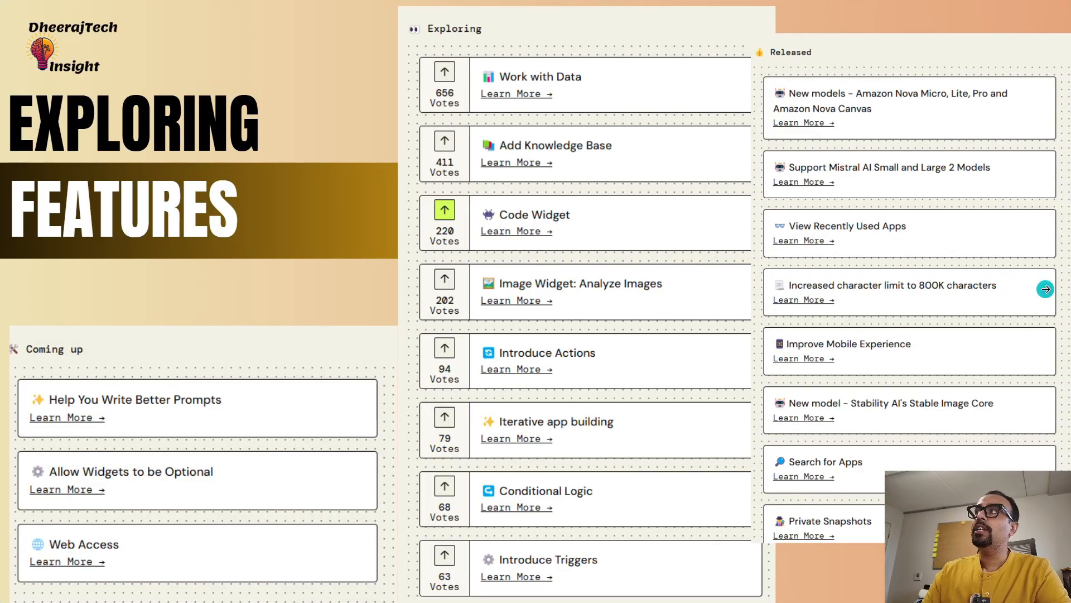
mouse_move(1046, 289)
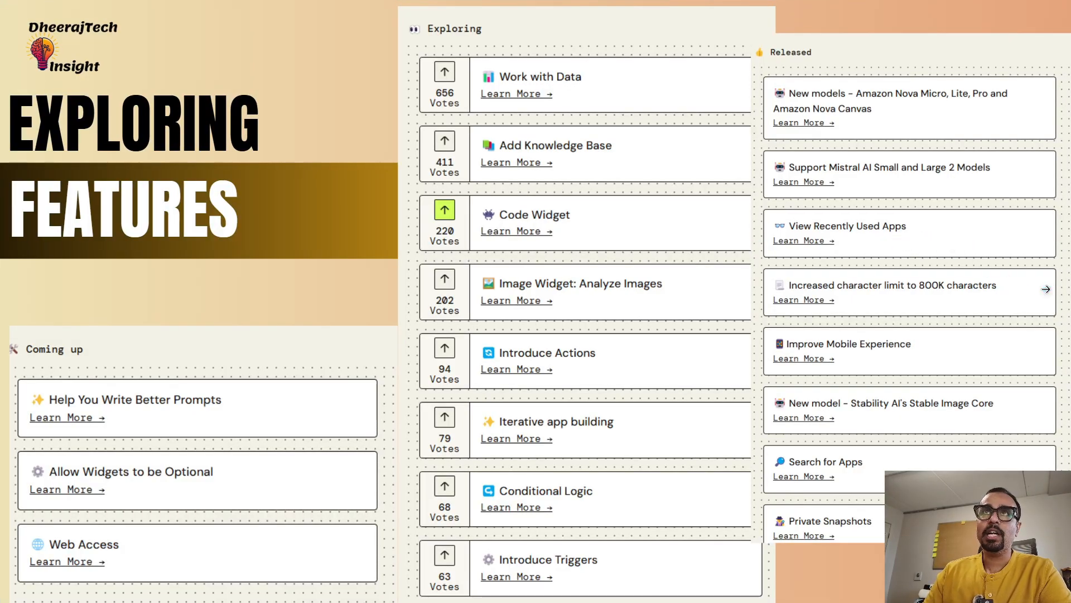